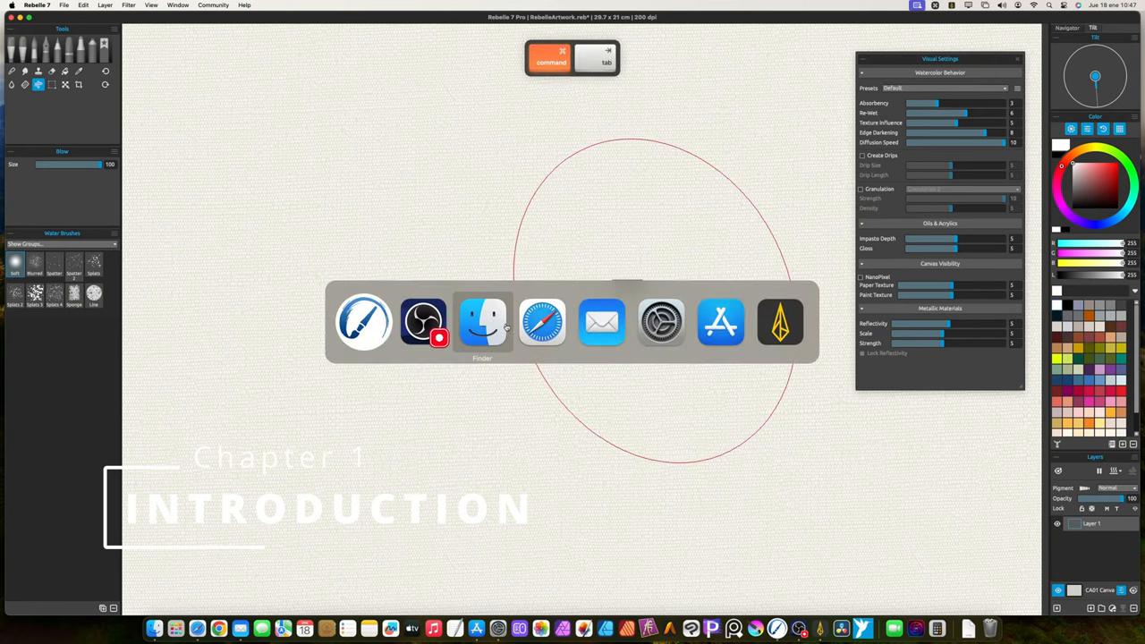
Switch to Finder showing the References folder with the four poppy photos selected.
{"action": "left_click", "coordinate": [483, 323]}
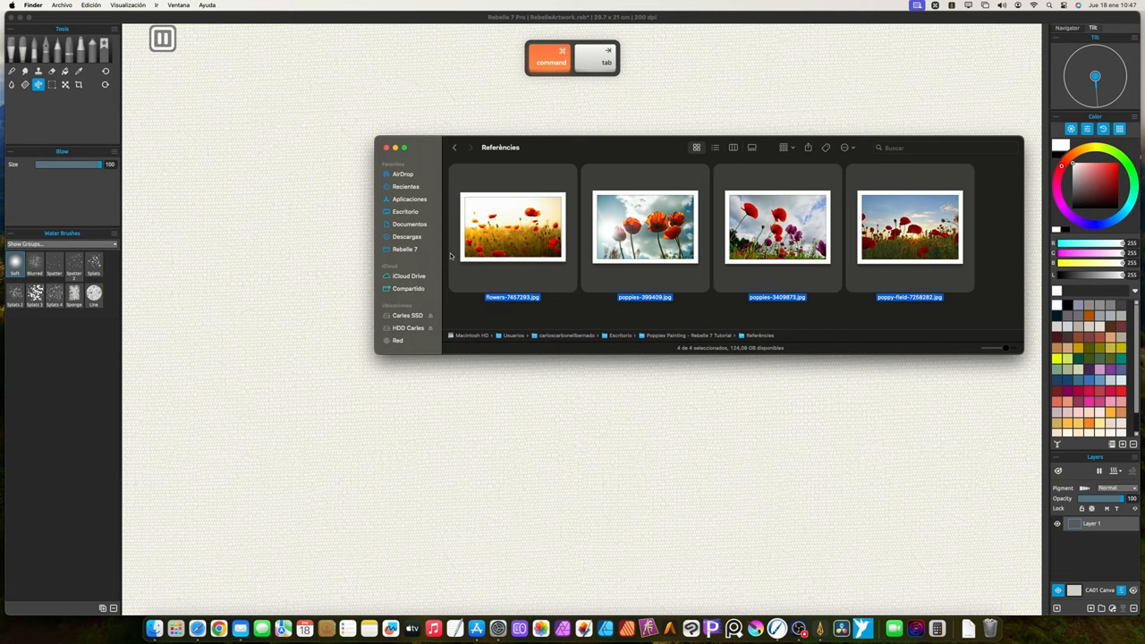
{"action": "mouse_move", "coordinate": [752, 268]}
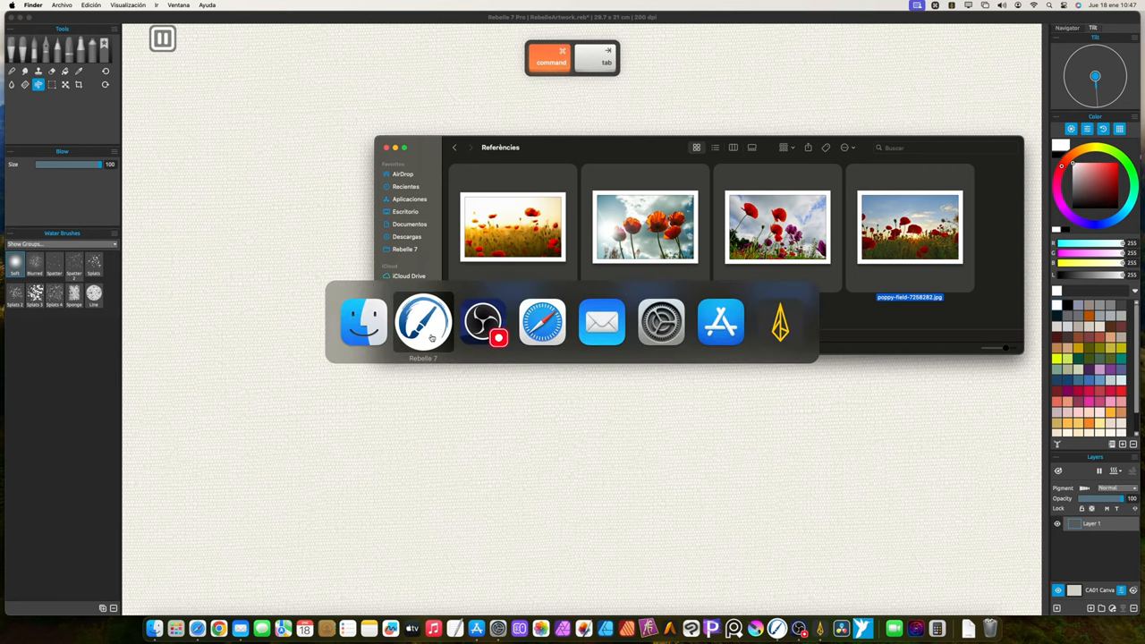
Return to Rebelle and create a new artwork on beige paper at the chosen canvas size.
{"action": "left_click", "coordinate": [422, 322]}
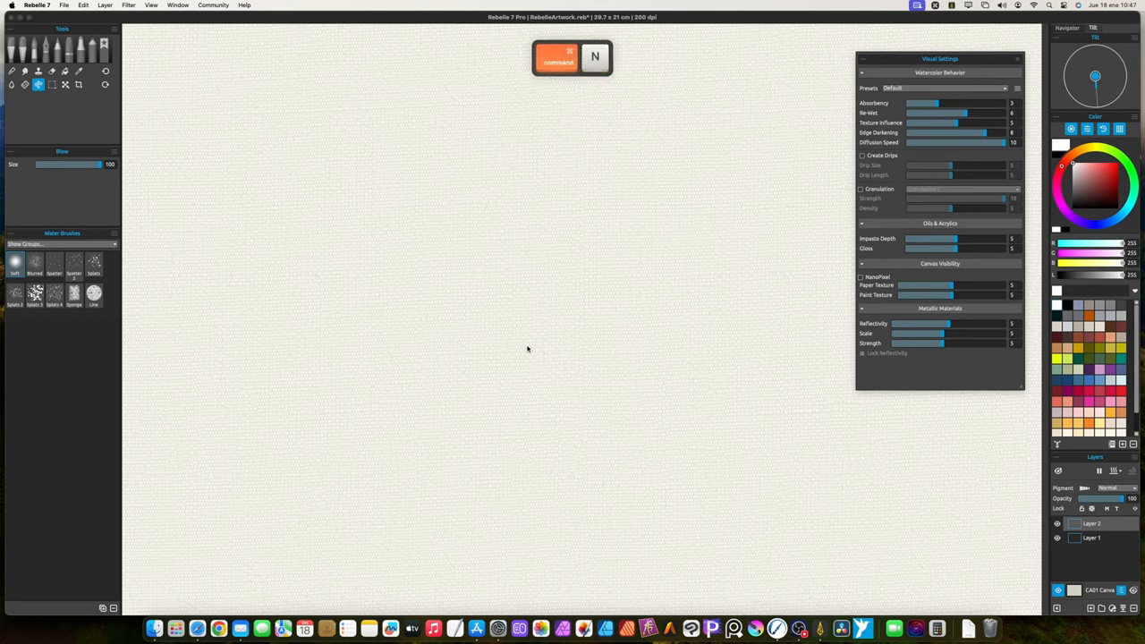
{"action": "key", "text": "cmd+n"}
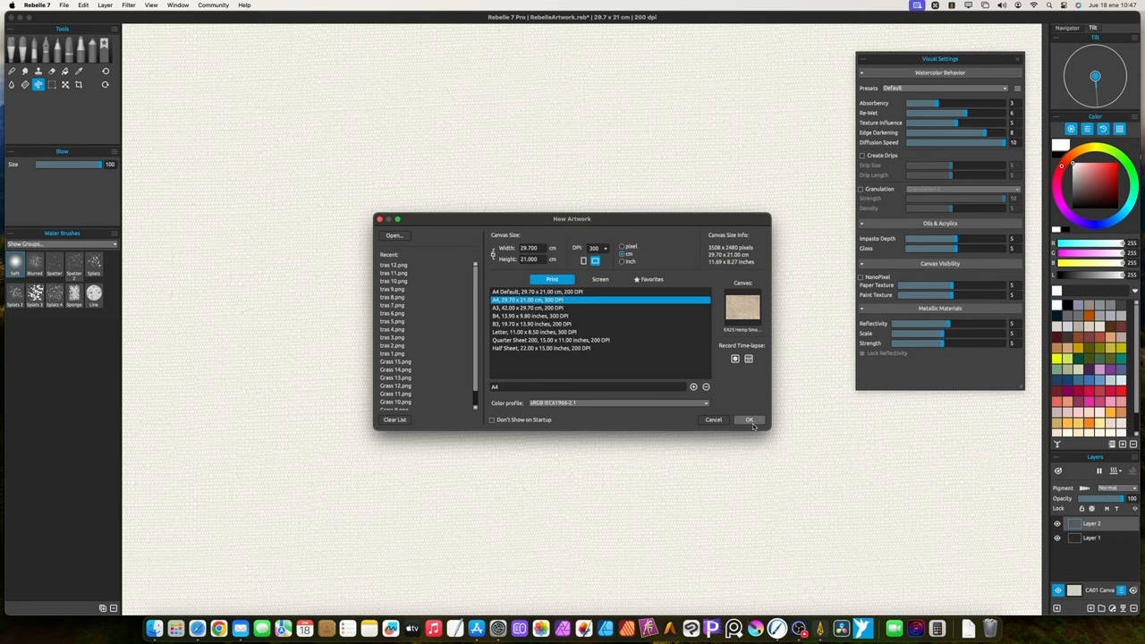
{"action": "left_click", "coordinate": [748, 419]}
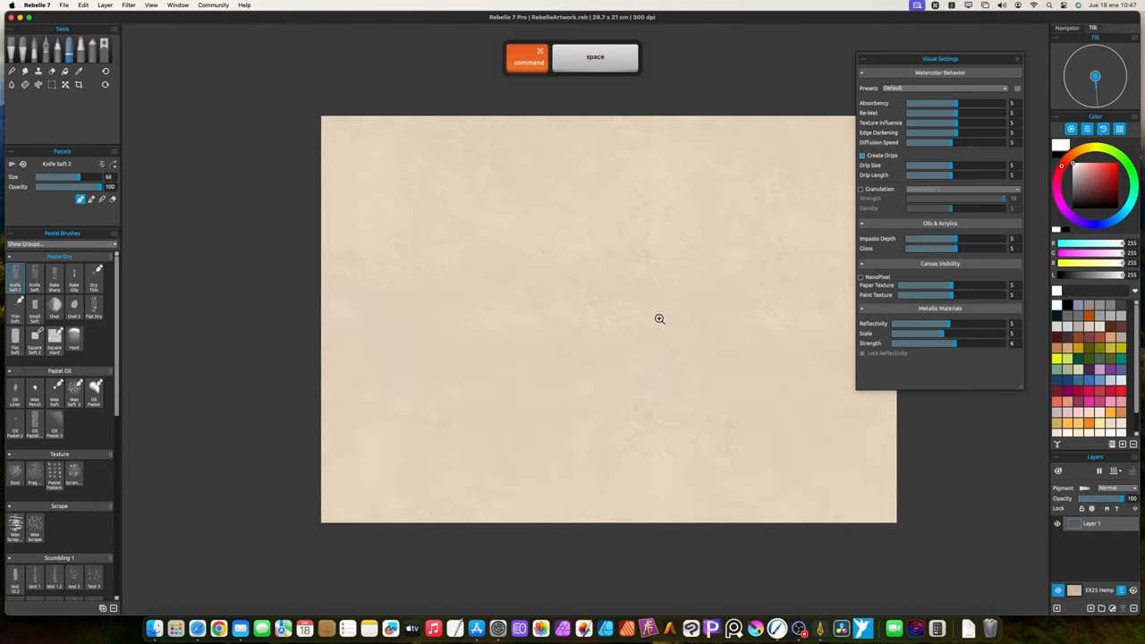
Choose the Watercolor tool with a large soft flat brush, undoing a stray mark.
{"action": "left_click", "coordinate": [40, 55]}
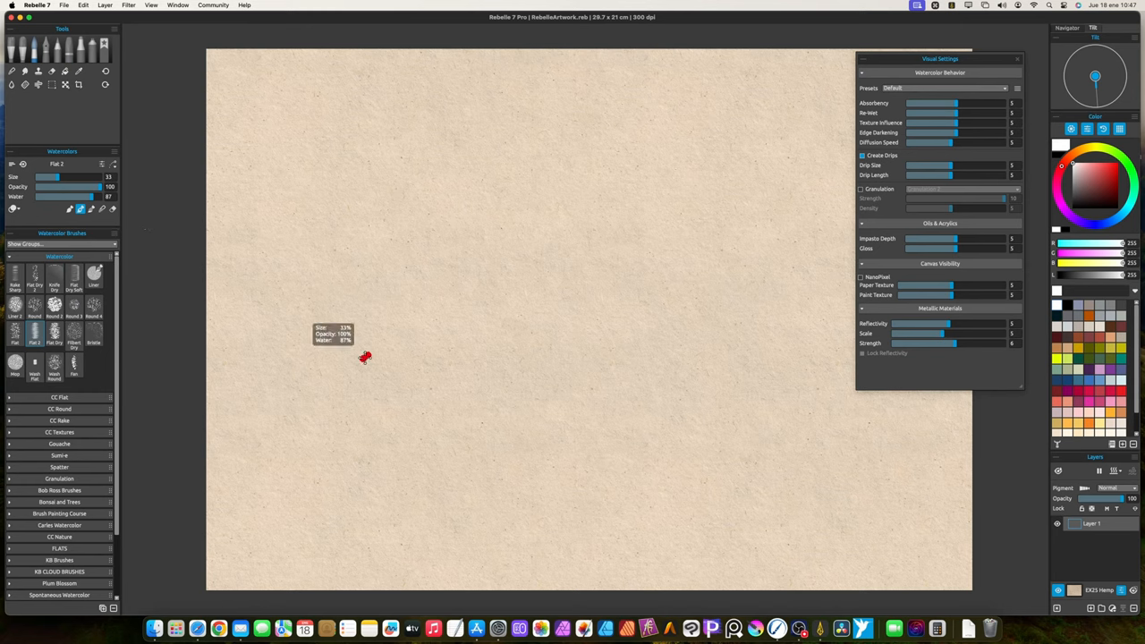
{"action": "left_click", "coordinate": [74, 277]}
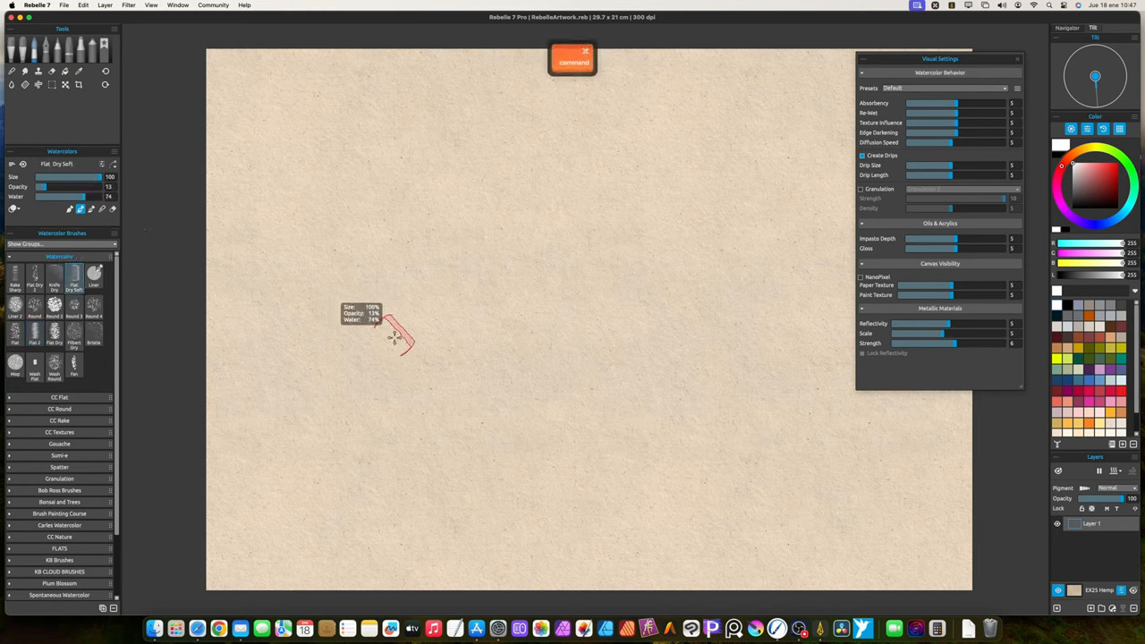
{"action": "key", "text": "cmd+z"}
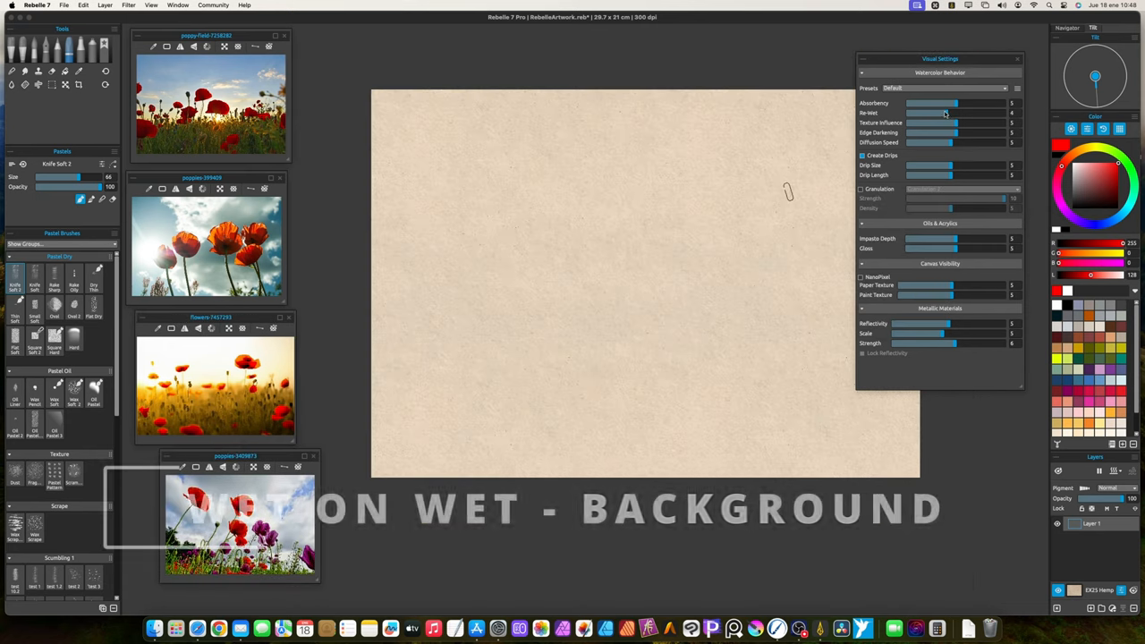
Select the Mop brush from the Watercolor presets for the background wash.
{"action": "left_click_drag", "start_coordinate": [952, 113], "coordinate": [909, 113]}
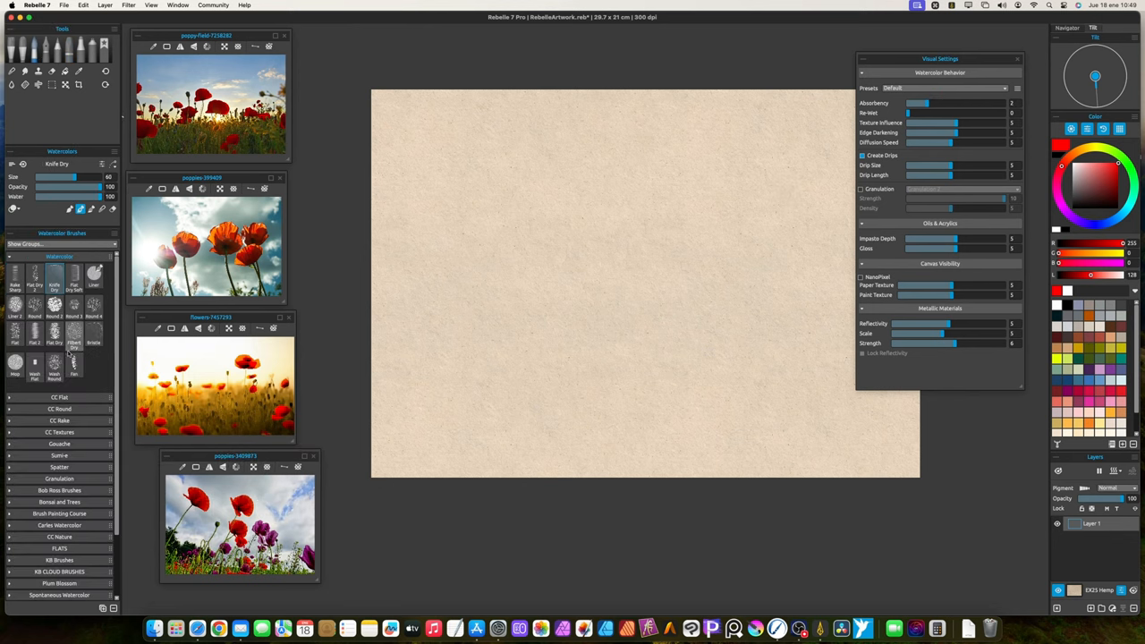
{"action": "left_click", "coordinate": [14, 361]}
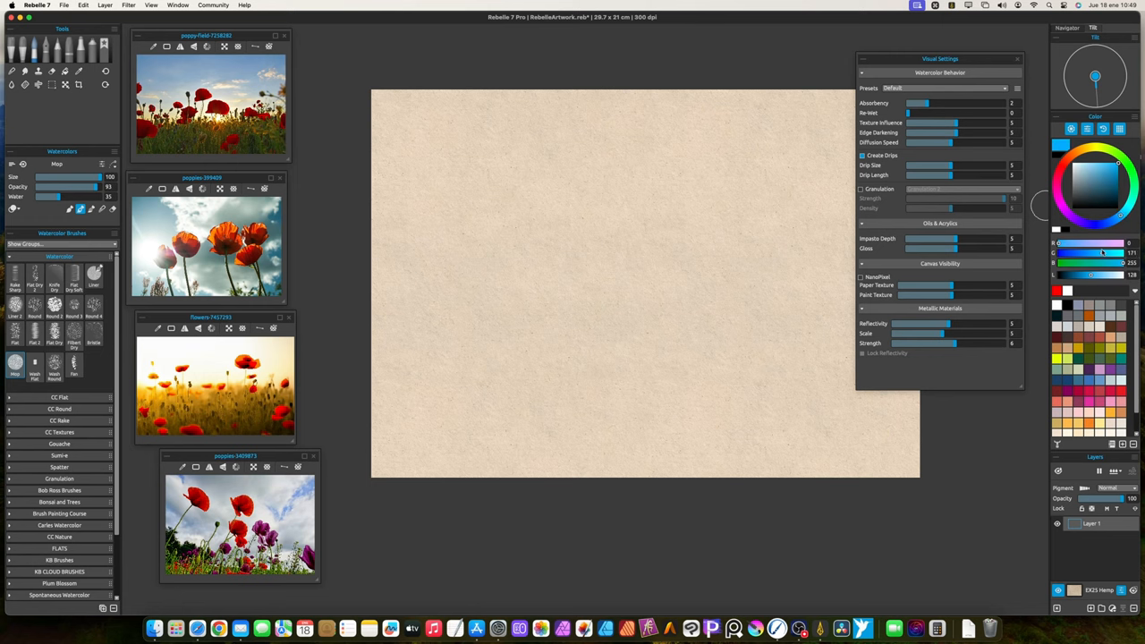
Wash blue sky across the top, green meadow below, and orange glow along the horizon.
{"action": "left_click_drag", "start_coordinate": [528, 164], "coordinate": [727, 159]}
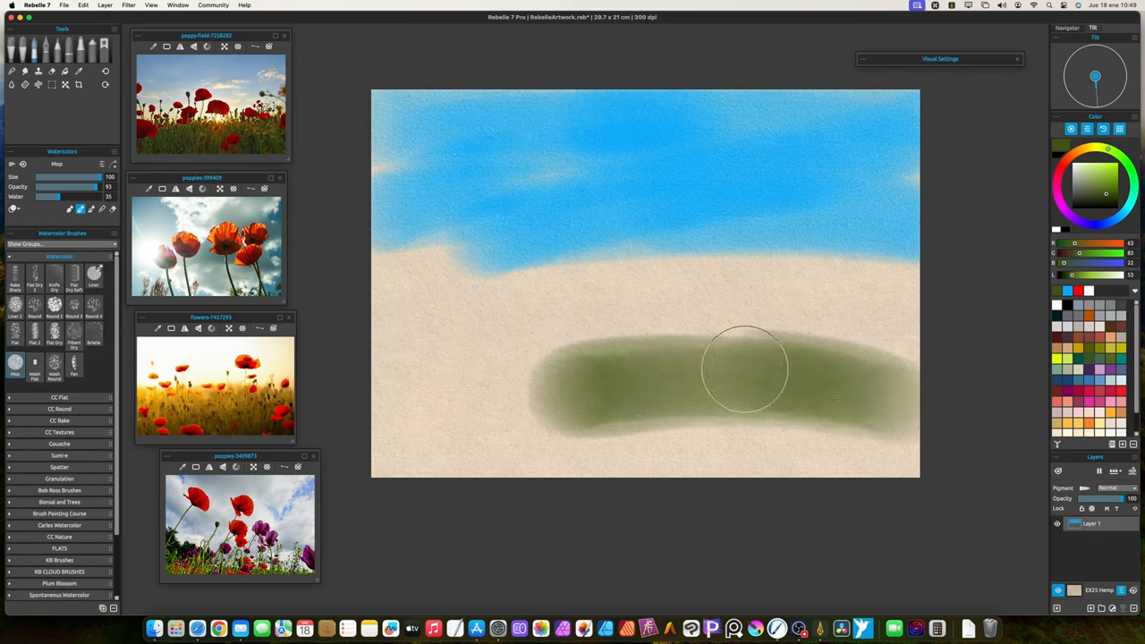
{"action": "left_click_drag", "start_coordinate": [743, 367], "coordinate": [868, 313]}
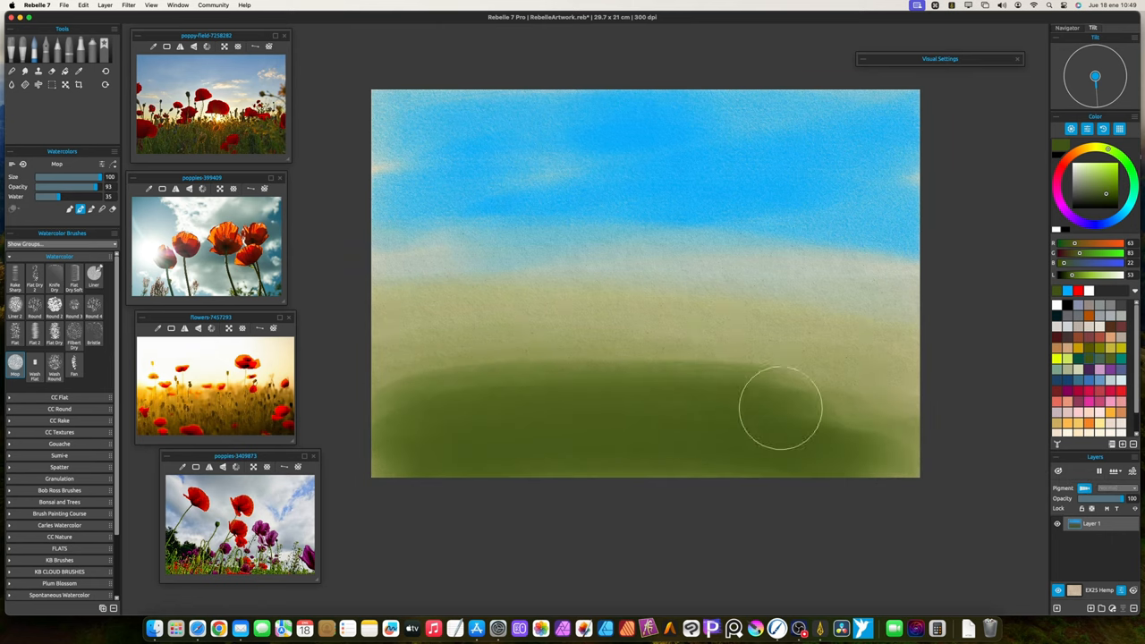
{"action": "left_click_drag", "start_coordinate": [779, 408], "coordinate": [940, 358]}
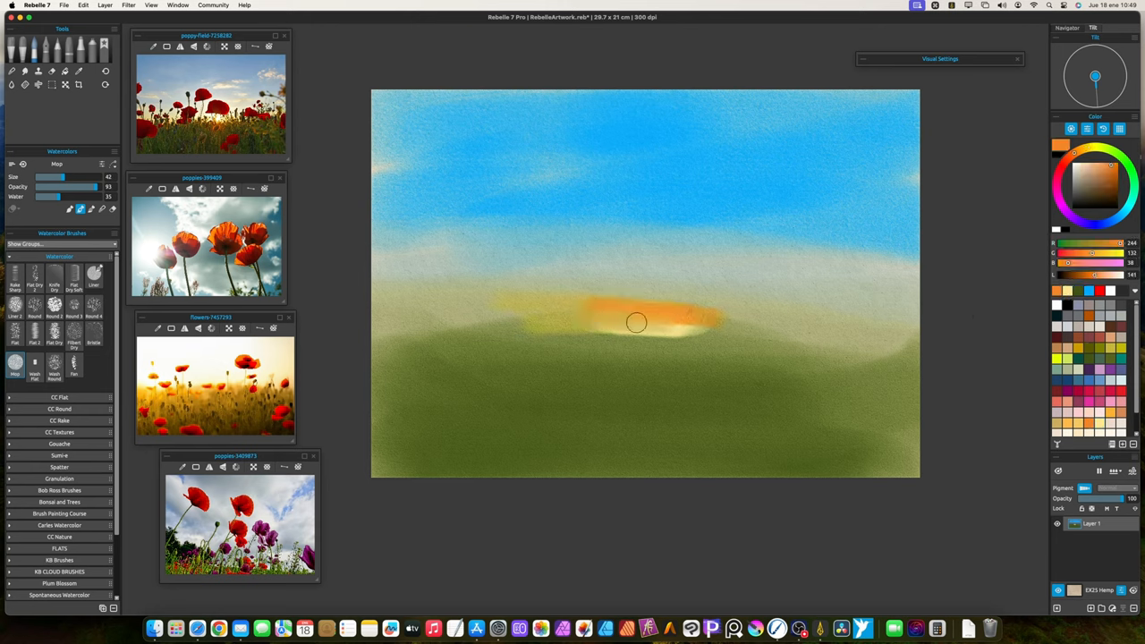
Blend the orange glow into a soft yellow sun and darken the meadow's bottom edge.
{"action": "left_click_drag", "start_coordinate": [636, 322], "coordinate": [706, 319]}
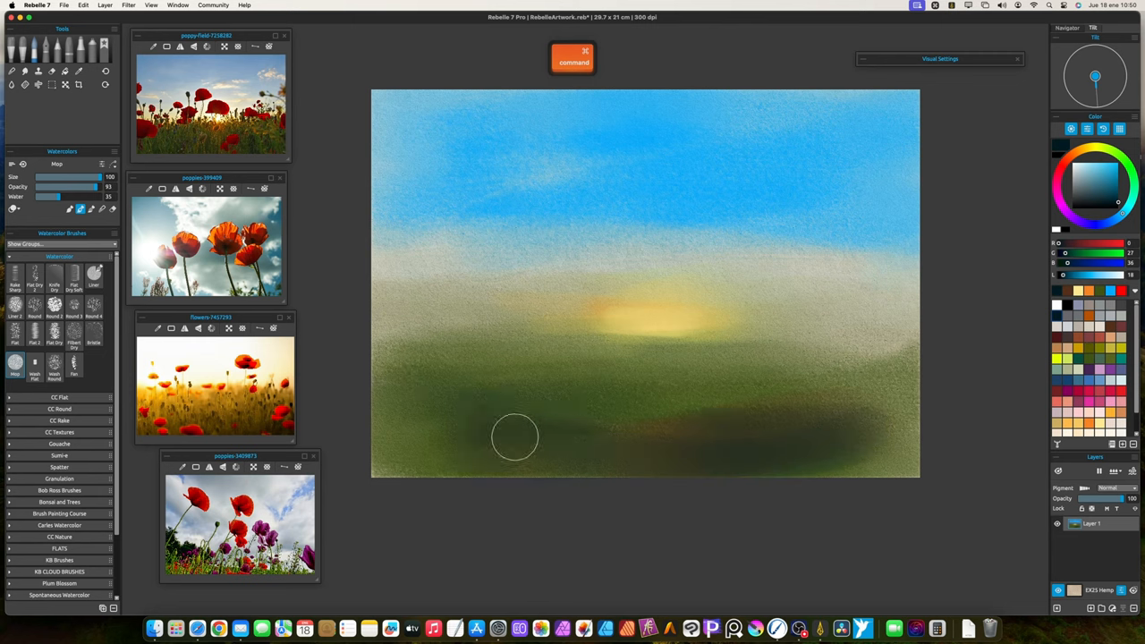
{"action": "left_click_drag", "start_coordinate": [515, 436], "coordinate": [909, 455]}
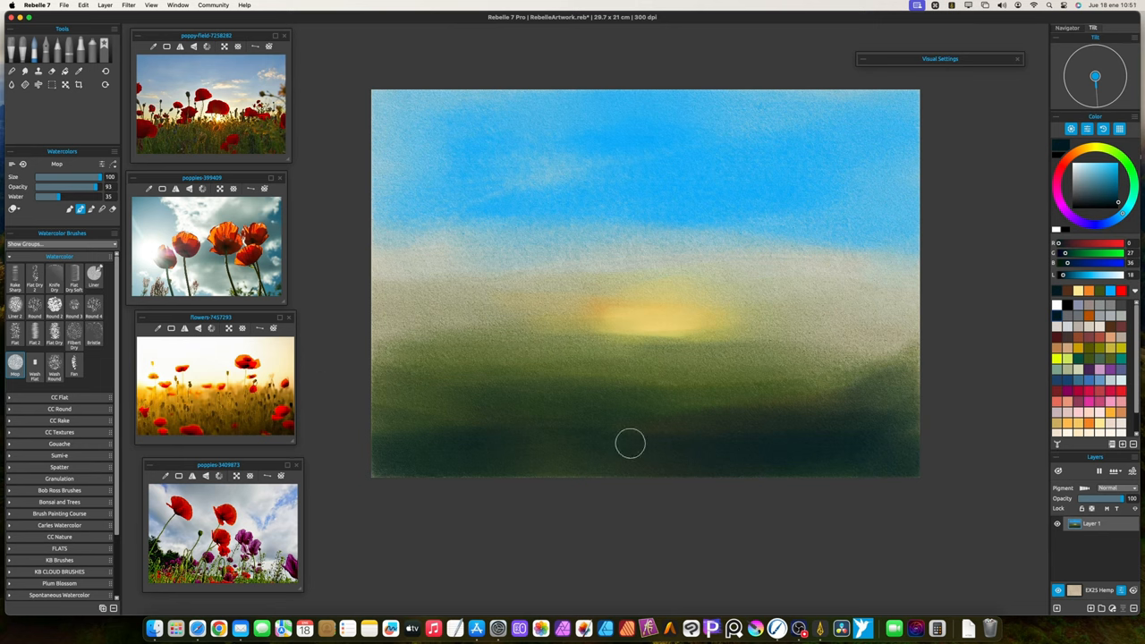
{"action": "mouse_move", "coordinate": [1041, 480]}
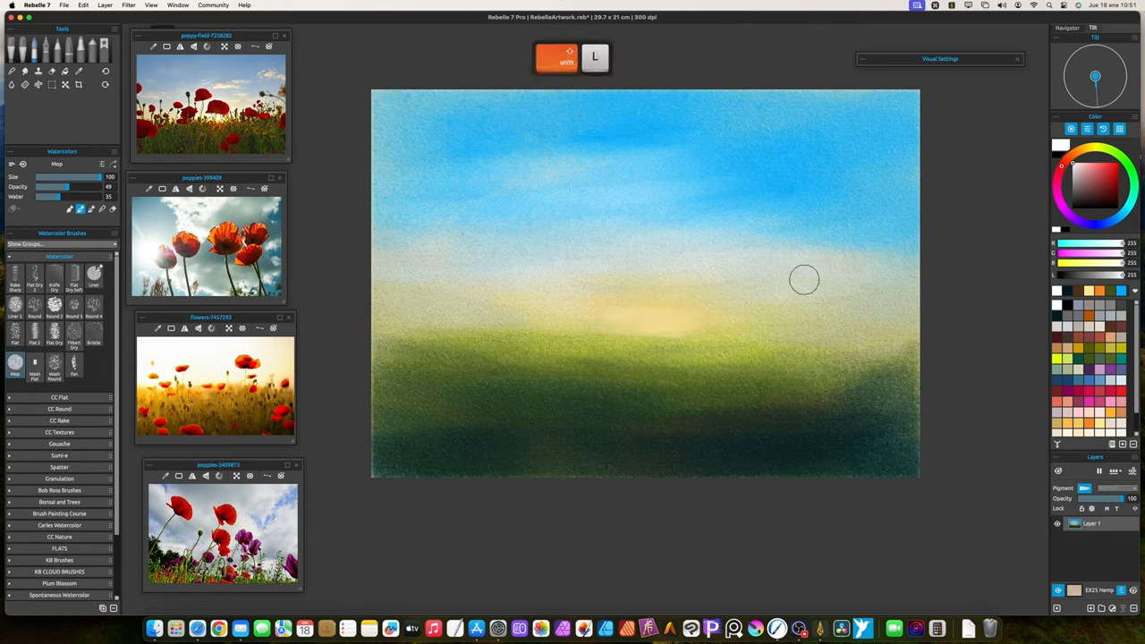
Lift a pale round sun disc from the yellow glow above the horizon.
{"action": "left_click_drag", "start_coordinate": [68, 177], "coordinate": [50, 177]}
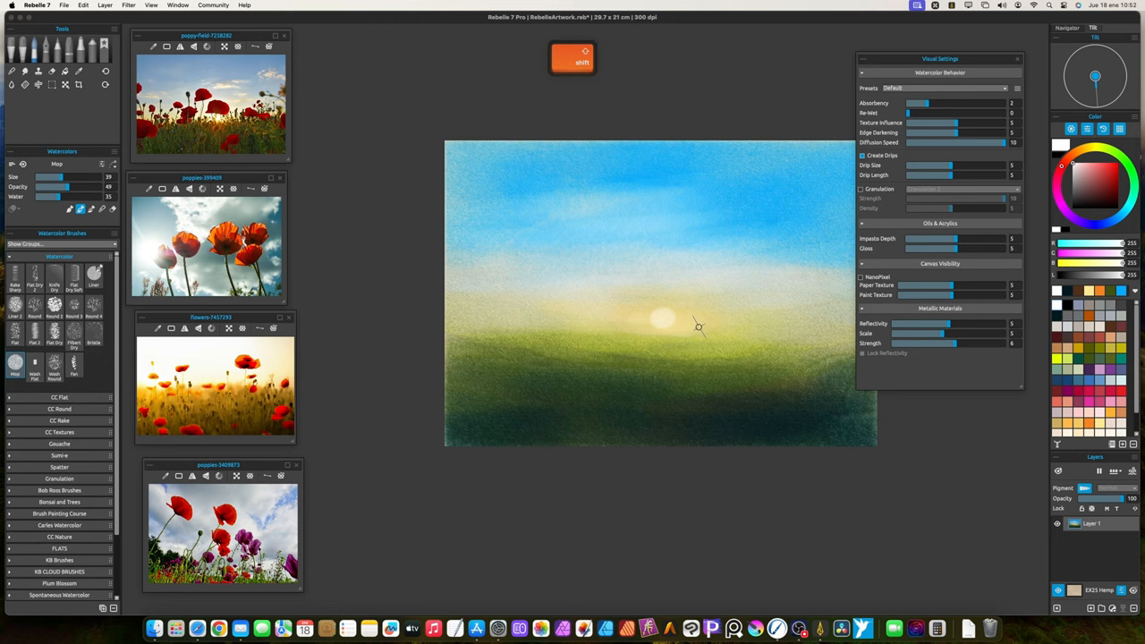
{"action": "key", "text": "L"}
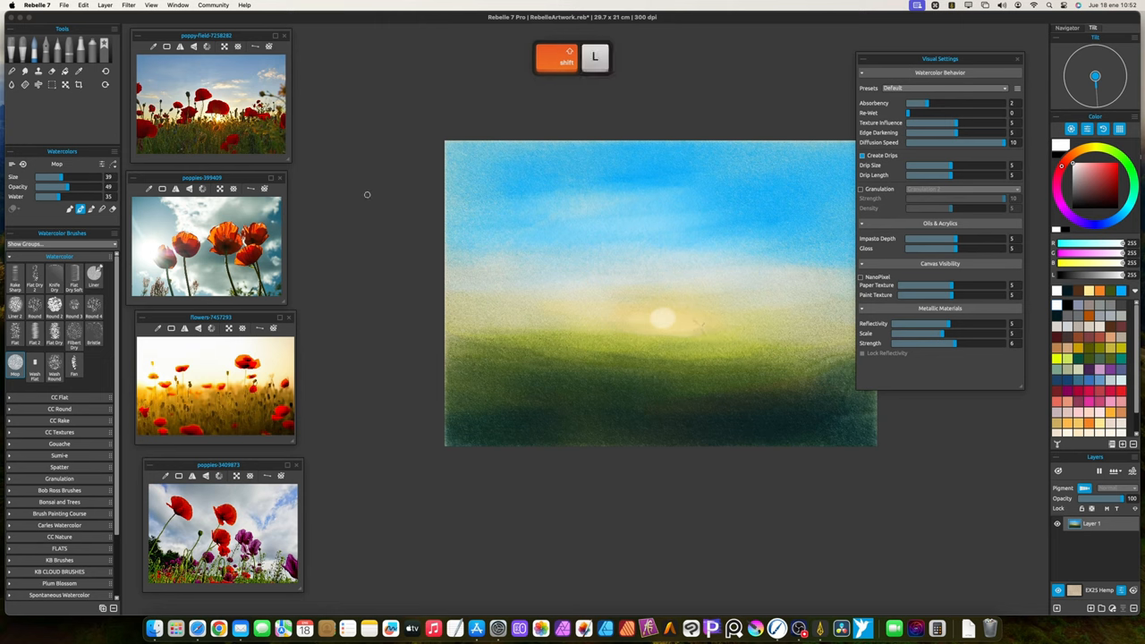
Apply a Hue/Saturation/Lightness adjustment to enrich the sky and meadow colors.
{"action": "left_click", "coordinate": [129, 6]}
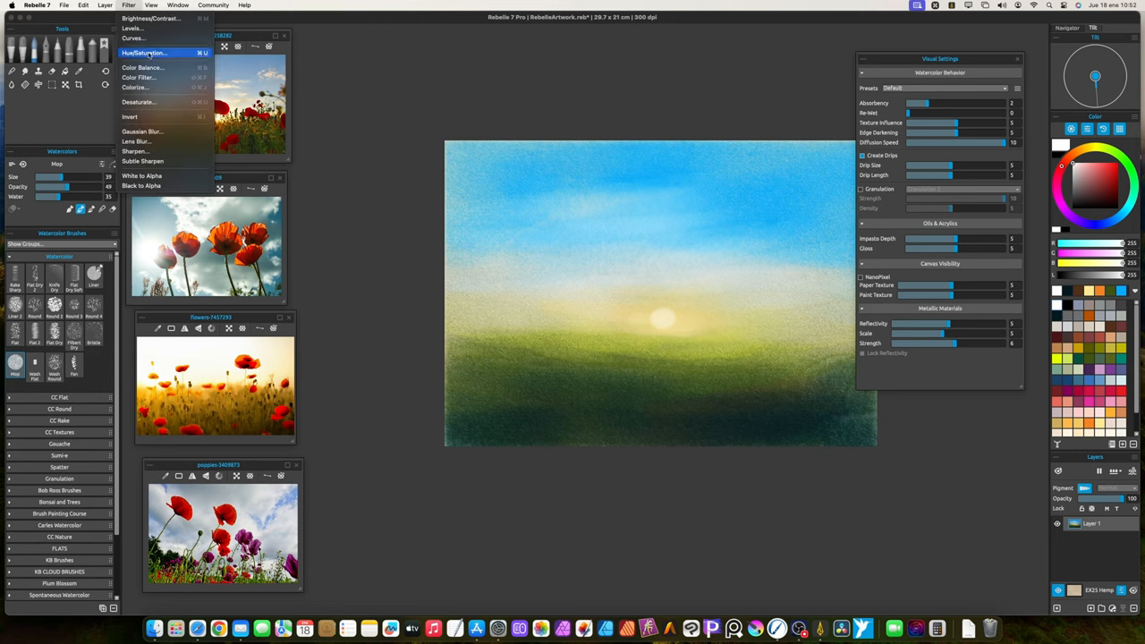
{"action": "left_click", "coordinate": [143, 53]}
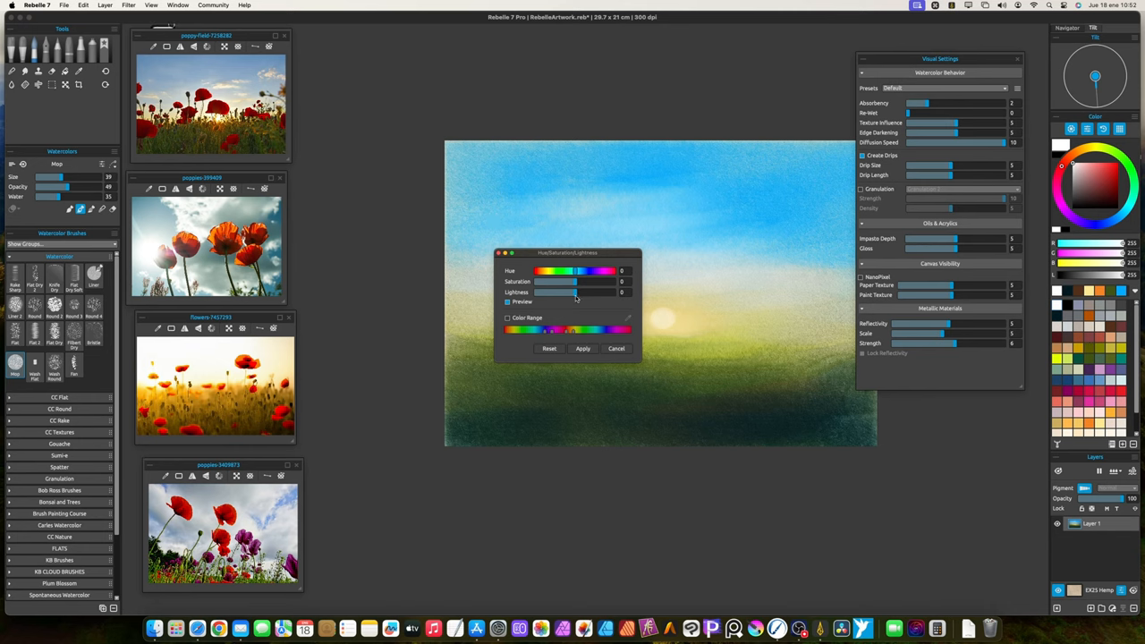
{"action": "left_click_drag", "start_coordinate": [576, 281], "coordinate": [564, 281]}
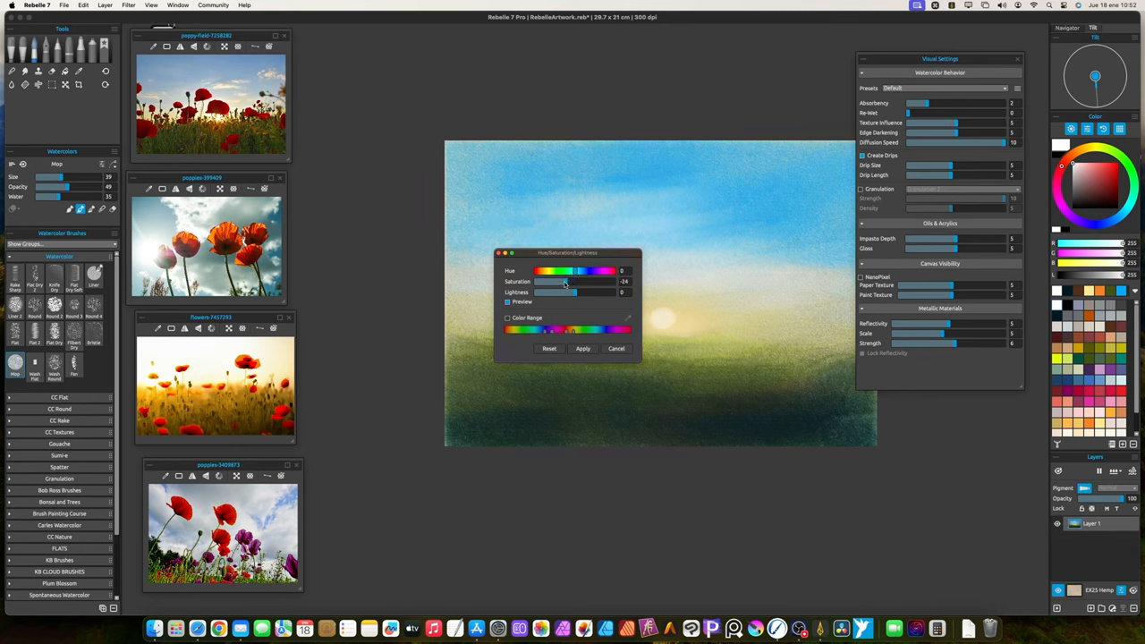
{"action": "left_click_drag", "start_coordinate": [564, 283], "coordinate": [558, 283]}
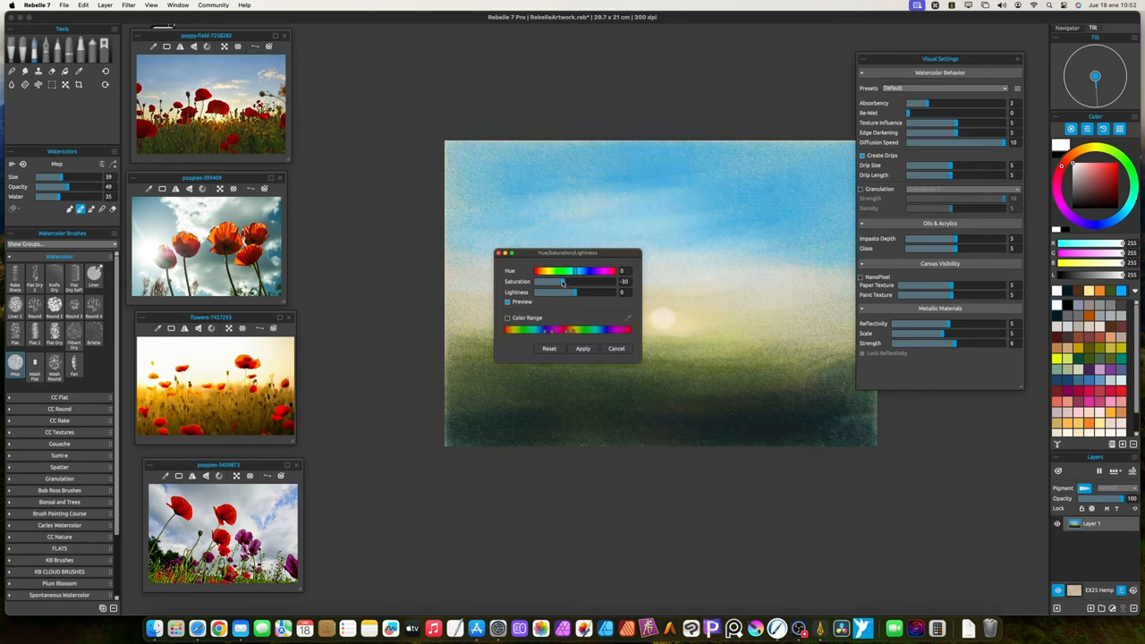
{"action": "left_click_drag", "start_coordinate": [557, 281], "coordinate": [564, 281]}
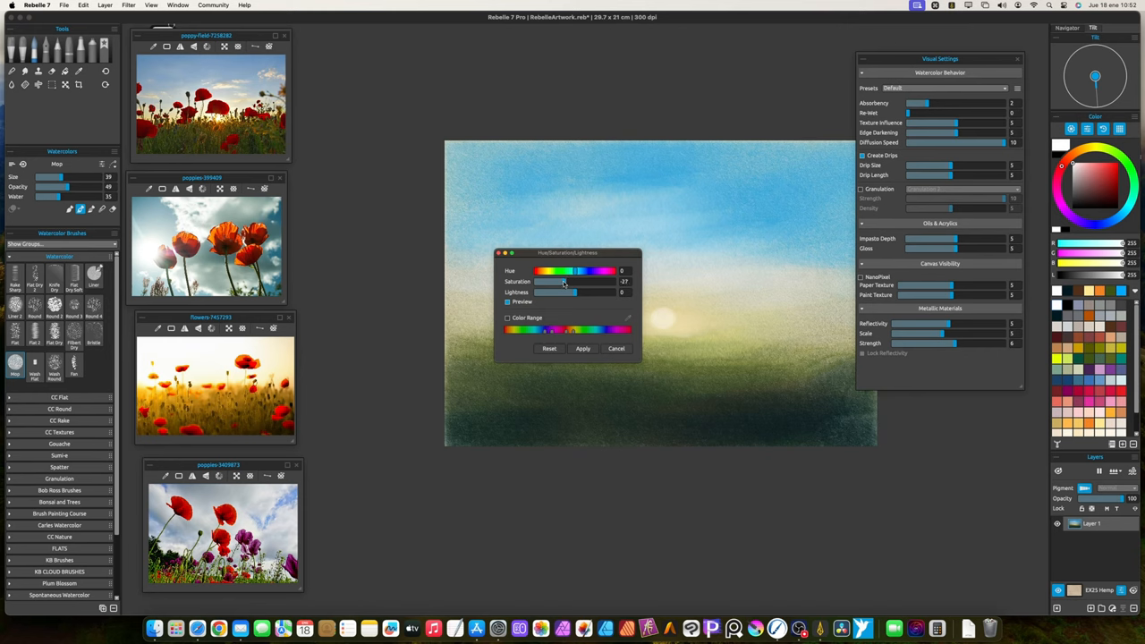
{"action": "left_click_drag", "start_coordinate": [558, 281], "coordinate": [576, 281]}
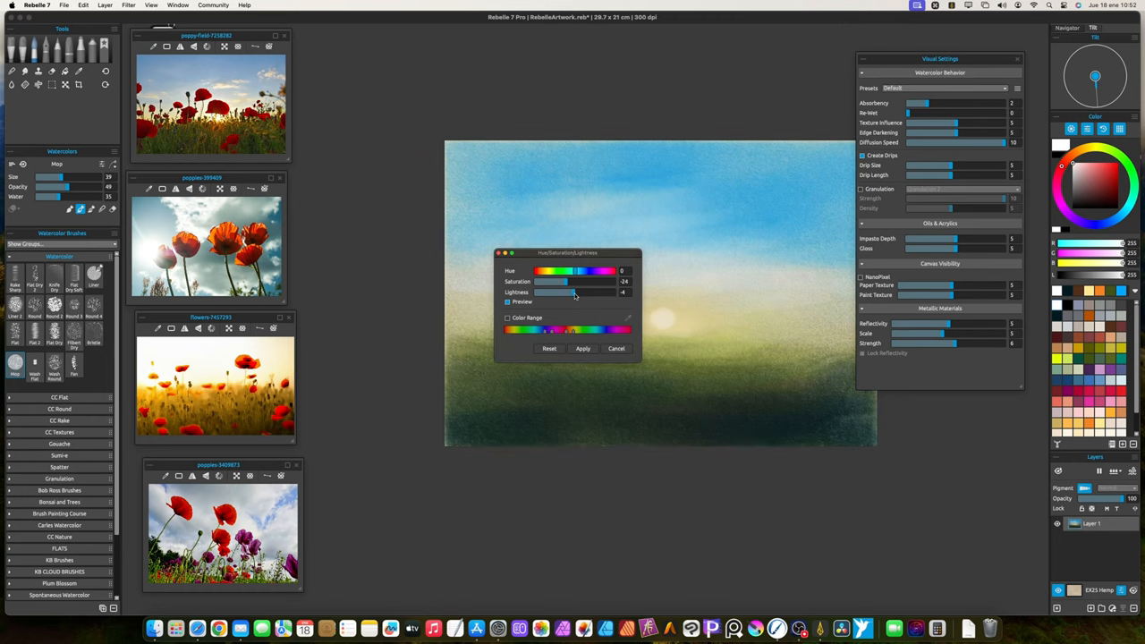
{"action": "left_click_drag", "start_coordinate": [555, 292], "coordinate": [552, 291]}
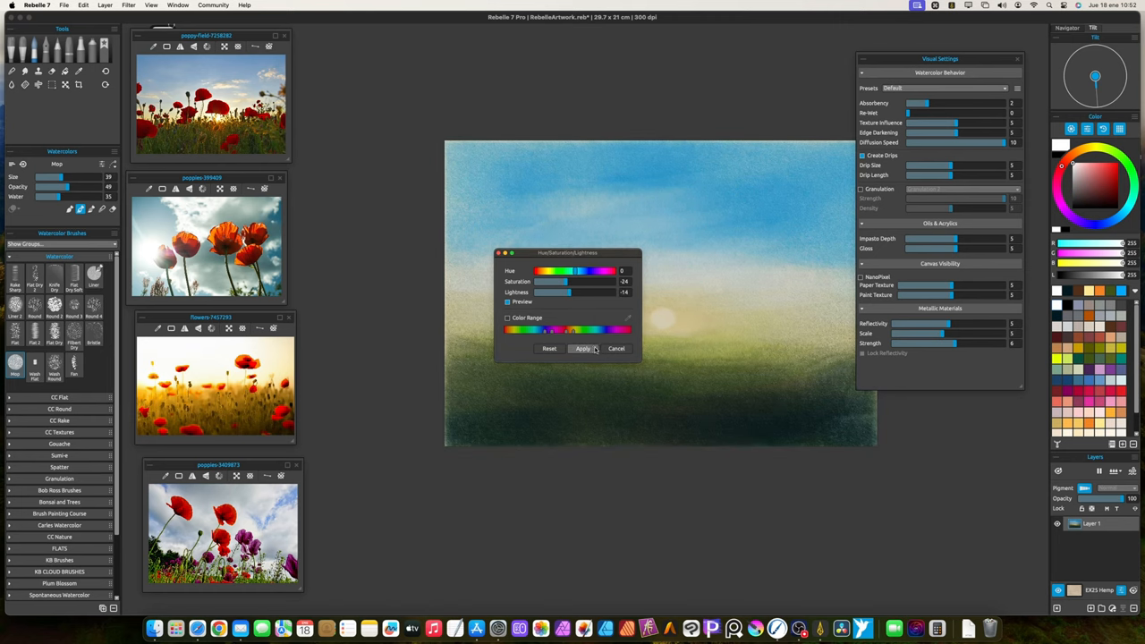
{"action": "left_click", "coordinate": [581, 347]}
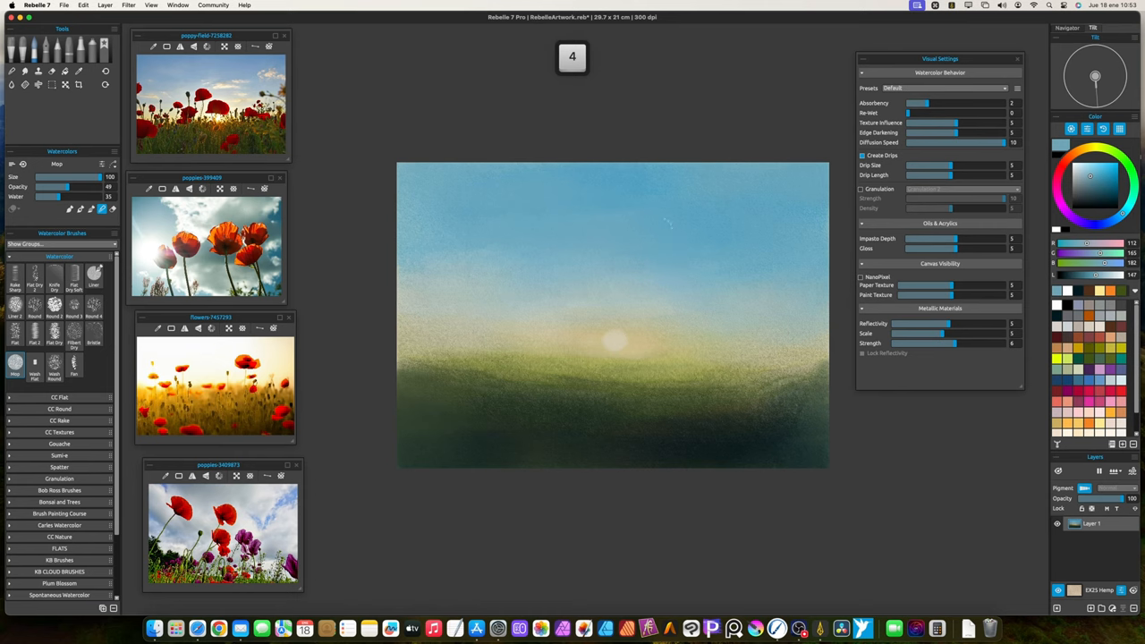
{"action": "mouse_move", "coordinate": [612, 272]}
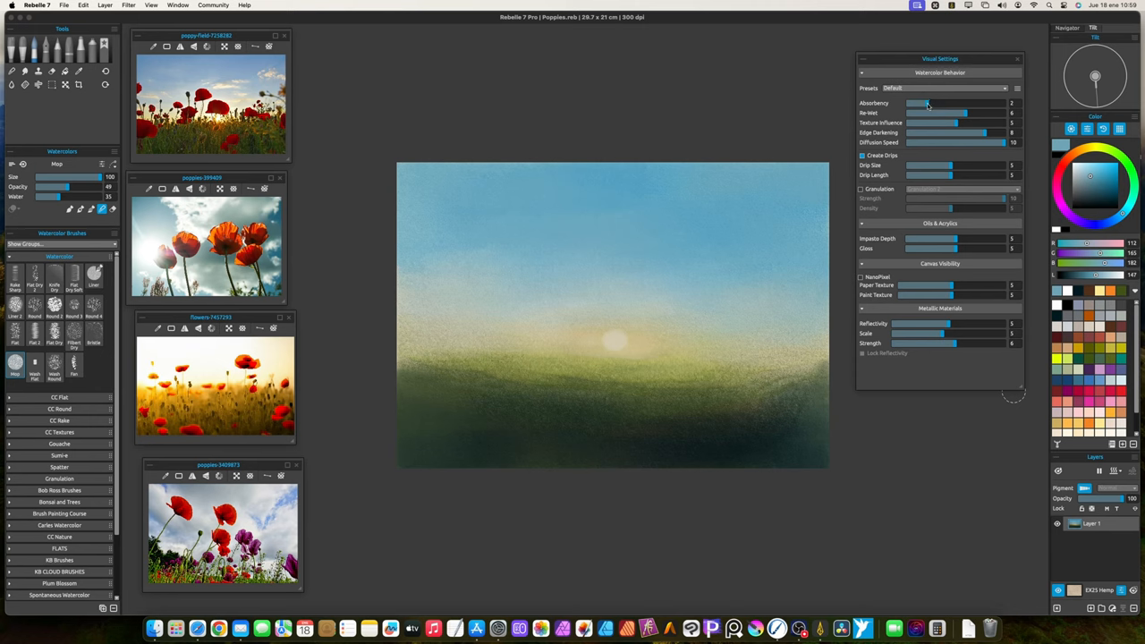
Adjust the watercolor Visual Settings and turn off Create Drips.
{"action": "left_click_drag", "start_coordinate": [927, 102], "coordinate": [945, 102]}
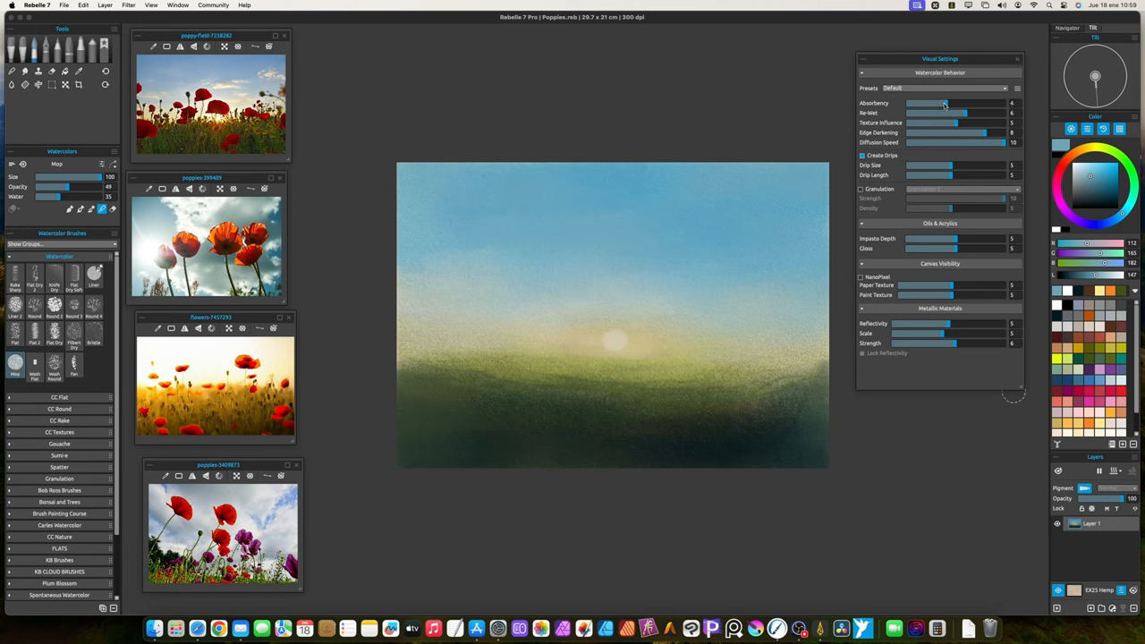
{"action": "left_click_drag", "start_coordinate": [945, 102], "coordinate": [920, 102]}
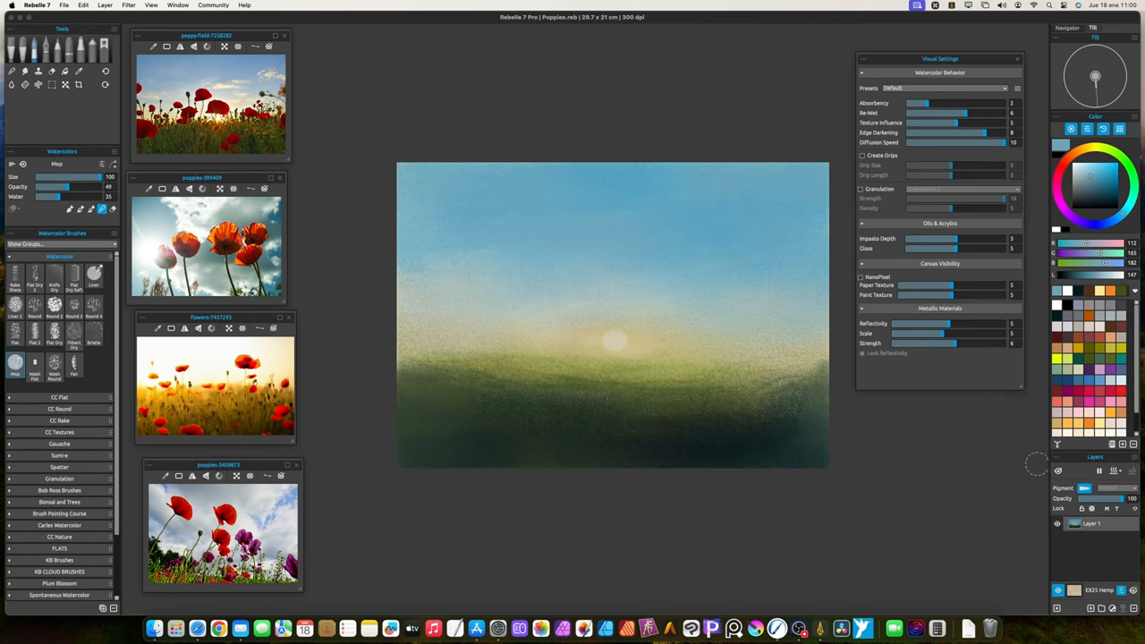
{"action": "mouse_move", "coordinate": [934, 375]}
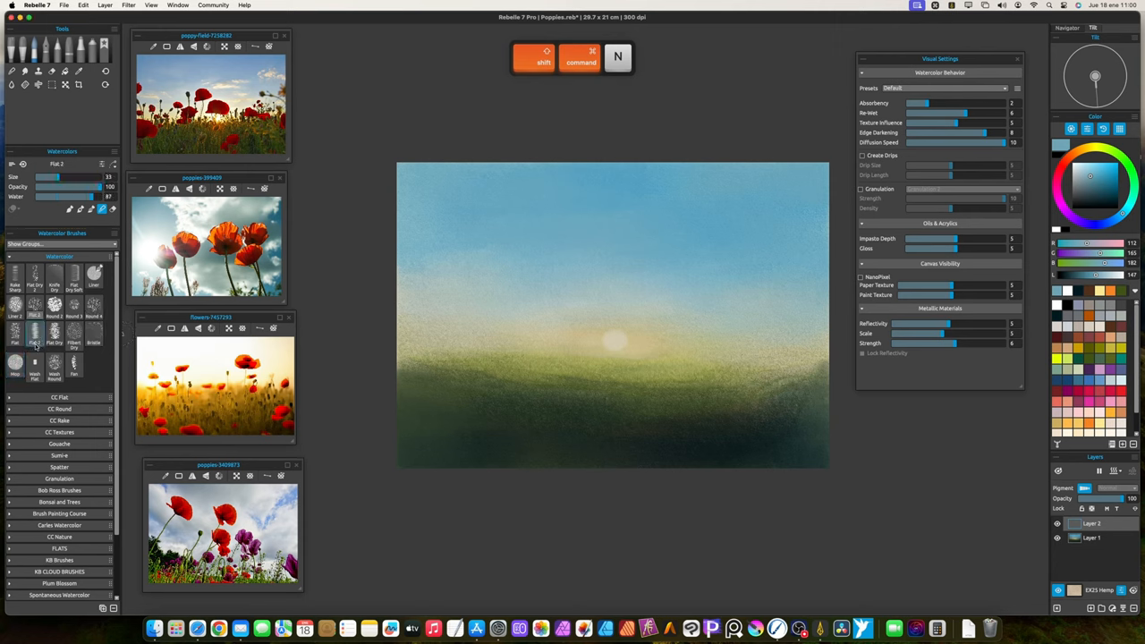
Add a new empty layer above the background for the flowers.
{"action": "key", "text": "c"}
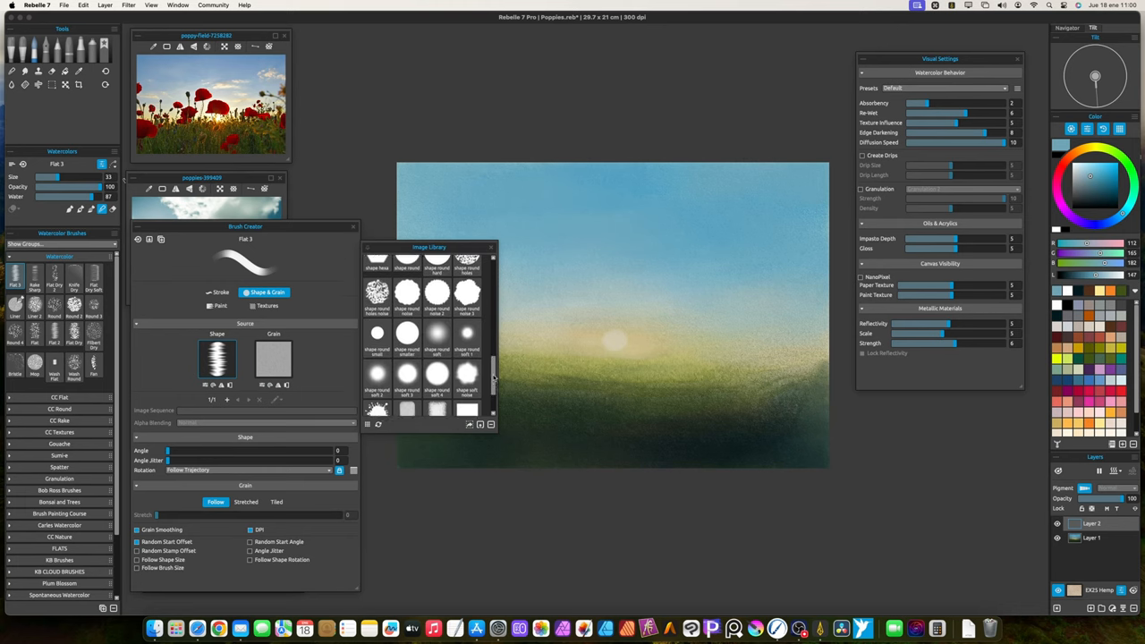
Pick a rounded rectangle brush shape, narrow it with Scale X, and test a stroke.
{"action": "scroll", "scroll_direction": "down", "scroll_amount": 3}
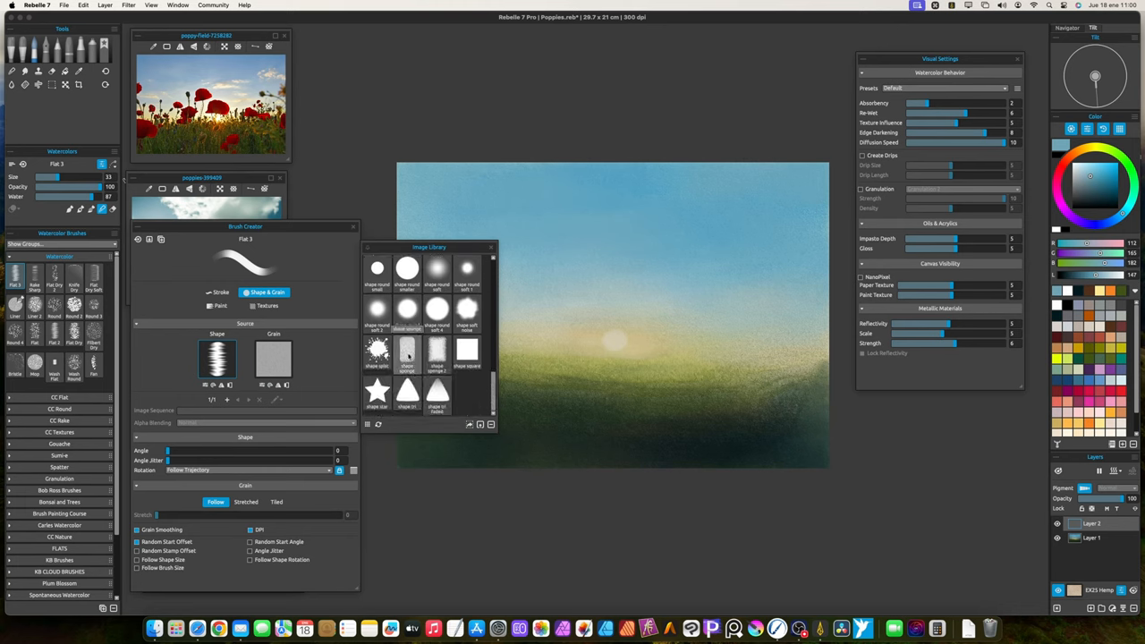
{"action": "left_click", "coordinate": [406, 351]}
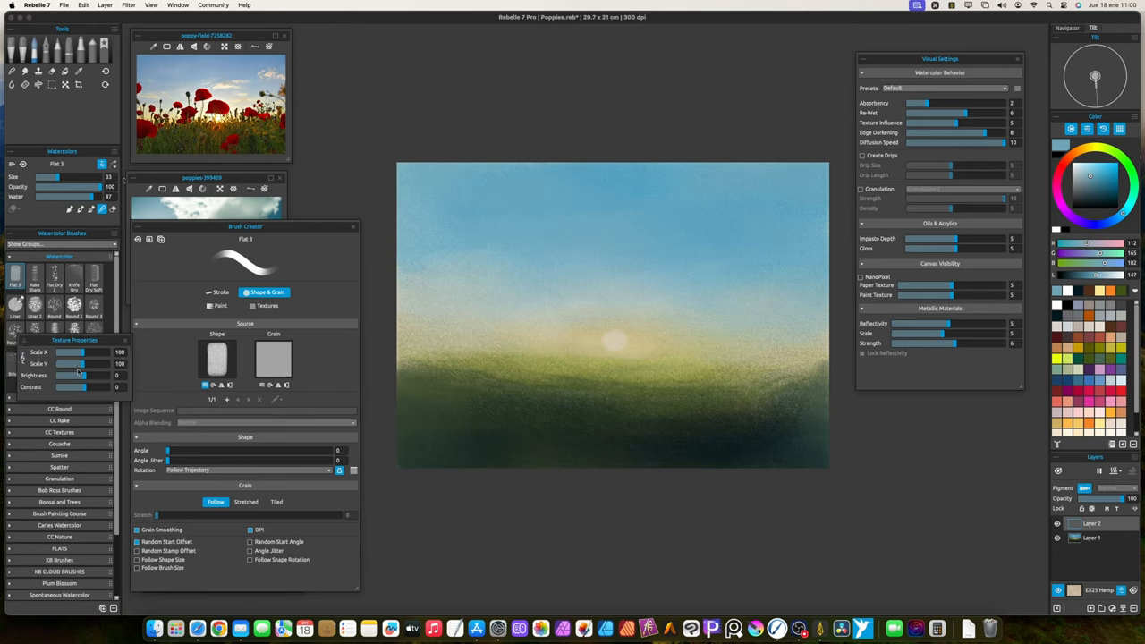
{"action": "left_click_drag", "start_coordinate": [86, 351], "coordinate": [78, 351]}
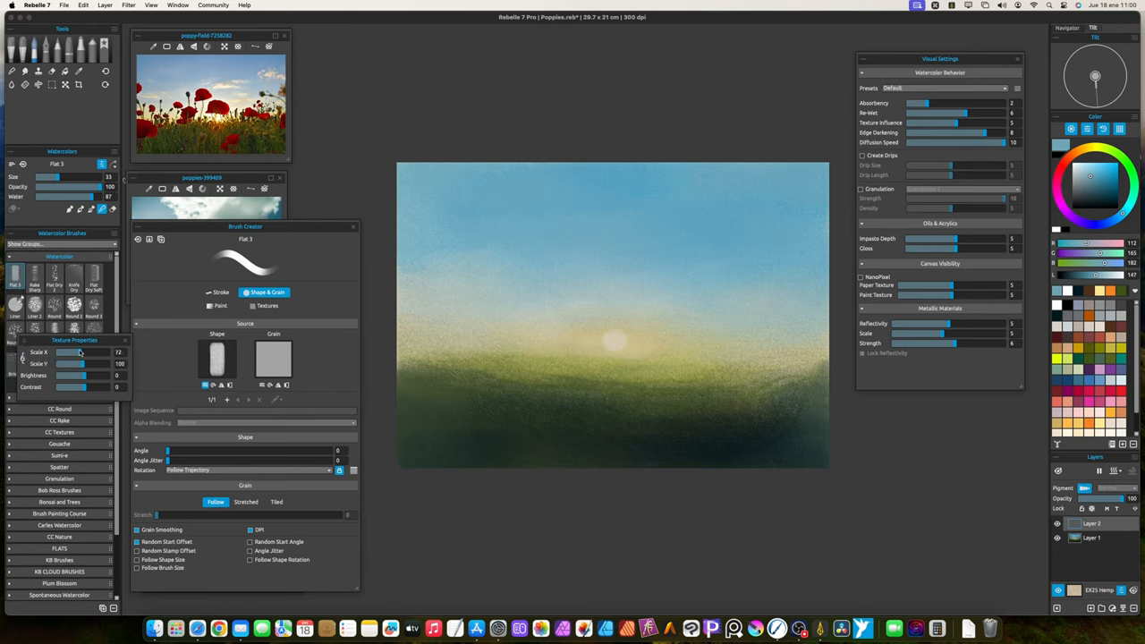
{"action": "left_click_drag", "start_coordinate": [81, 351], "coordinate": [72, 350]}
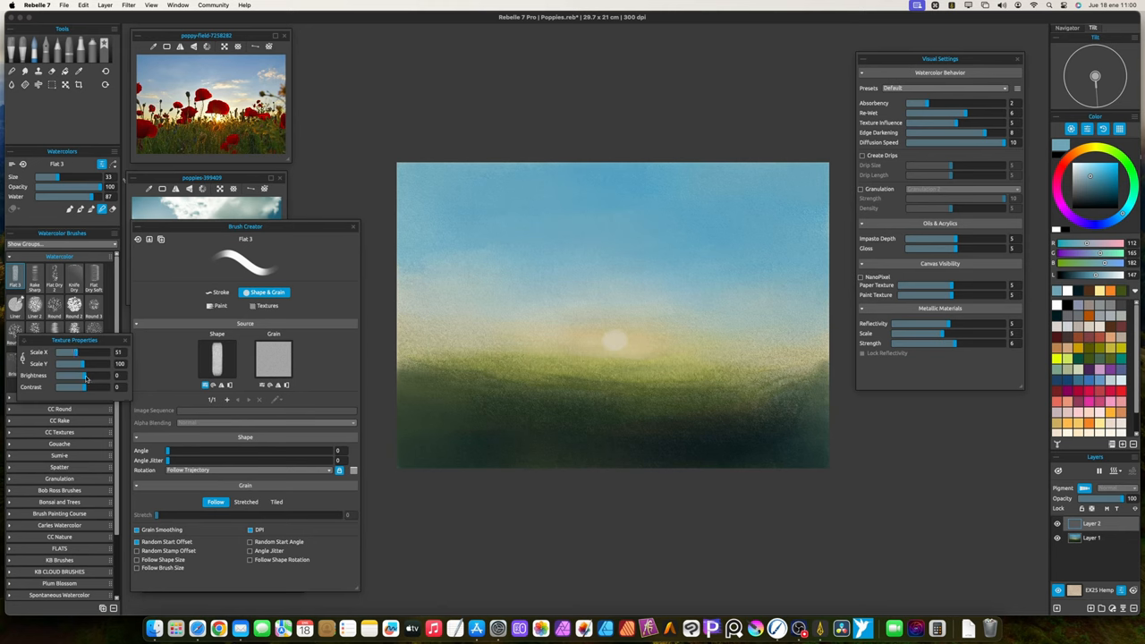
{"action": "left_click_drag", "start_coordinate": [62, 386], "coordinate": [104, 386]}
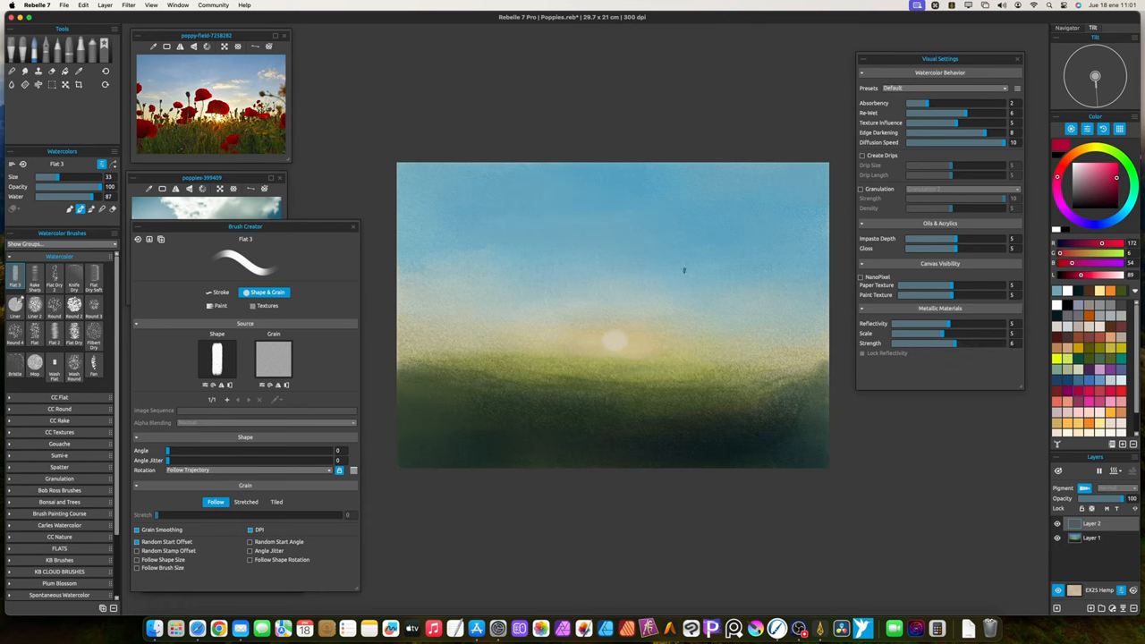
{"action": "left_click_drag", "start_coordinate": [616, 260], "coordinate": [618, 286]}
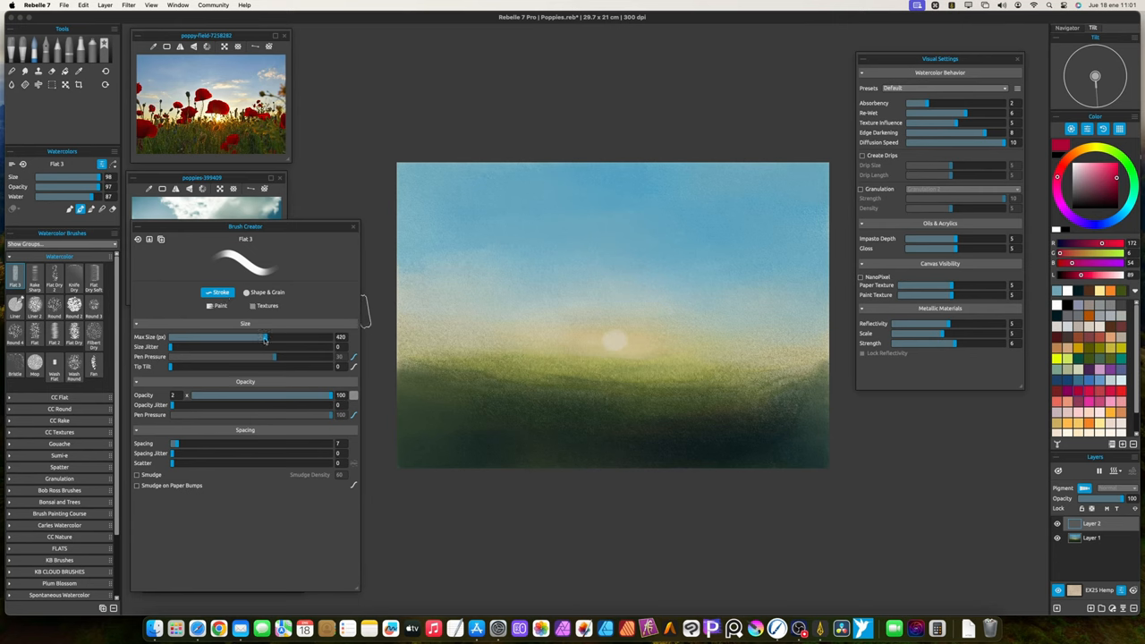
Test the custom brush with a pink stroke on the meadow, undo it, and choose a plain white grain.
{"action": "left_click_drag", "start_coordinate": [265, 337], "coordinate": [326, 336]}
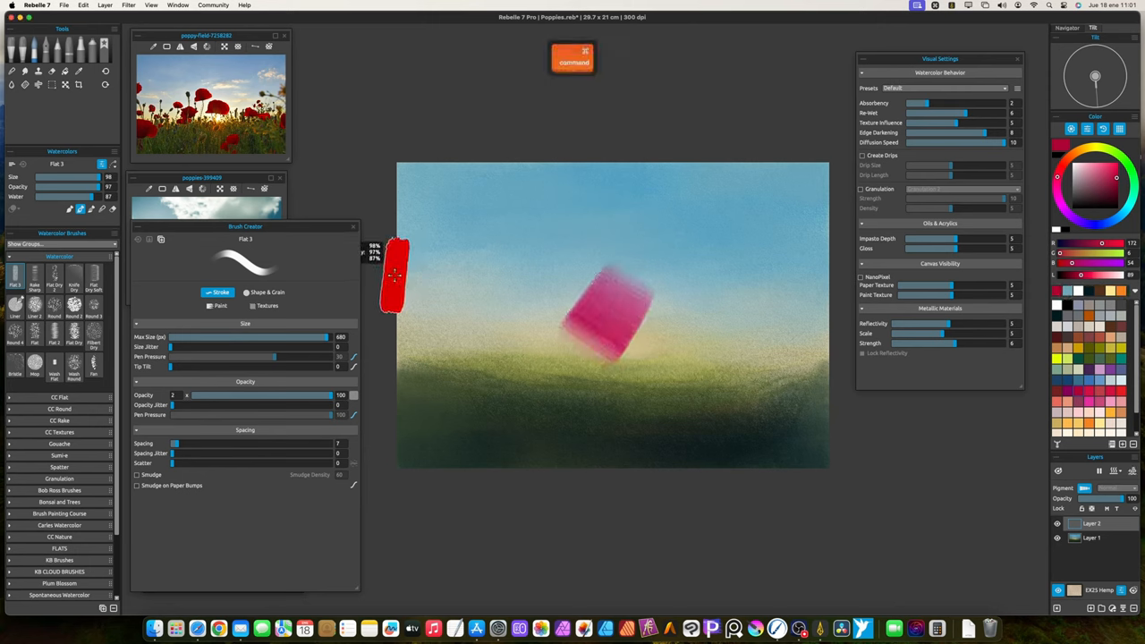
{"action": "key", "text": "cmd+z"}
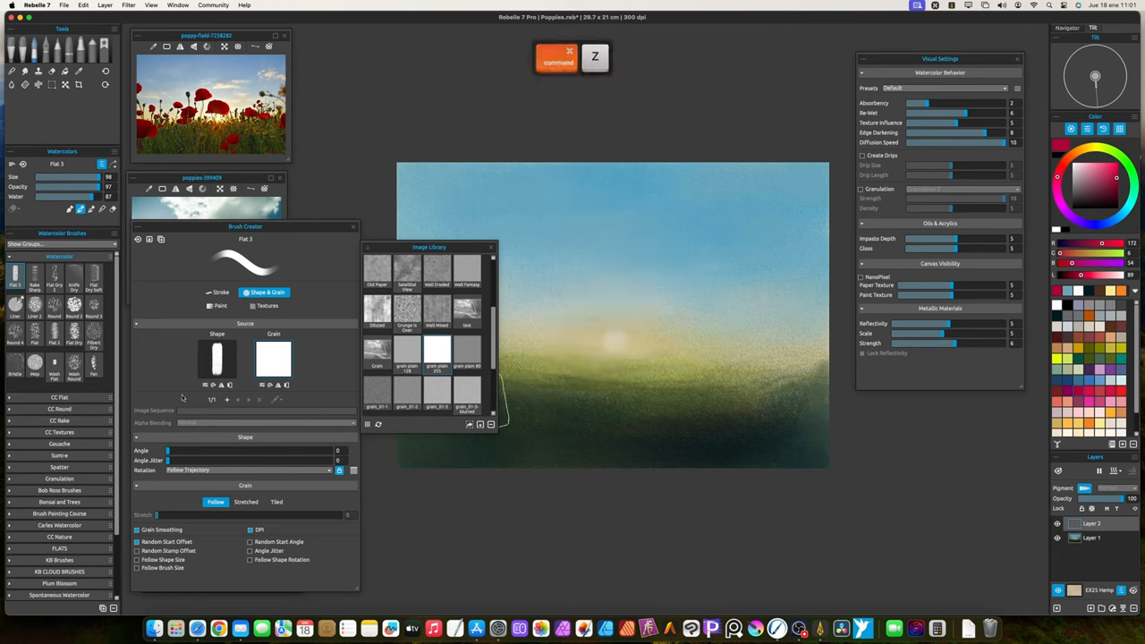
{"action": "left_click", "coordinate": [218, 294]}
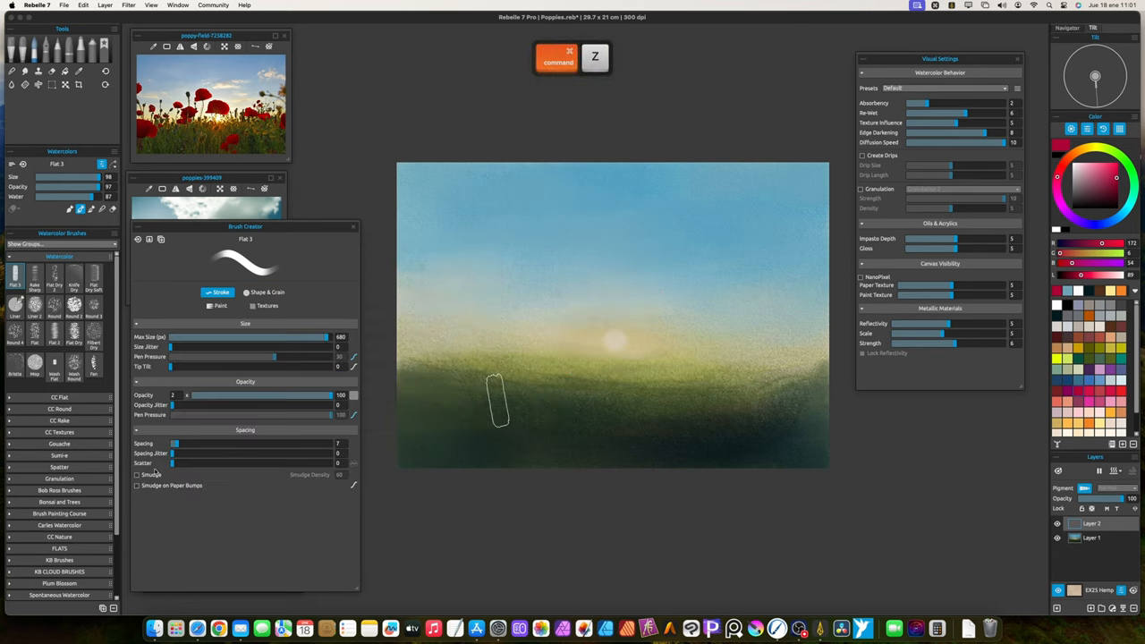
Try test strokes in the sky with the new grain, close Brush Creator and zoom in on the canvas.
{"action": "left_click_drag", "start_coordinate": [175, 444], "coordinate": [173, 443]}
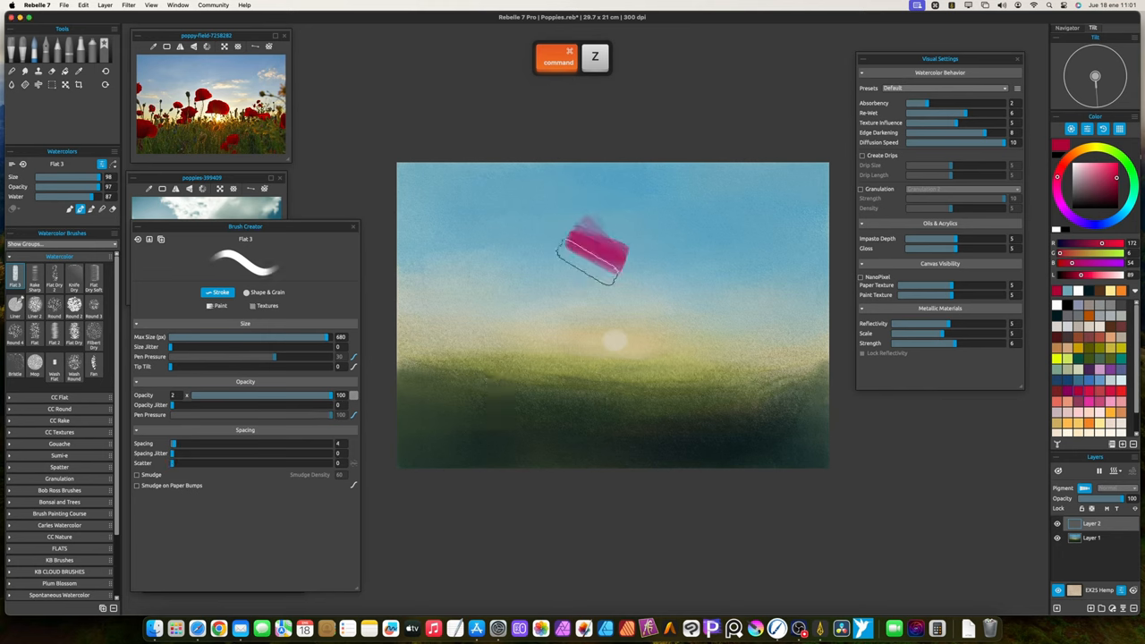
{"action": "left_click_drag", "start_coordinate": [590, 250], "coordinate": [590, 349]}
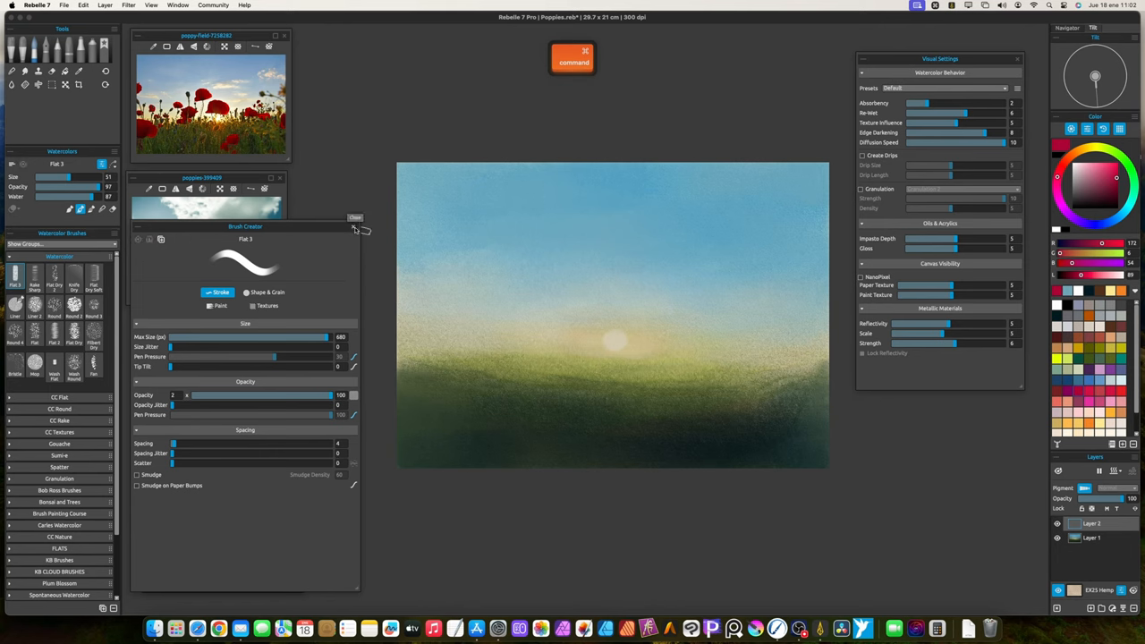
{"action": "left_click", "coordinate": [354, 218]}
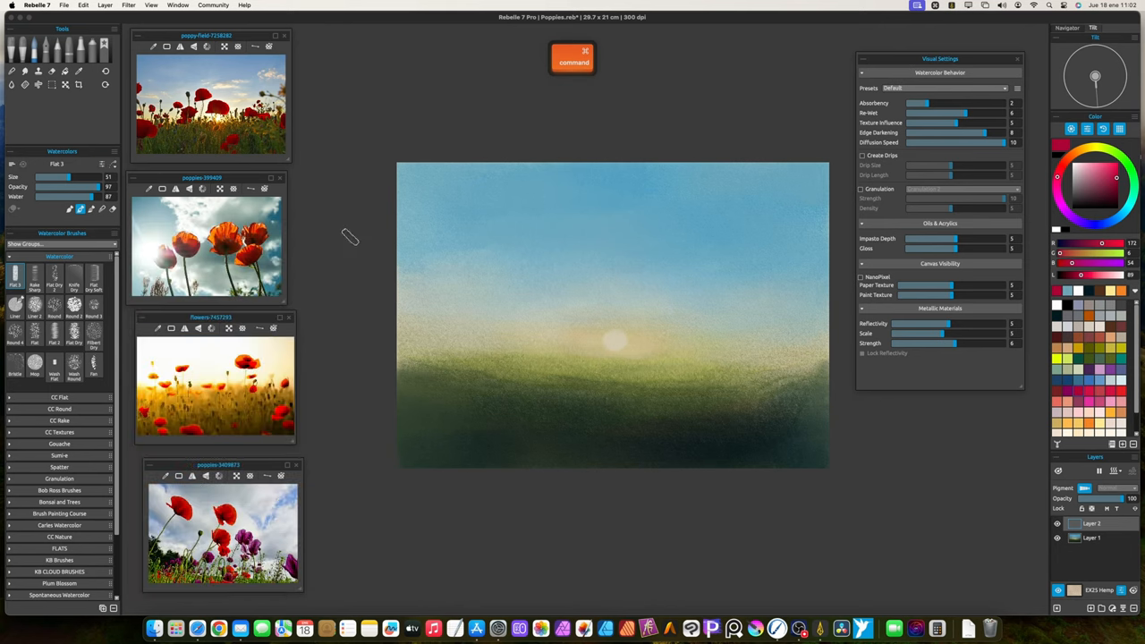
{"action": "key", "text": "space"}
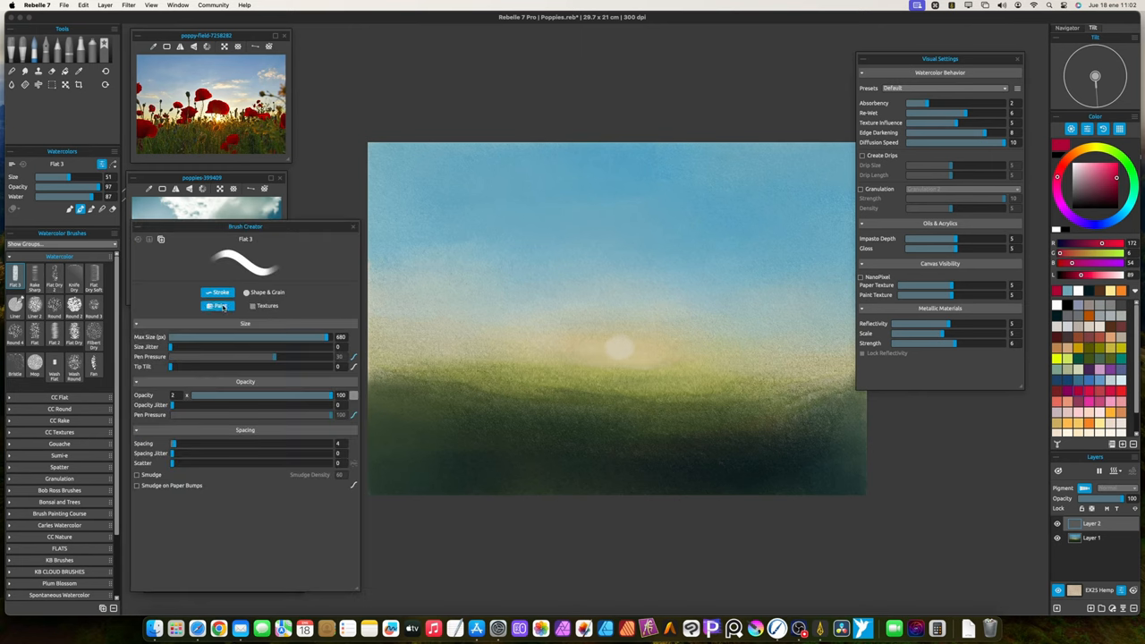
Paint a crimson poppy petal above the sun, adding a lighter right fold and deeper red on the left.
{"action": "left_click", "coordinate": [263, 294]}
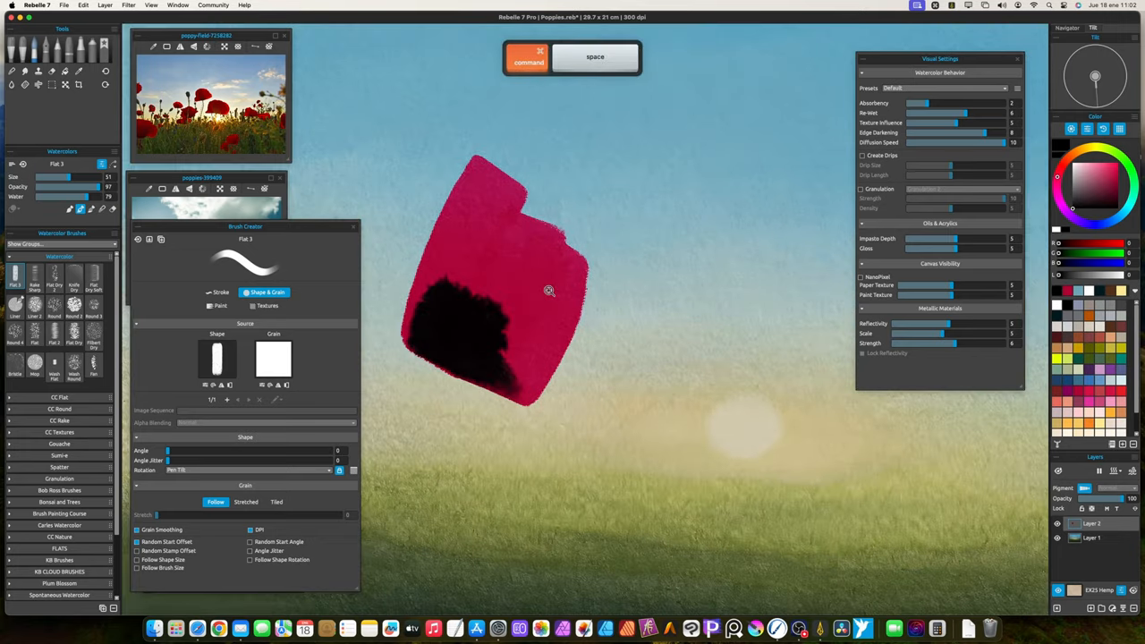
{"action": "left_click_drag", "start_coordinate": [439, 308], "coordinate": [483, 331]}
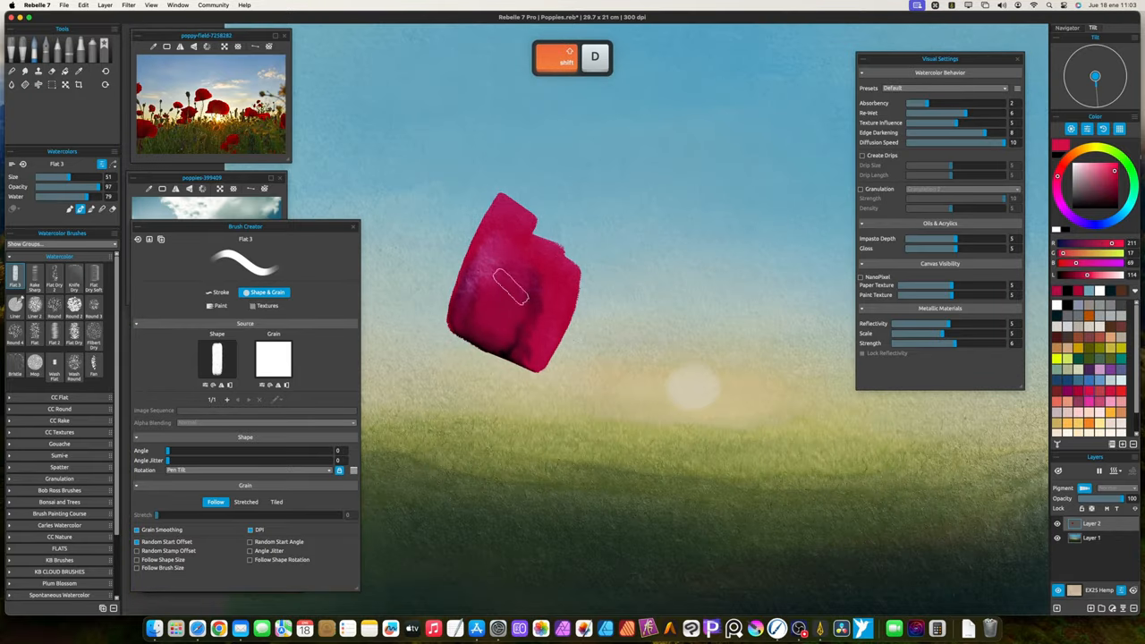
{"action": "left_click_drag", "start_coordinate": [510, 287], "coordinate": [546, 354]}
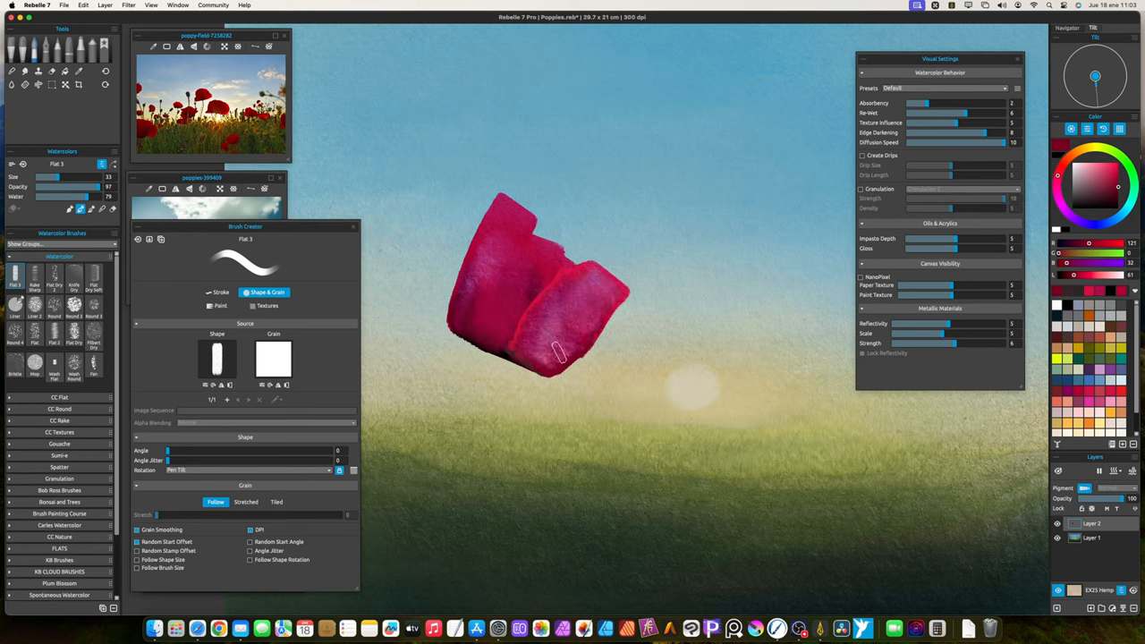
{"action": "left_click_drag", "start_coordinate": [558, 354], "coordinate": [448, 311]}
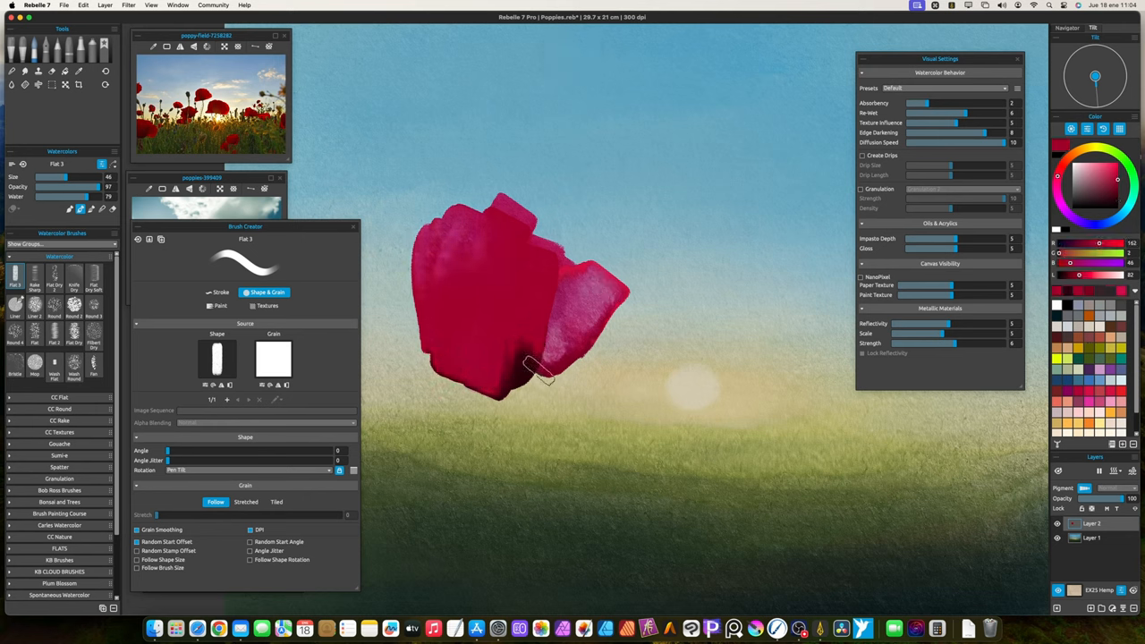
{"action": "left_click_drag", "start_coordinate": [537, 370], "coordinate": [501, 379]}
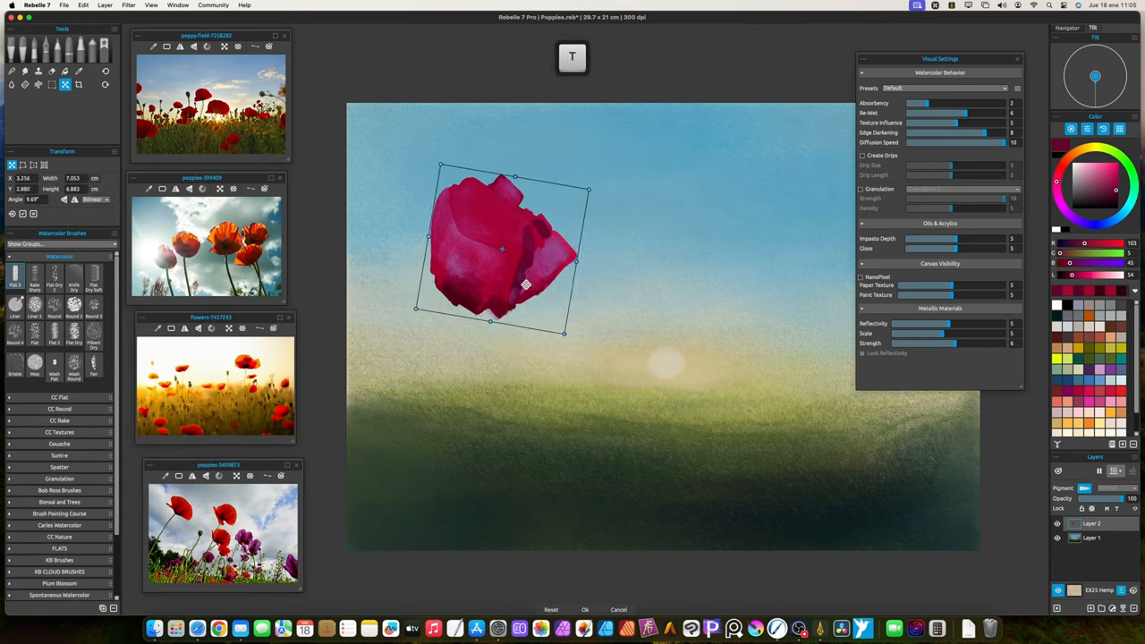
Apply the petal's transform, then paste and resize poppy copies into a loose row across the sky.
{"action": "left_click", "coordinate": [585, 609]}
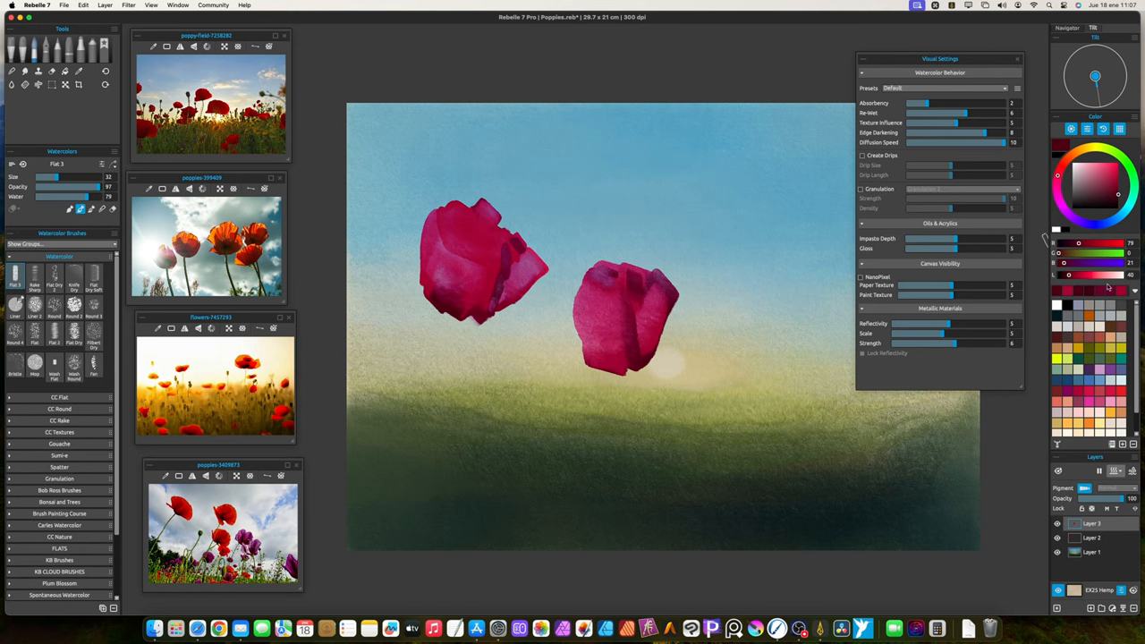
{"action": "left_click", "coordinate": [1116, 183]}
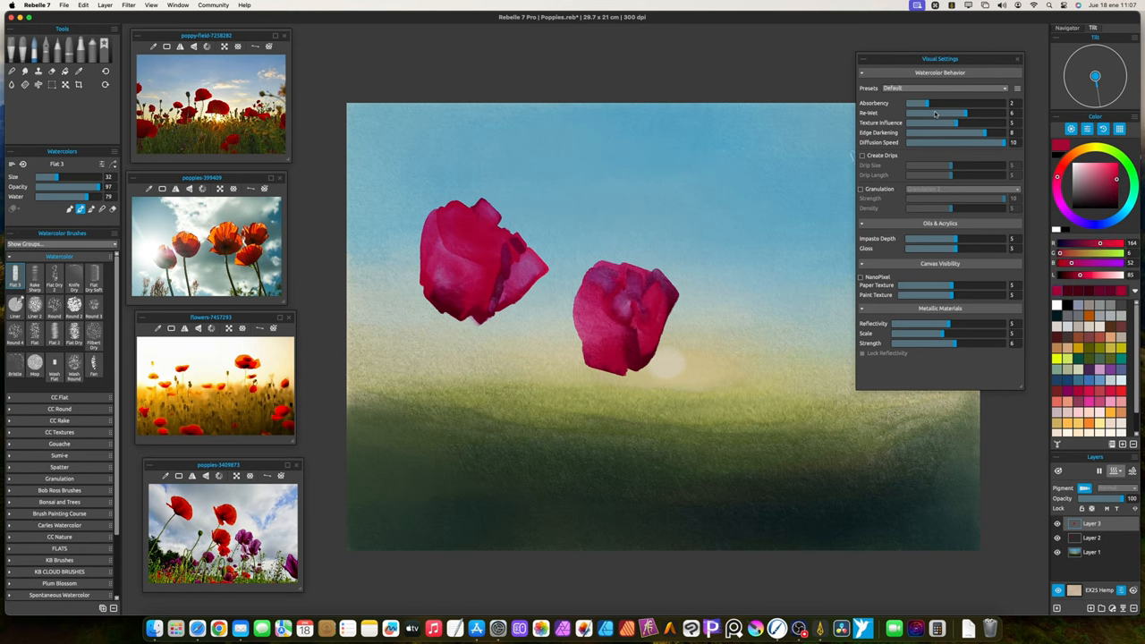
{"action": "left_click", "coordinate": [64, 84]}
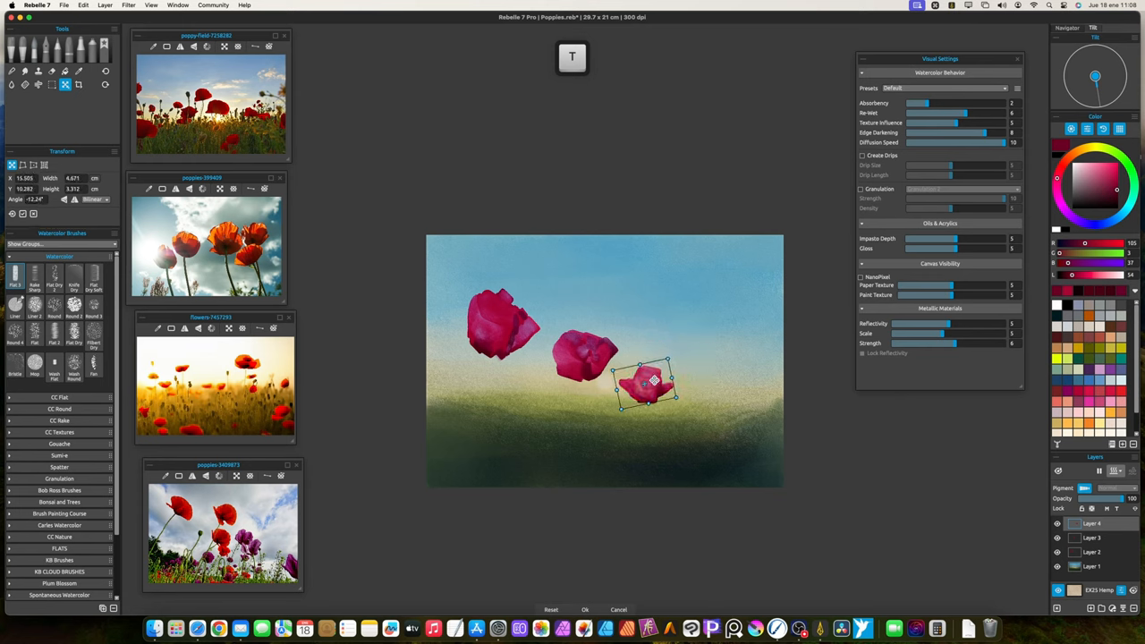
{"action": "key", "text": "cmd+v"}
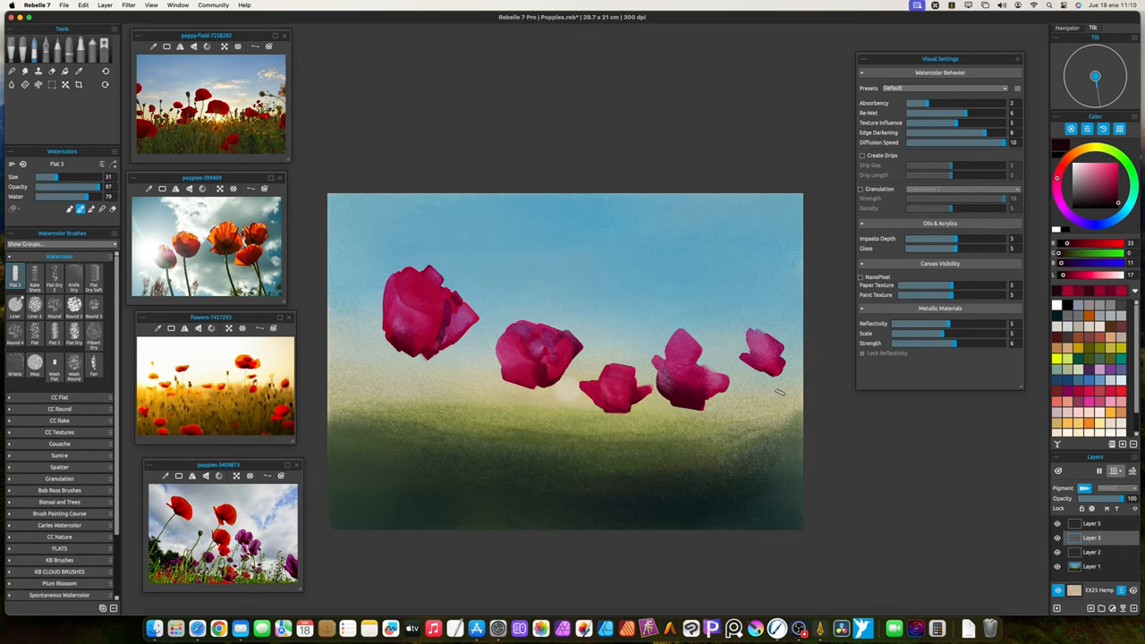
{"action": "key", "text": "space"}
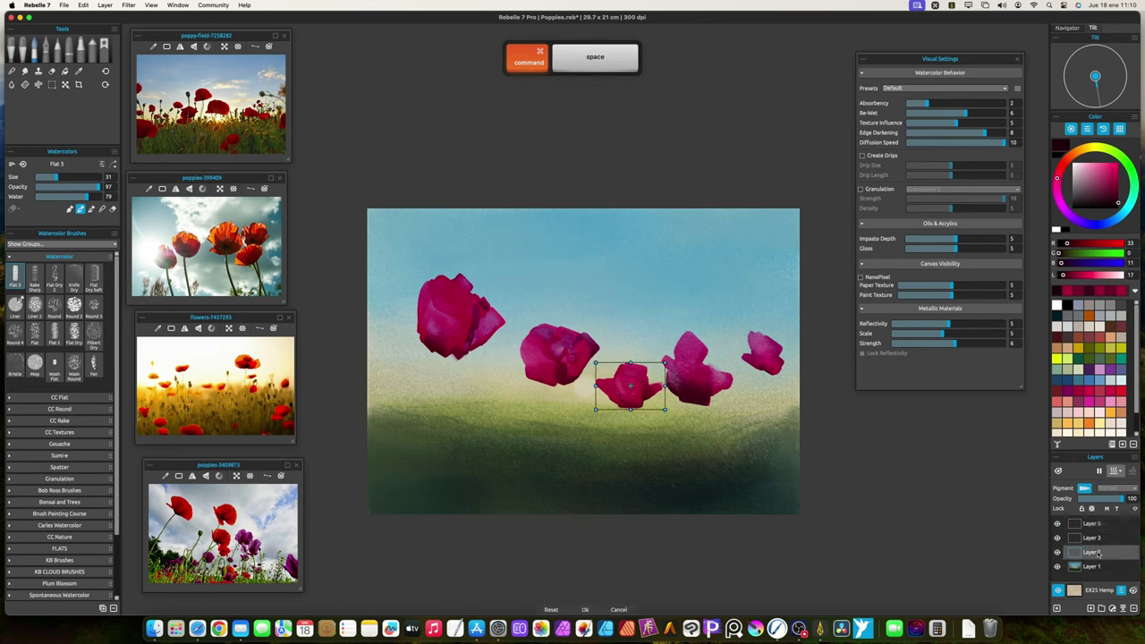
Resize and move the top-left poppy so the row of blossoms drifts wider across the sky.
{"action": "left_click_drag", "start_coordinate": [630, 387], "coordinate": [451, 312]}
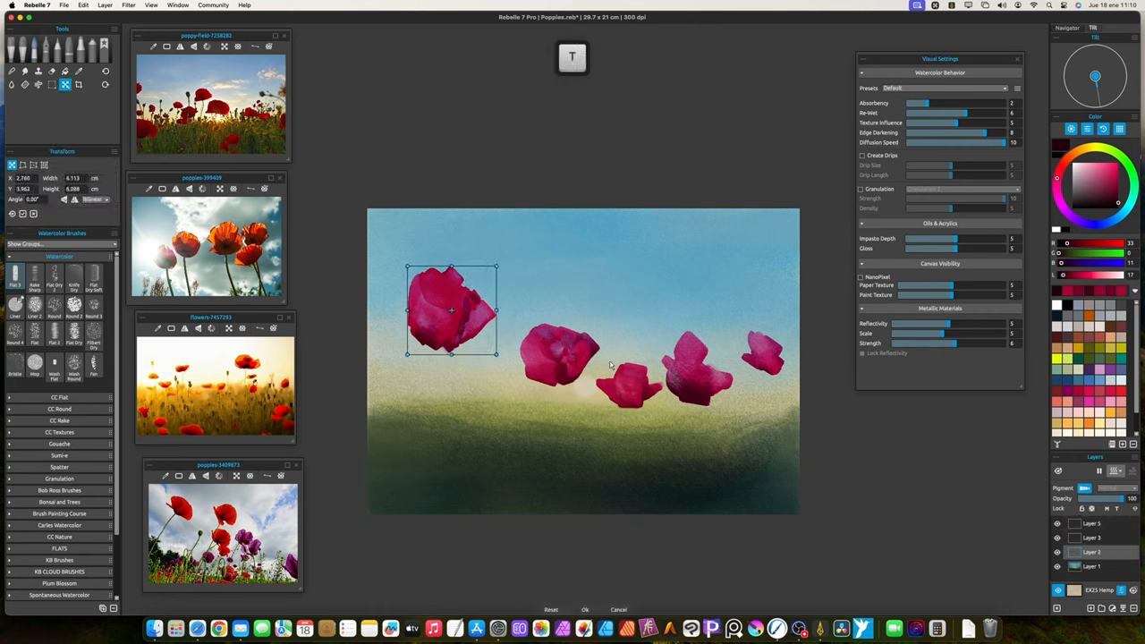
{"action": "left_click", "coordinate": [651, 365]}
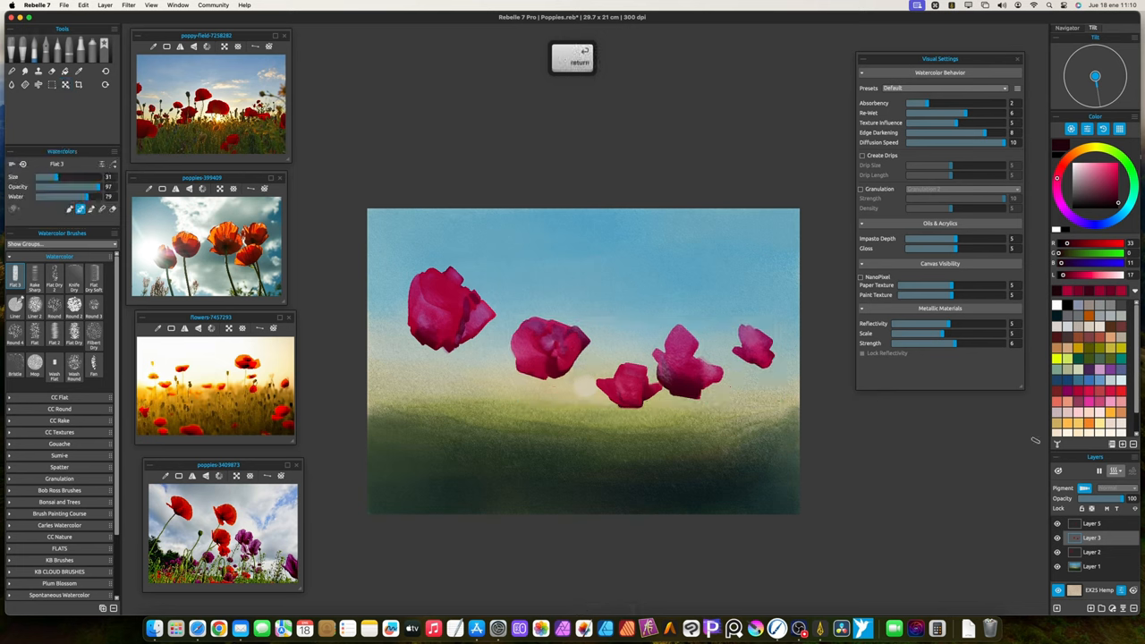
{"action": "left_click", "coordinate": [1091, 523]}
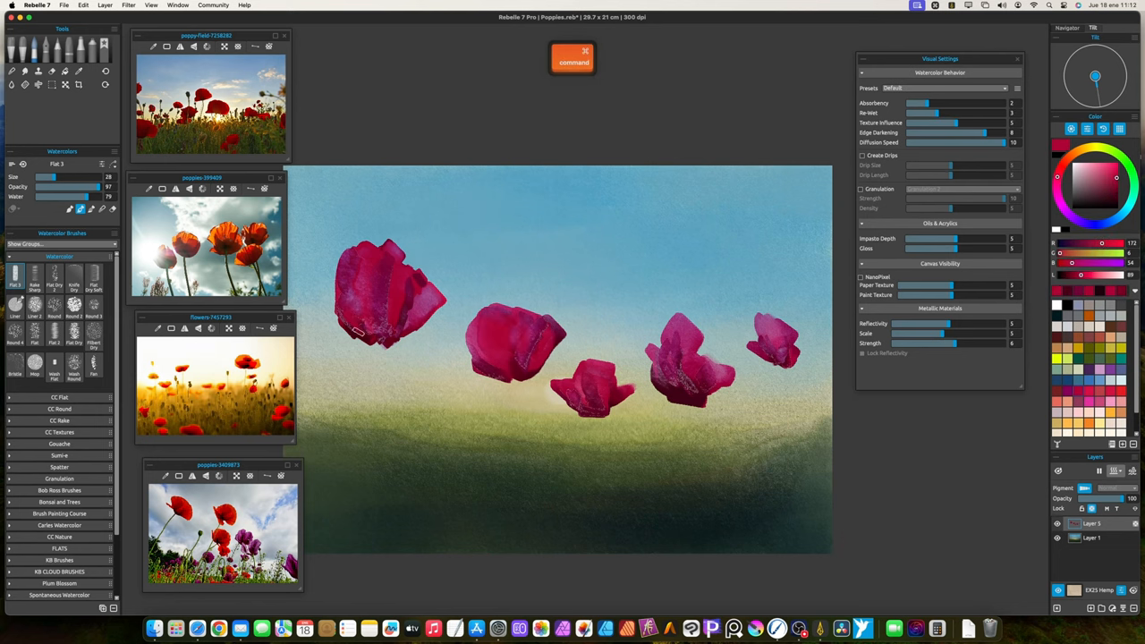
Zoom in on the blossoms and switch to the Pastels Knife Soft brush.
{"action": "left_click_drag", "start_coordinate": [358, 337], "coordinate": [426, 300]}
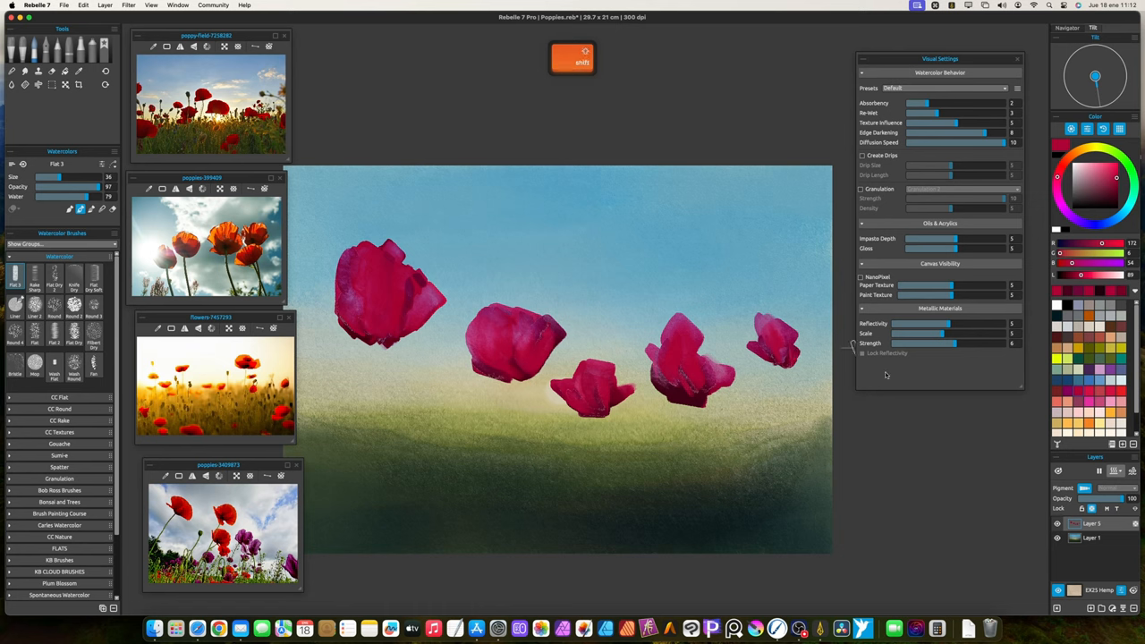
{"action": "key", "text": "d"}
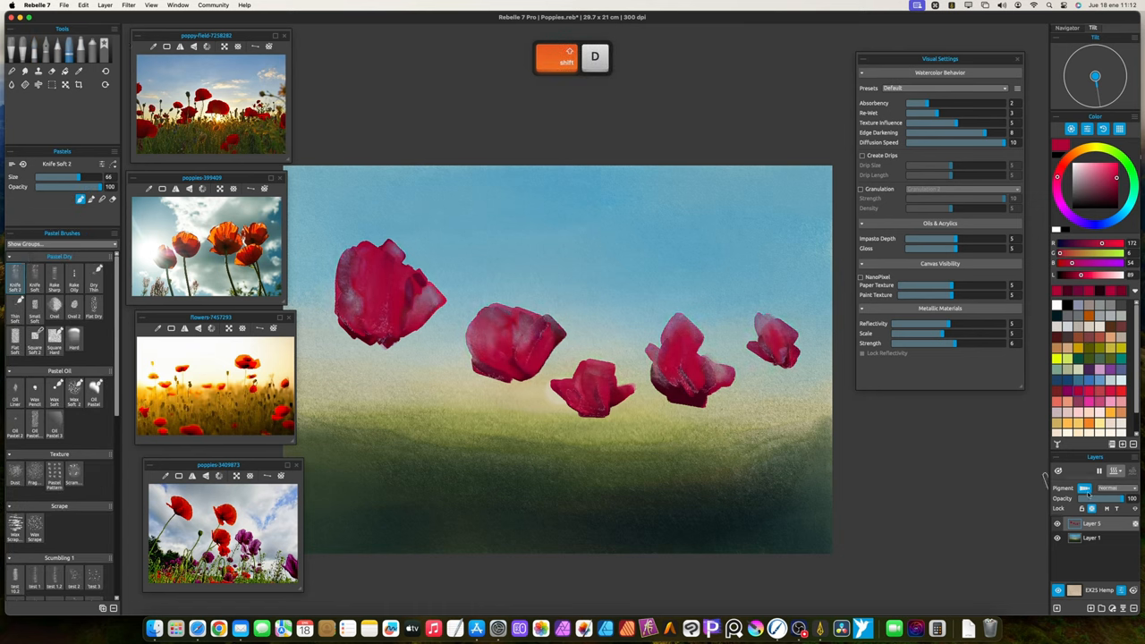
Dry the wet paint and smear the poppy petals outward into soft, streaky edges.
{"action": "key", "text": "cmd+z"}
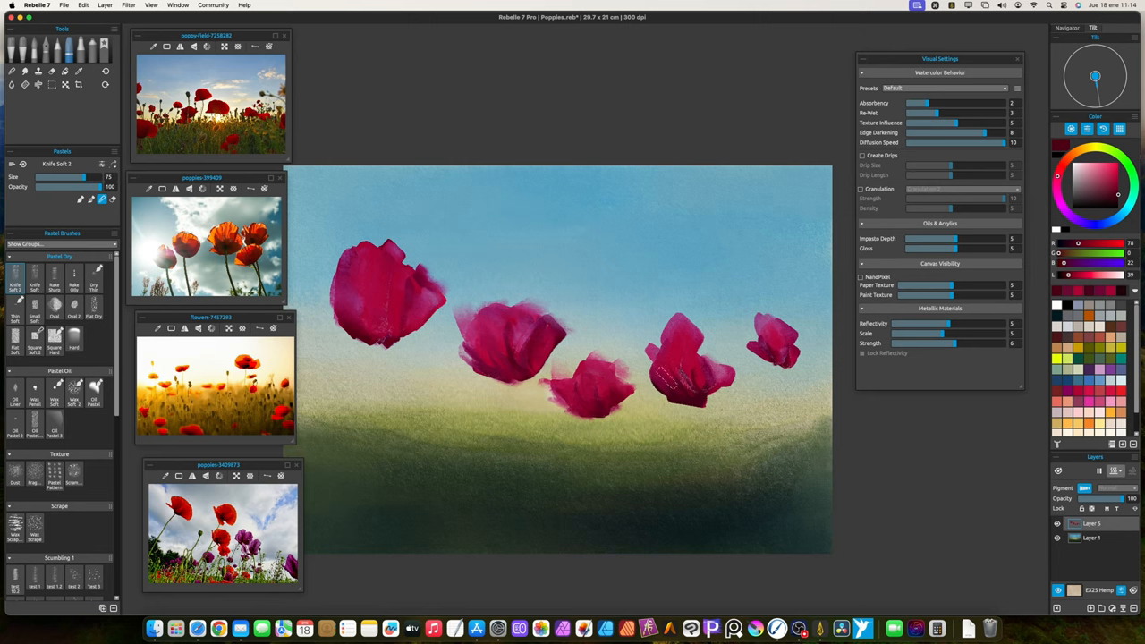
{"action": "key", "text": "4"}
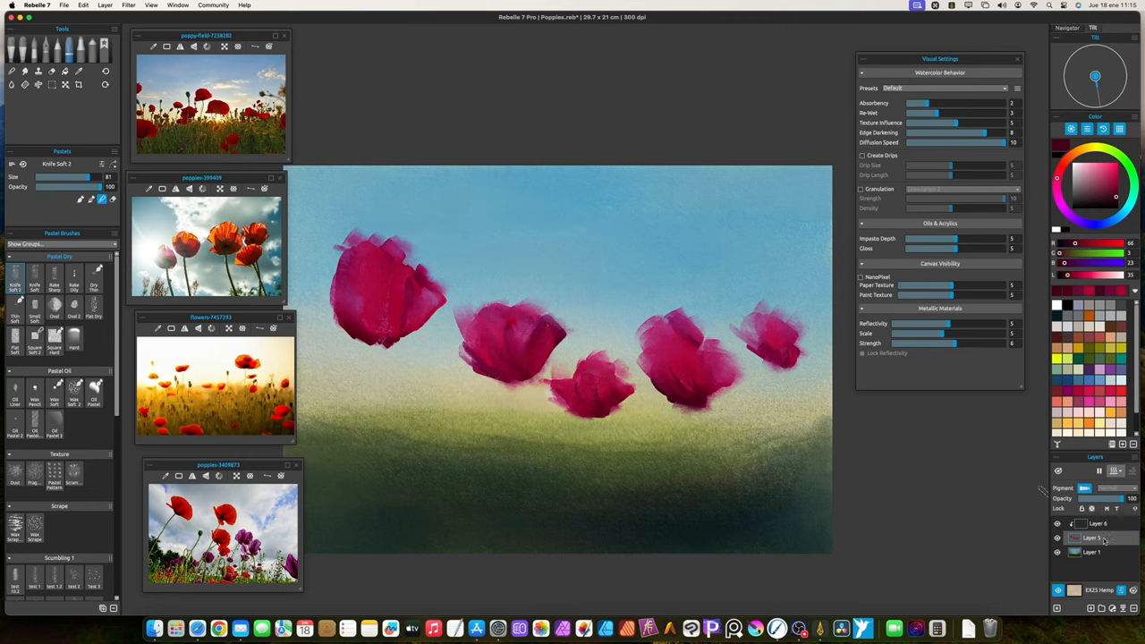
Select the paint layer, resize the knife and keep streaking the right-hand poppies feathery.
{"action": "left_click", "coordinate": [1092, 537]}
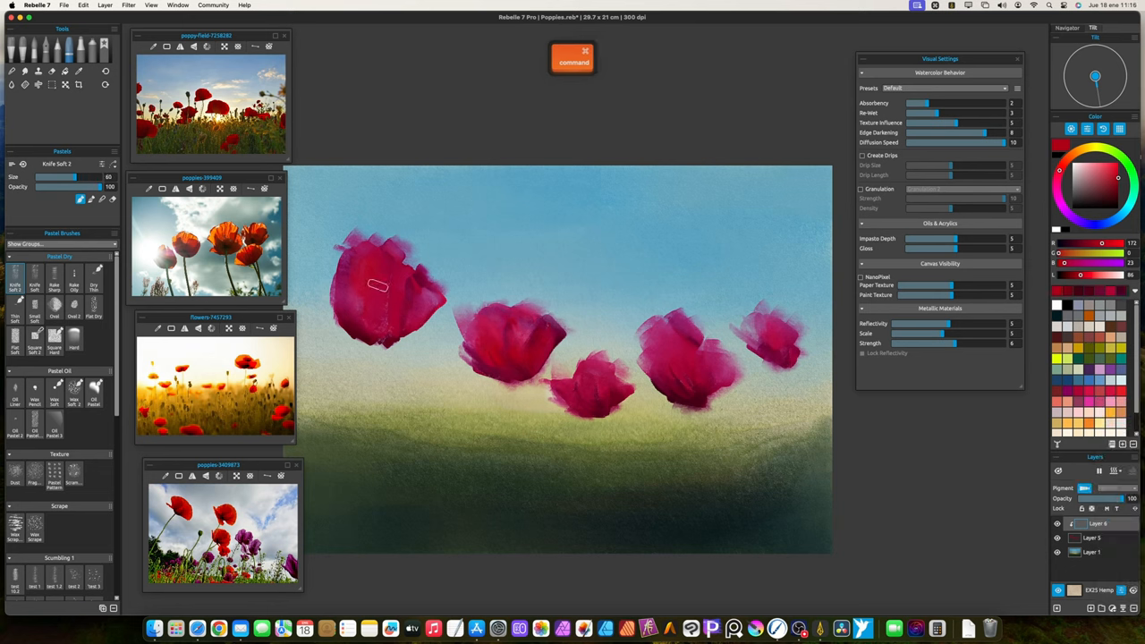
{"action": "left_click_drag", "start_coordinate": [375, 285], "coordinate": [583, 399]}
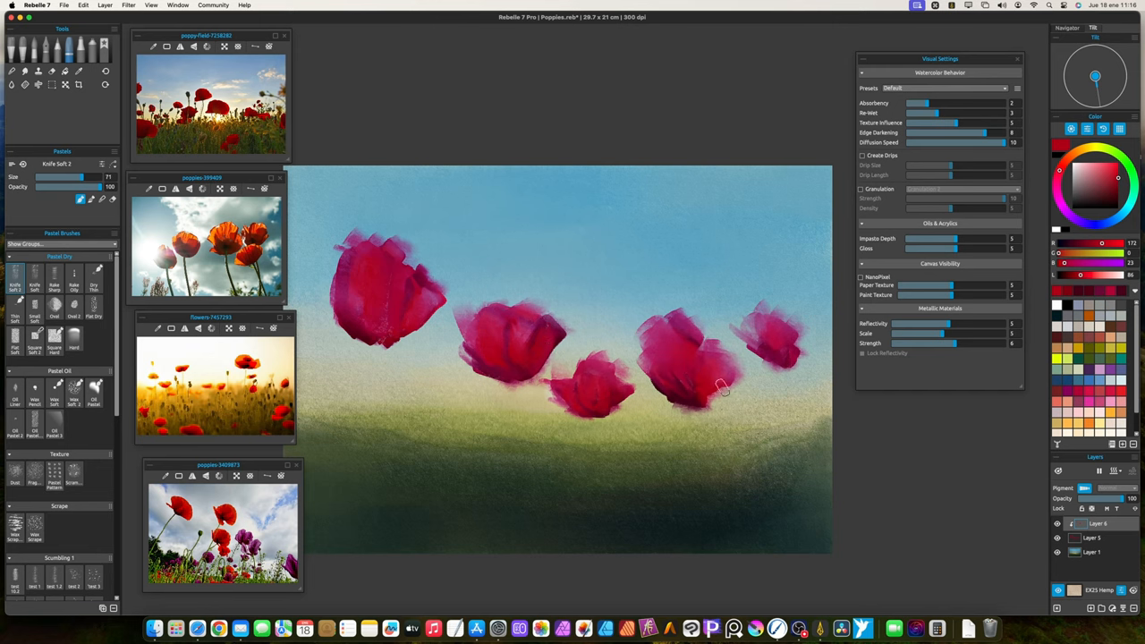
{"action": "key", "text": "space"}
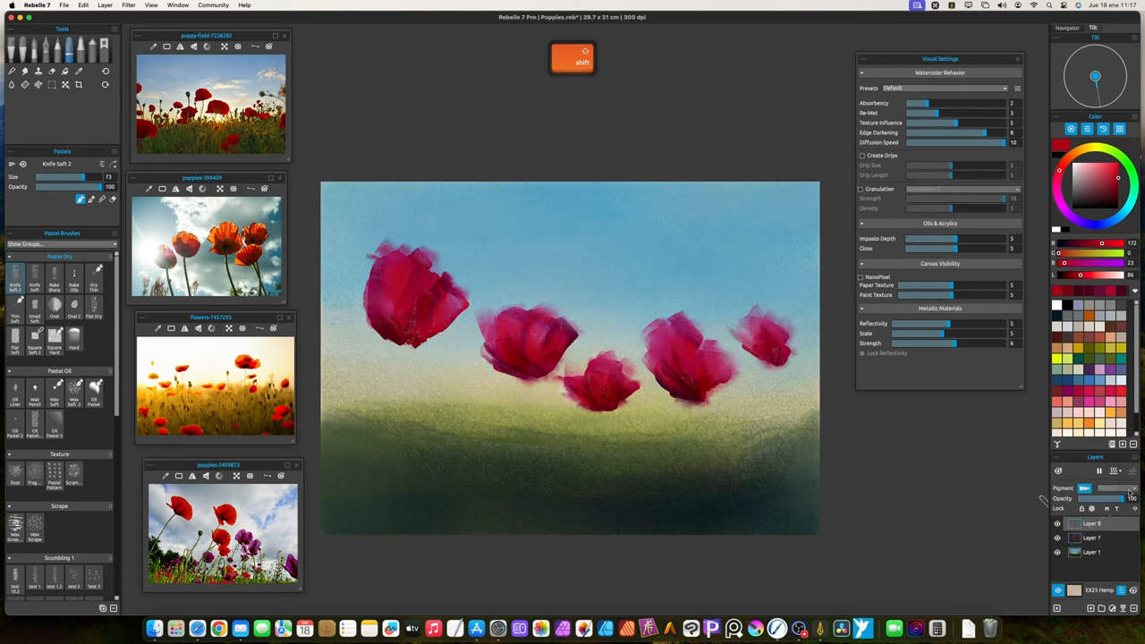
Undo a stray smudge and repaint the blossoms in a brighter, warmer red.
{"action": "left_click", "coordinate": [1113, 487]}
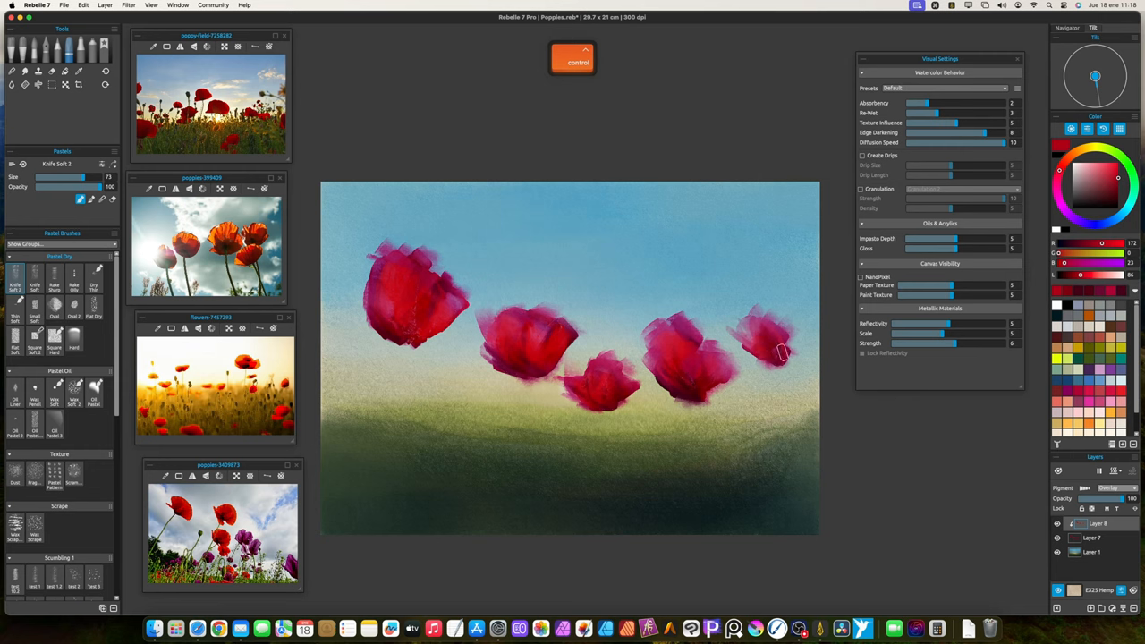
{"action": "key", "text": "cmd+z"}
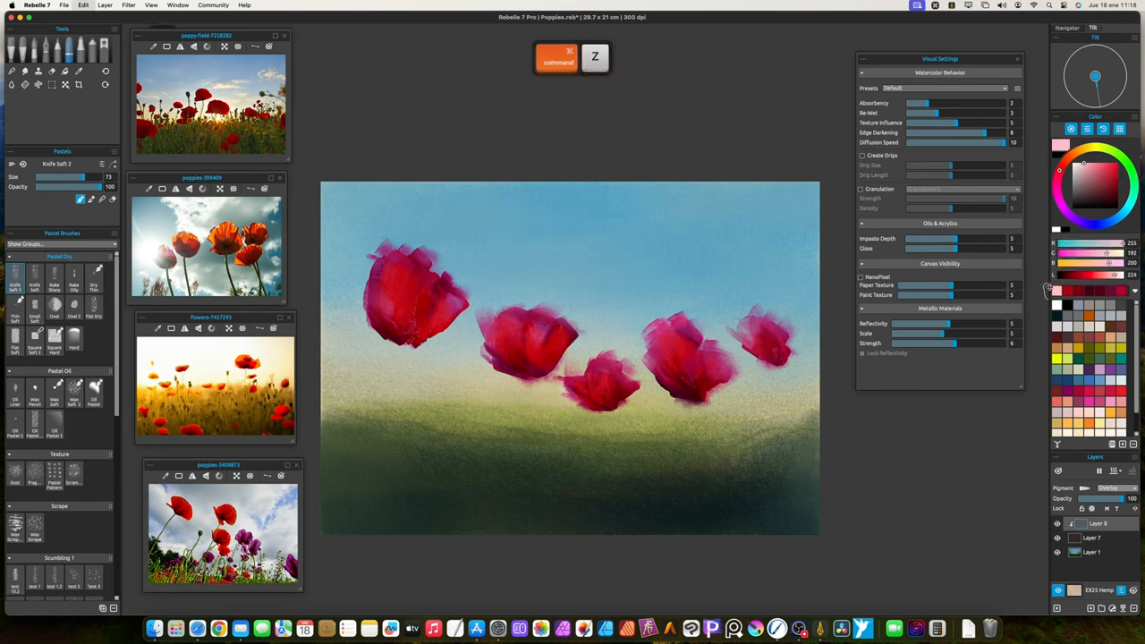
{"action": "left_click", "coordinate": [1095, 184]}
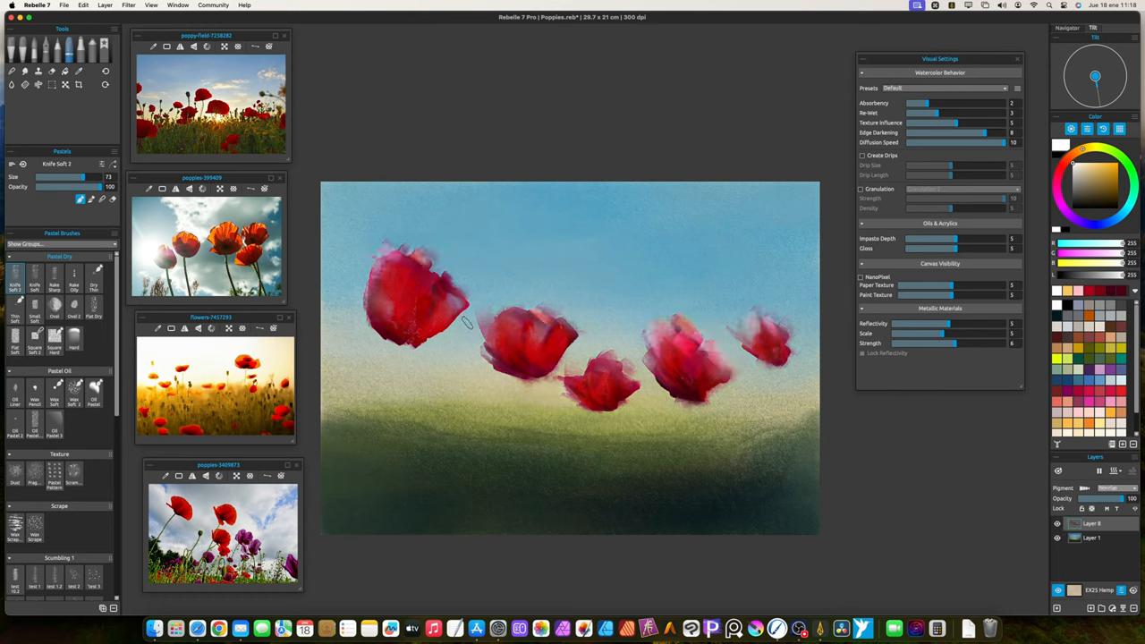
Return to a Watercolor flat brush, dry the canvas and deepen the blossoms' red.
{"action": "key", "text": "e"}
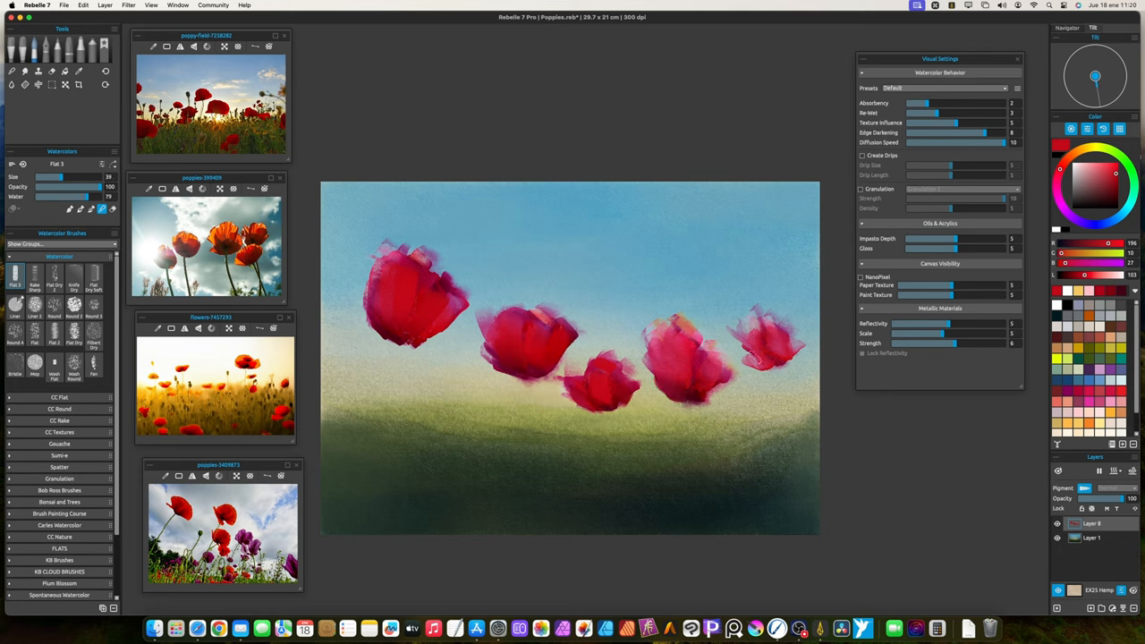
{"action": "key", "text": "space"}
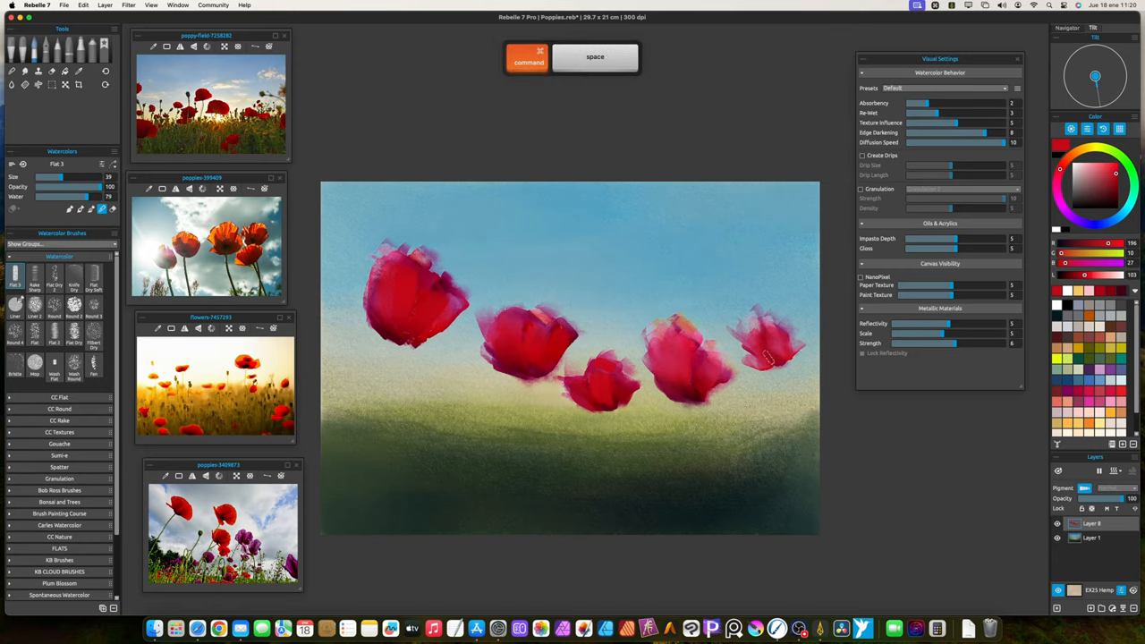
{"action": "key", "text": "D"}
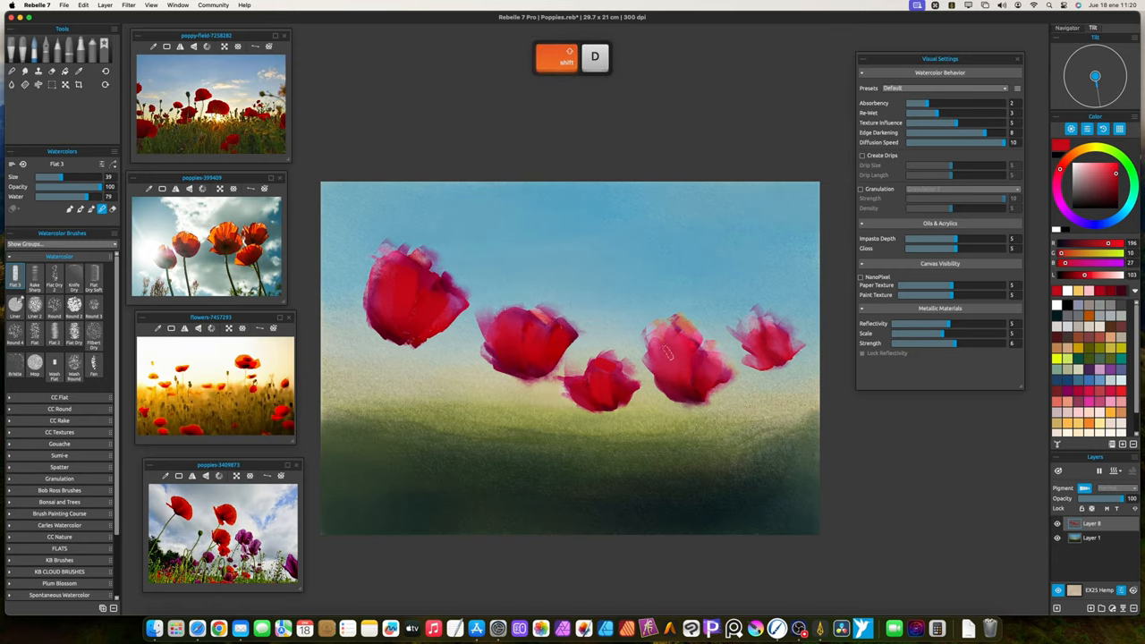
{"action": "left_click", "coordinate": [79, 84]}
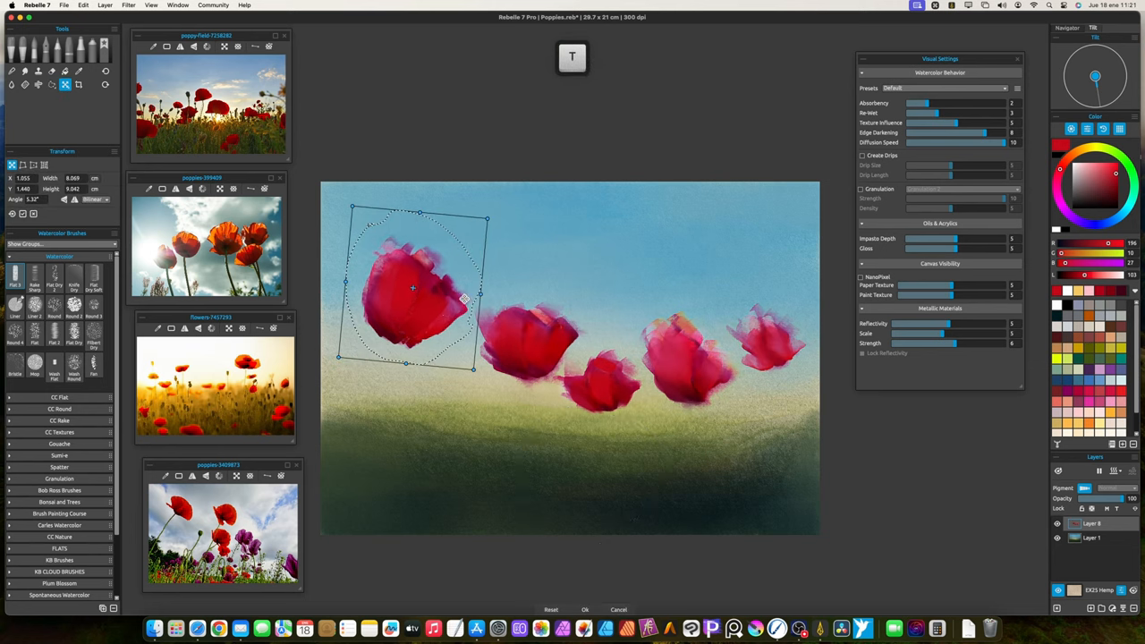
Rotate and reposition the poppy heads to varied heights and angles.
{"action": "left_click_drag", "start_coordinate": [411, 288], "coordinate": [441, 272]}
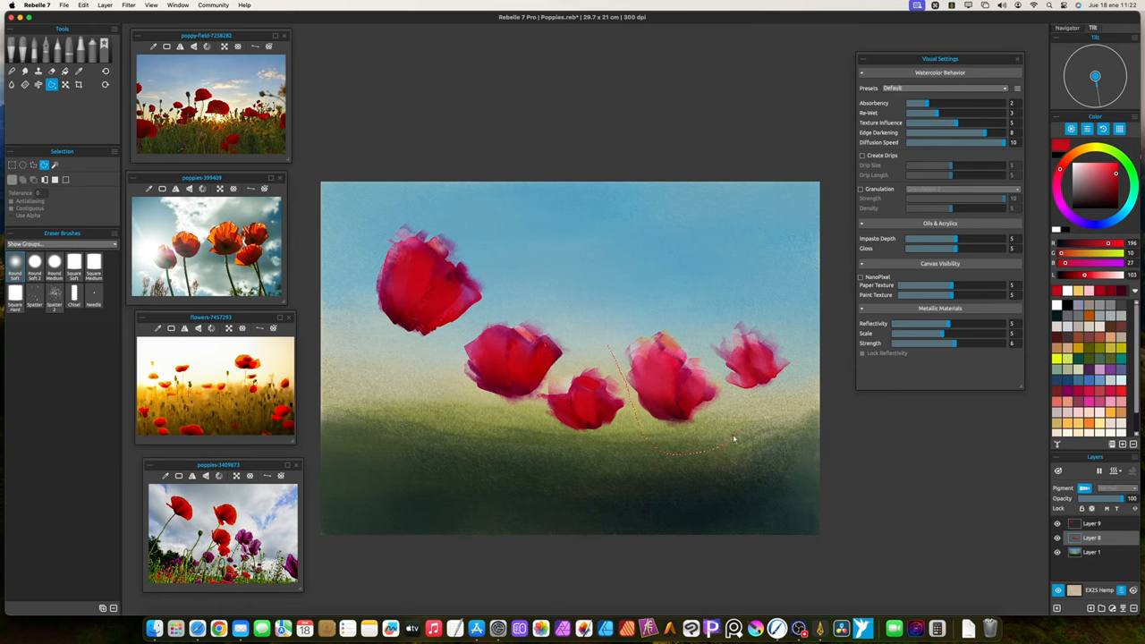
{"action": "left_click", "coordinate": [65, 84]}
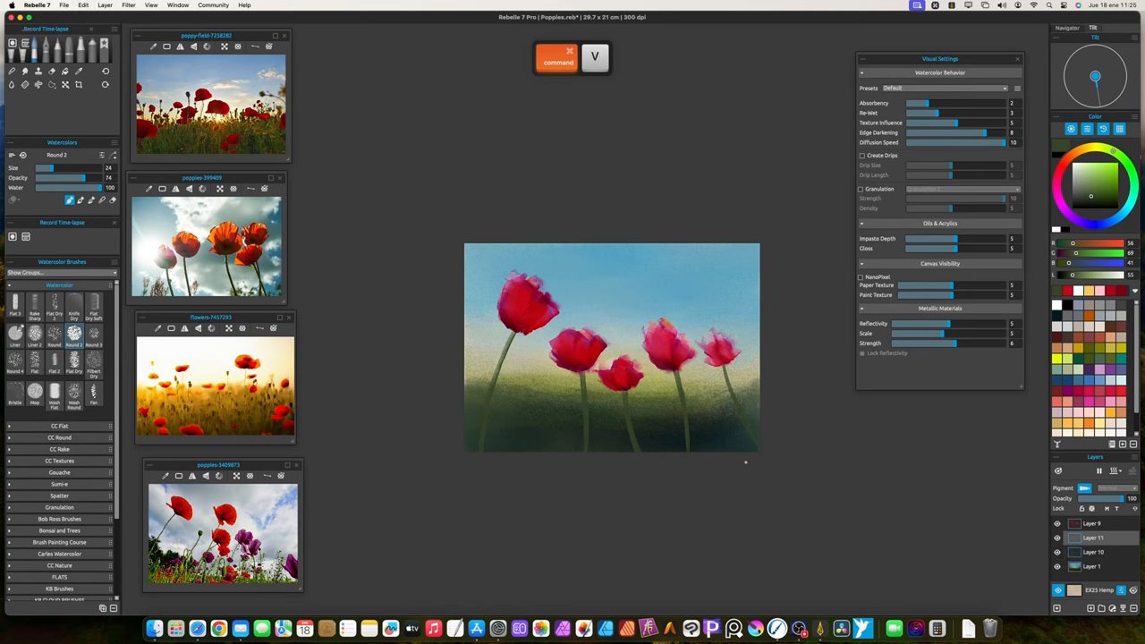
Paste the copied poppy stems and merge them down into the painting layer.
{"action": "key", "text": "e"}
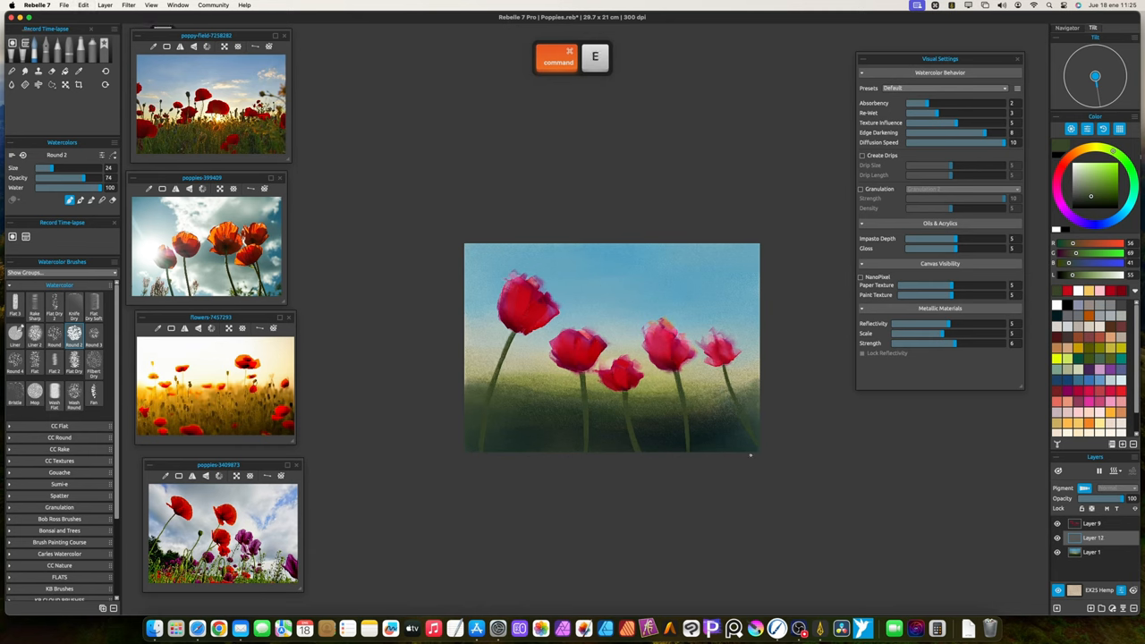
{"action": "key", "text": "space"}
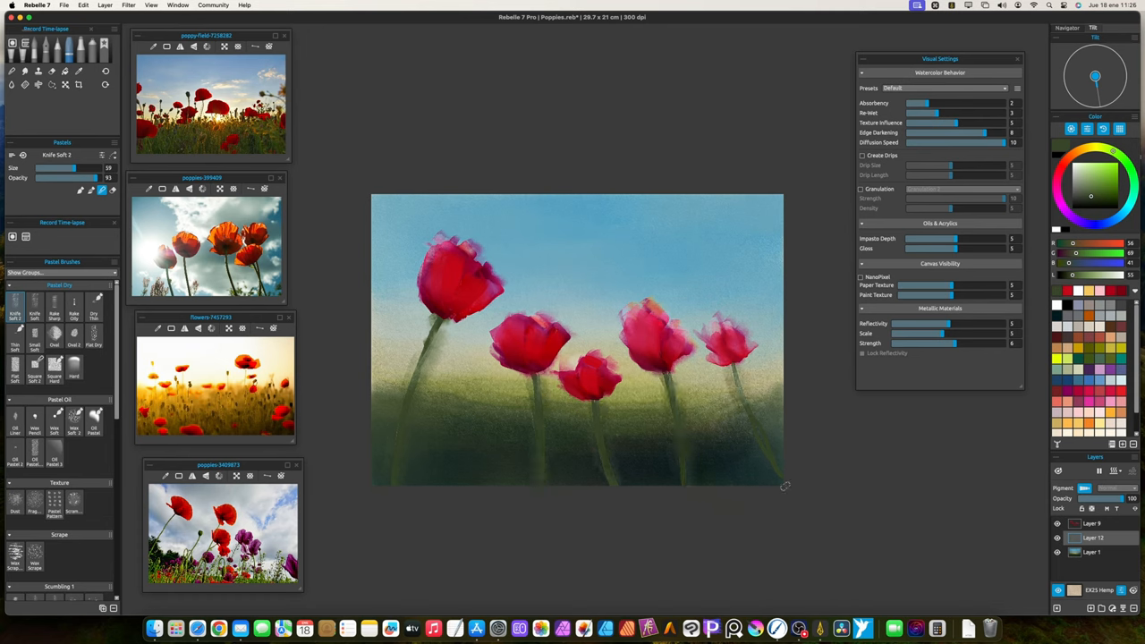
Adjust the Pastels Knife Soft brush for smudging the stems and save the painting.
{"action": "key", "text": "4"}
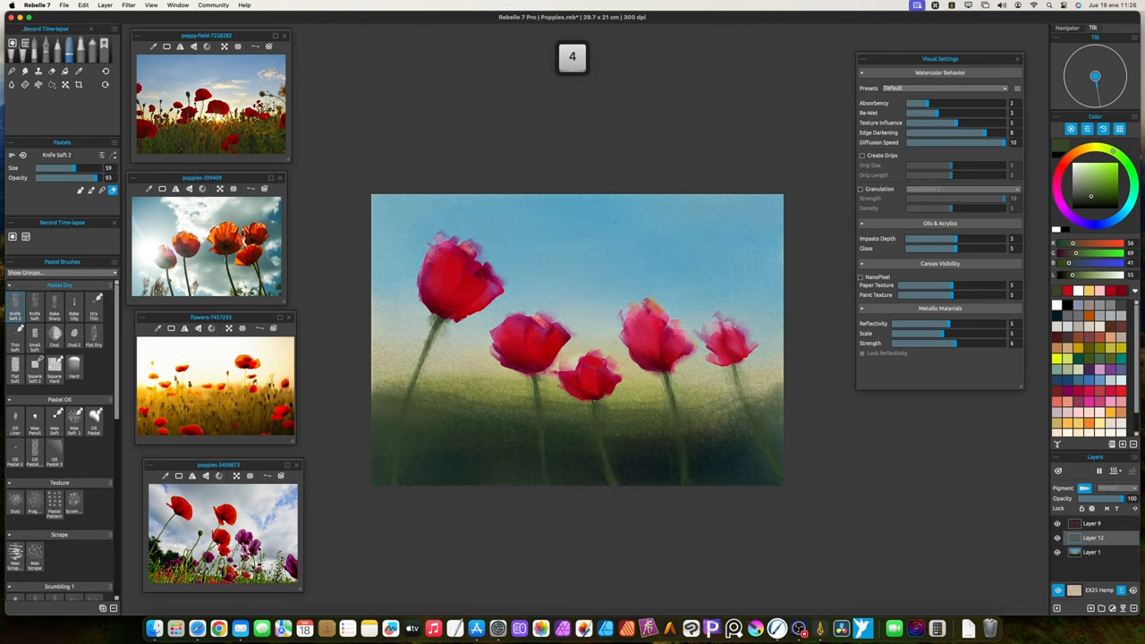
{"action": "key", "text": "cmd+s"}
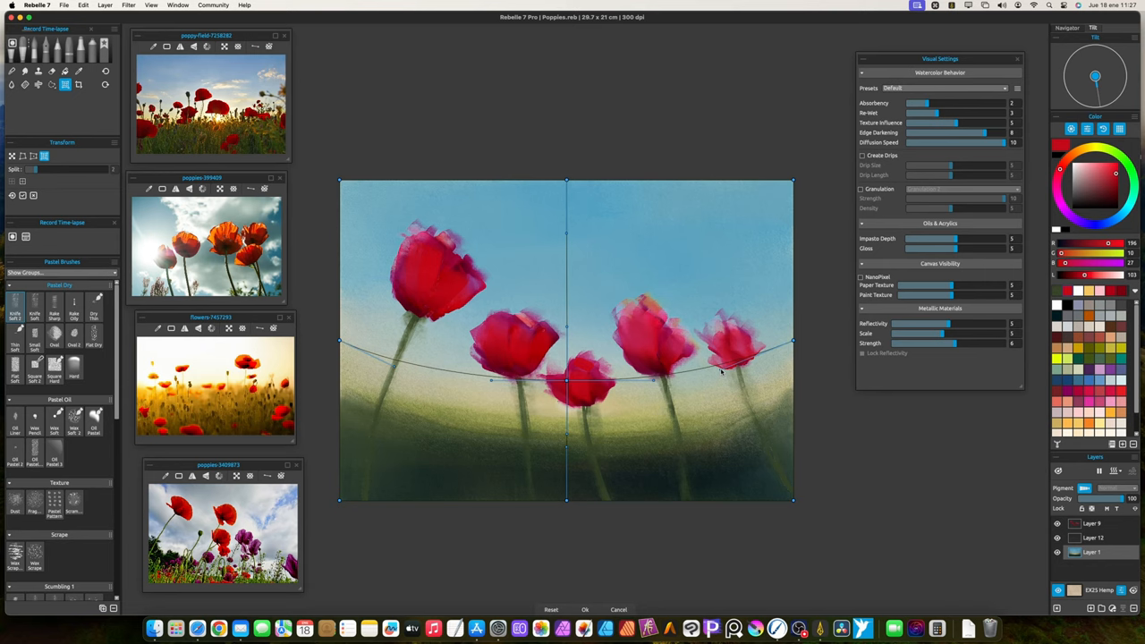
{"action": "mouse_move", "coordinate": [686, 415]}
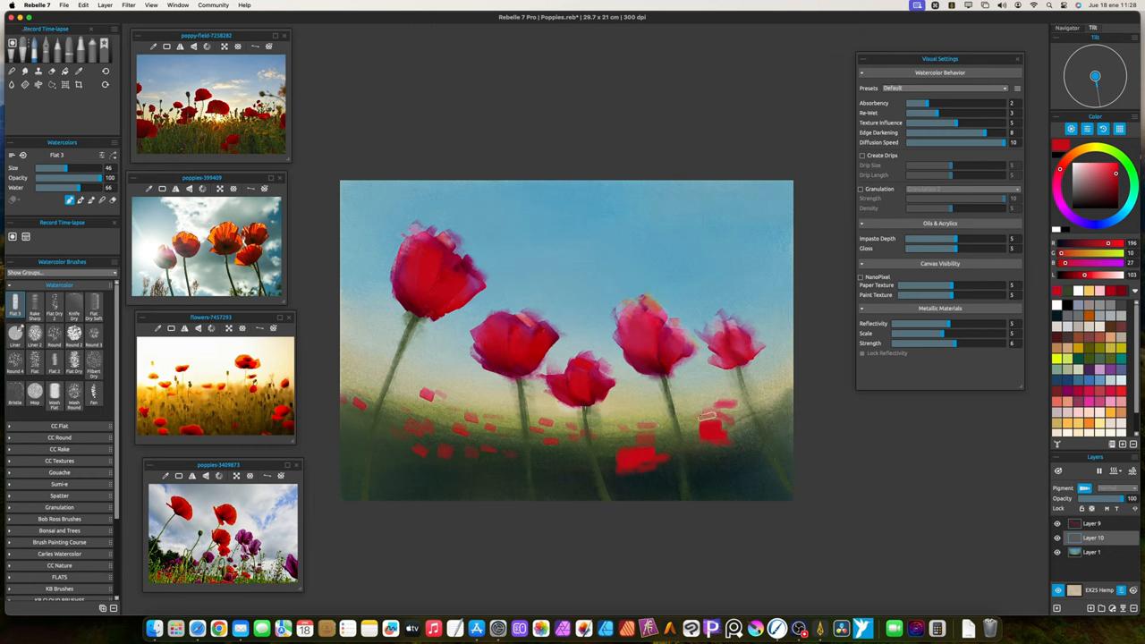
Dab red petal strokes into the lower meadow and dry the fresh watercolor.
{"action": "left_click", "coordinate": [724, 475]}
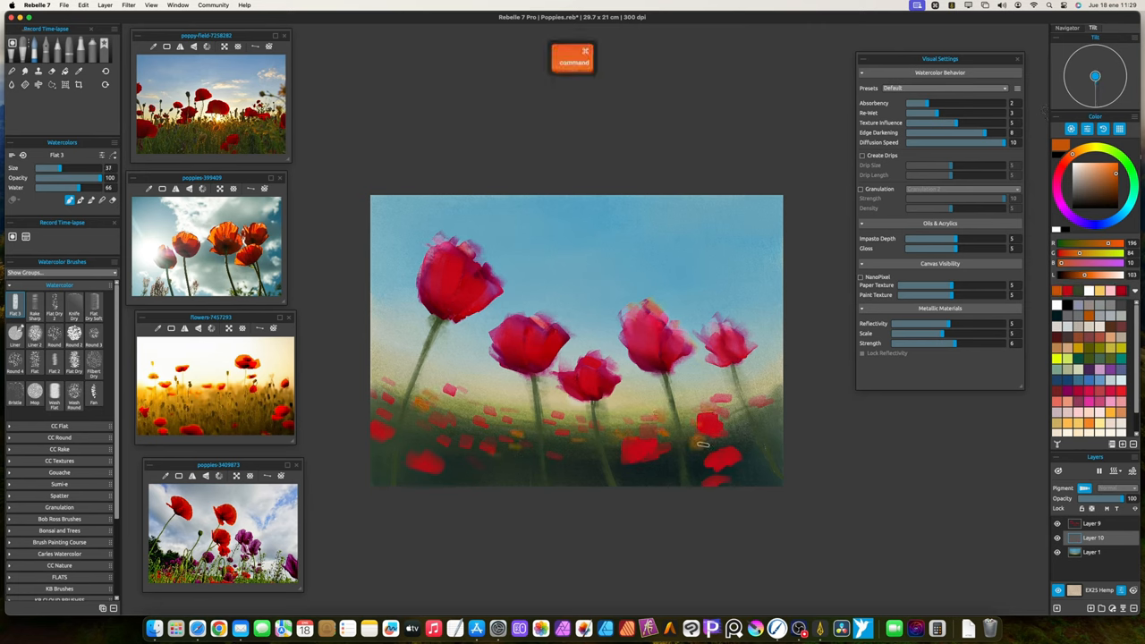
{"action": "key", "text": "space"}
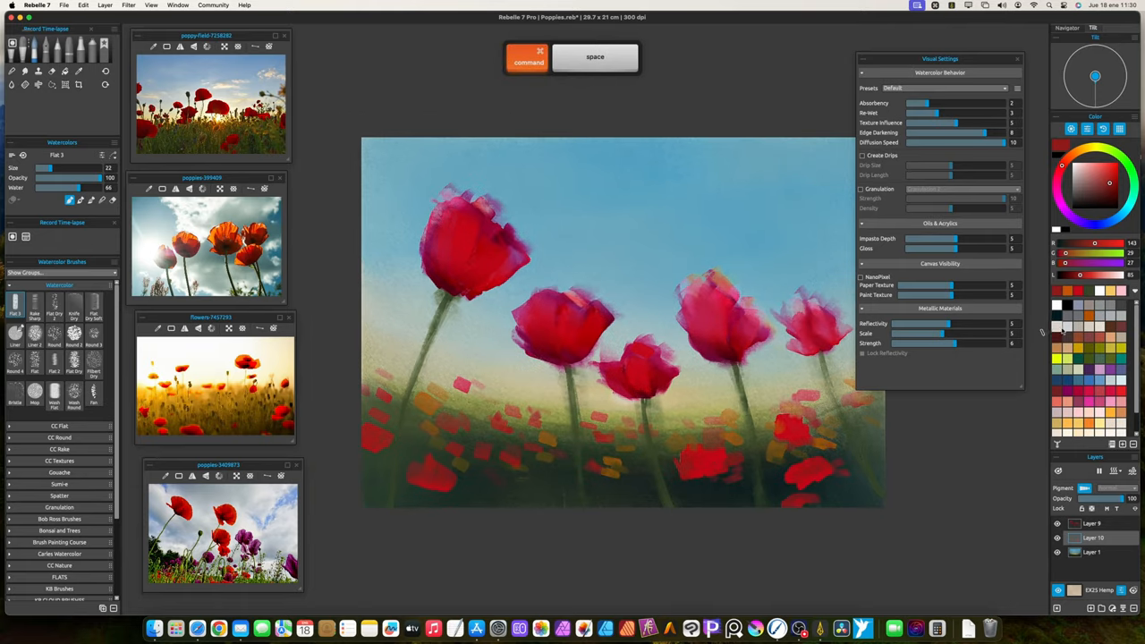
{"action": "left_click", "coordinate": [1099, 182]}
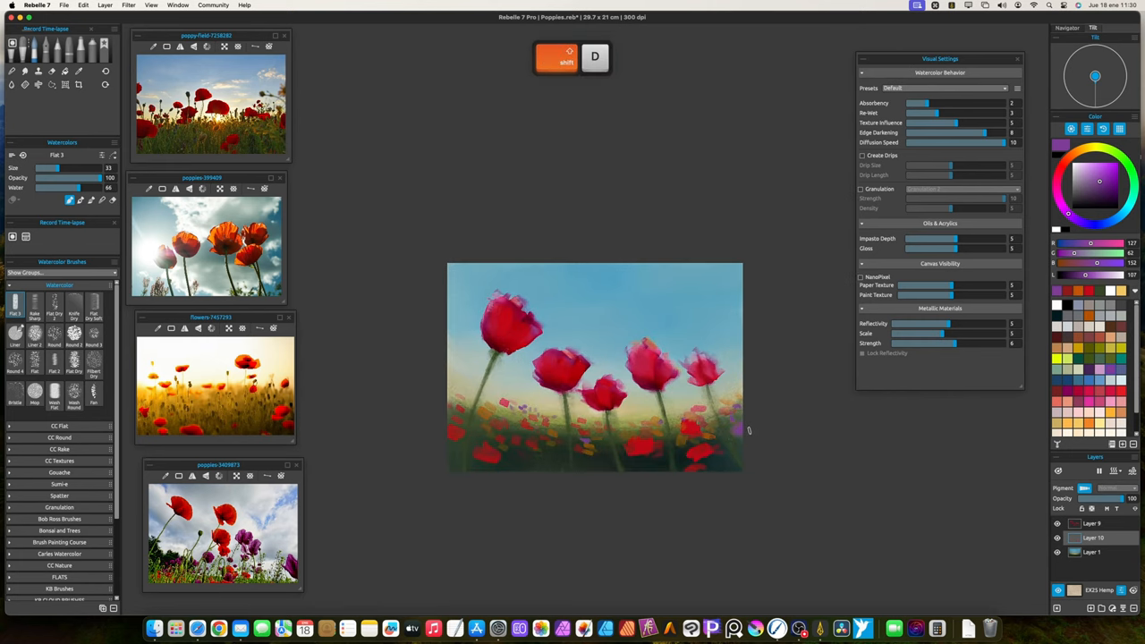
{"action": "key", "text": "v"}
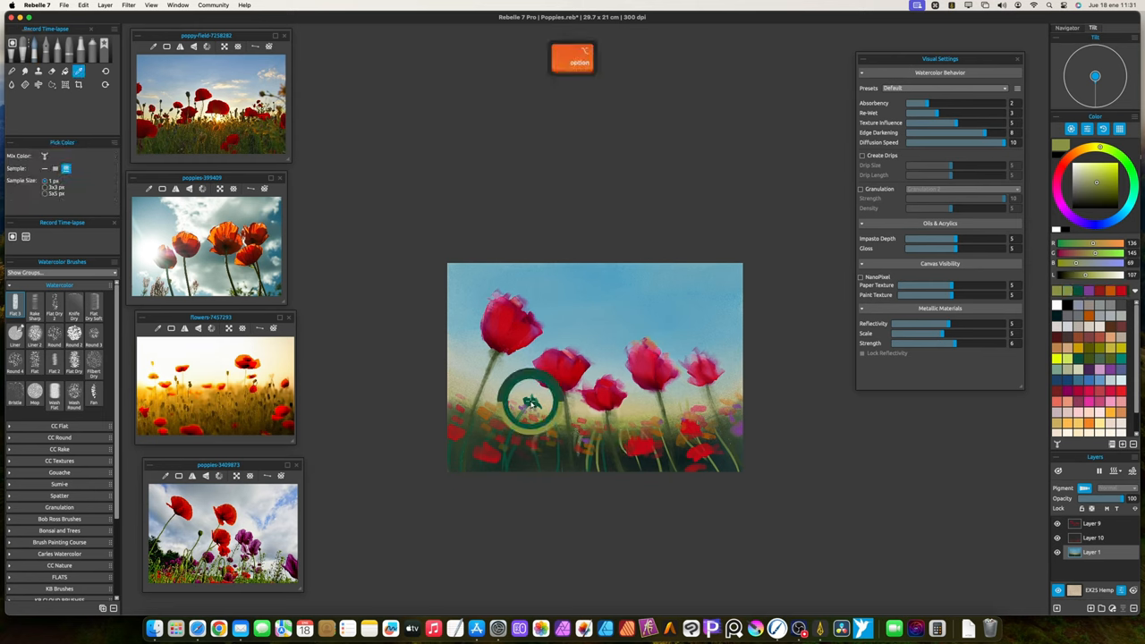
Sample the poppy stem green to paint leaves among the stems.
{"action": "left_click", "coordinate": [533, 402]}
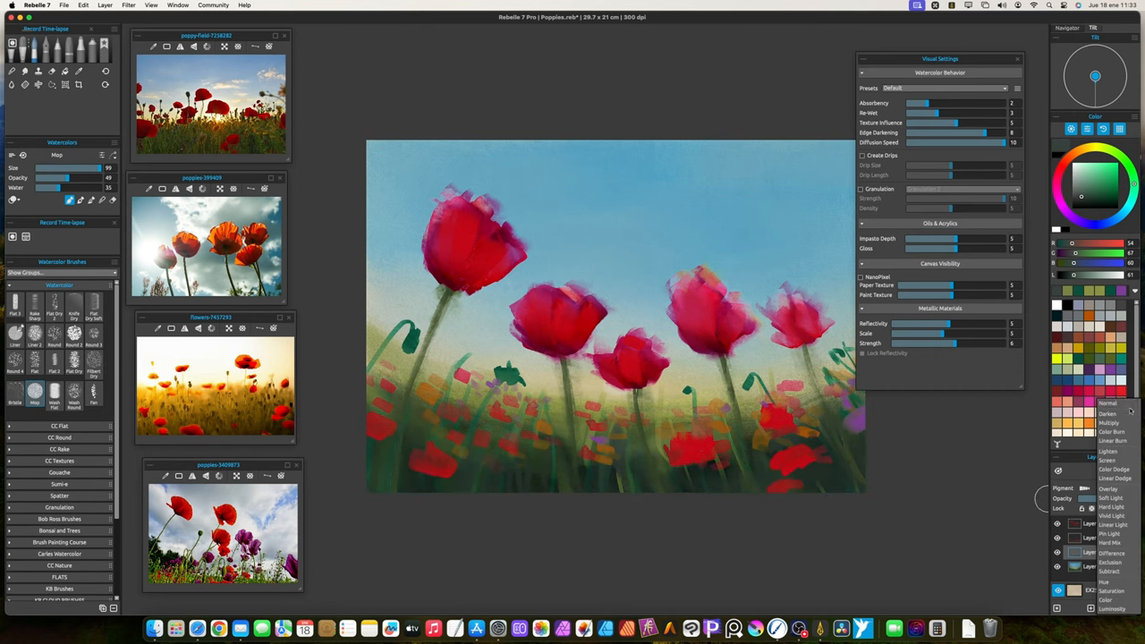
Paint a yellow watercolor glow along the horizon behind the poppies and dry it.
{"action": "key", "text": "space"}
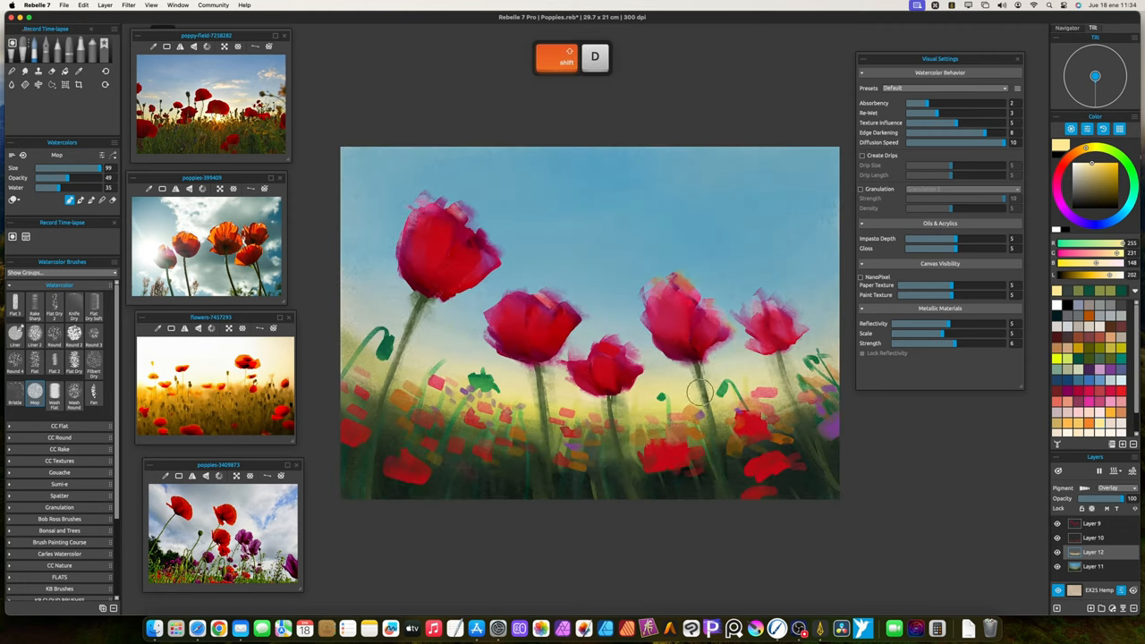
{"action": "left_click", "coordinate": [14, 308]}
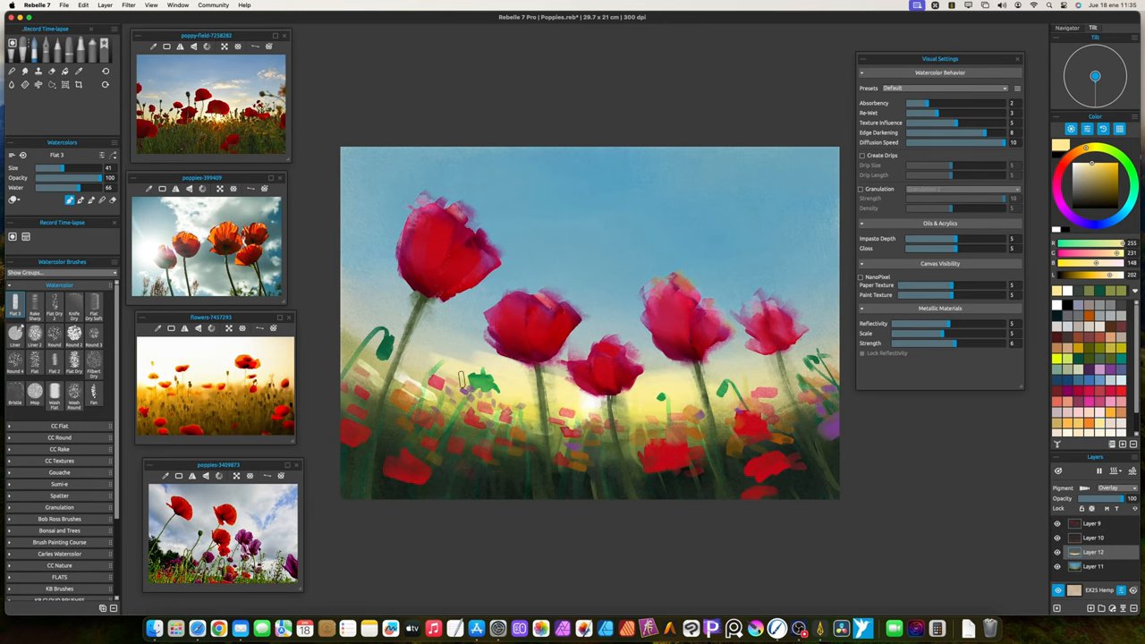
{"action": "key", "text": "space"}
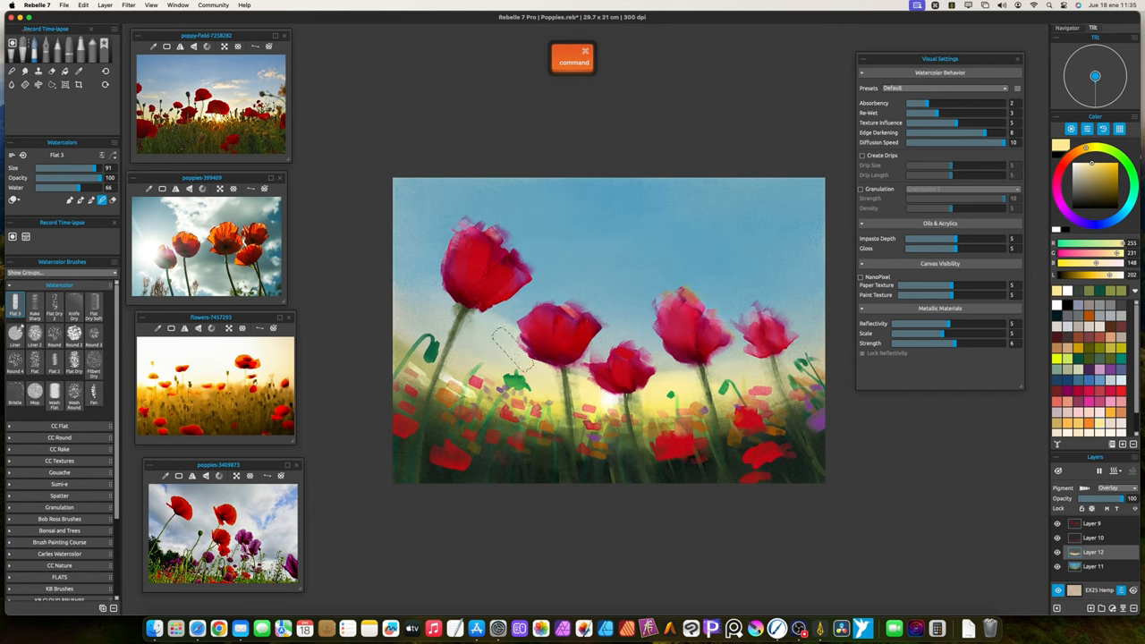
{"action": "key", "text": "space"}
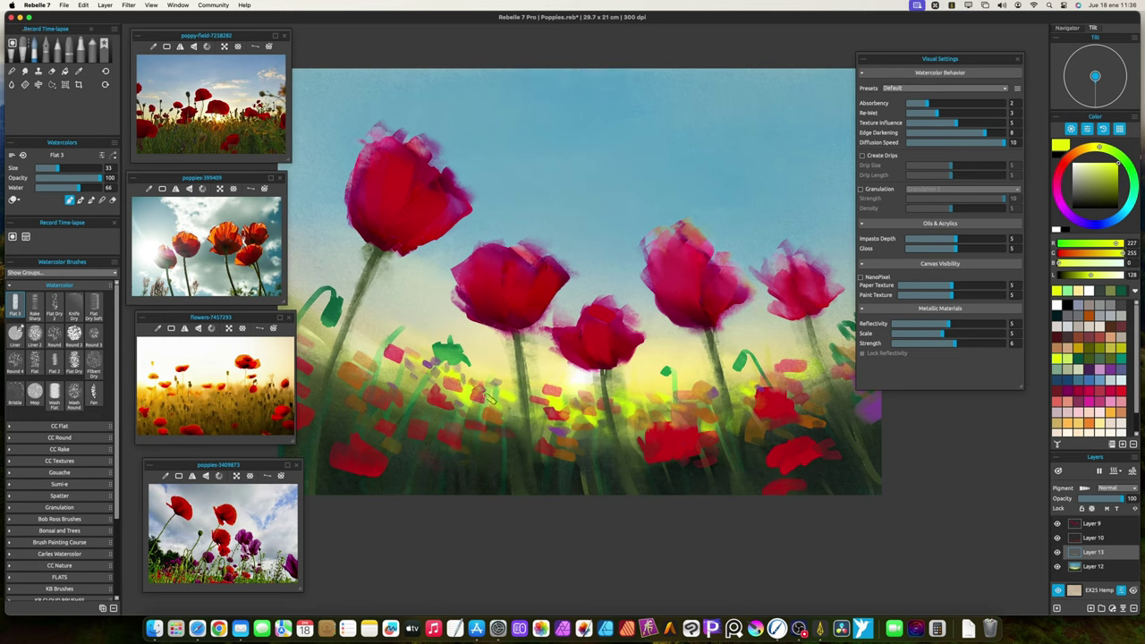
{"action": "key", "text": "space"}
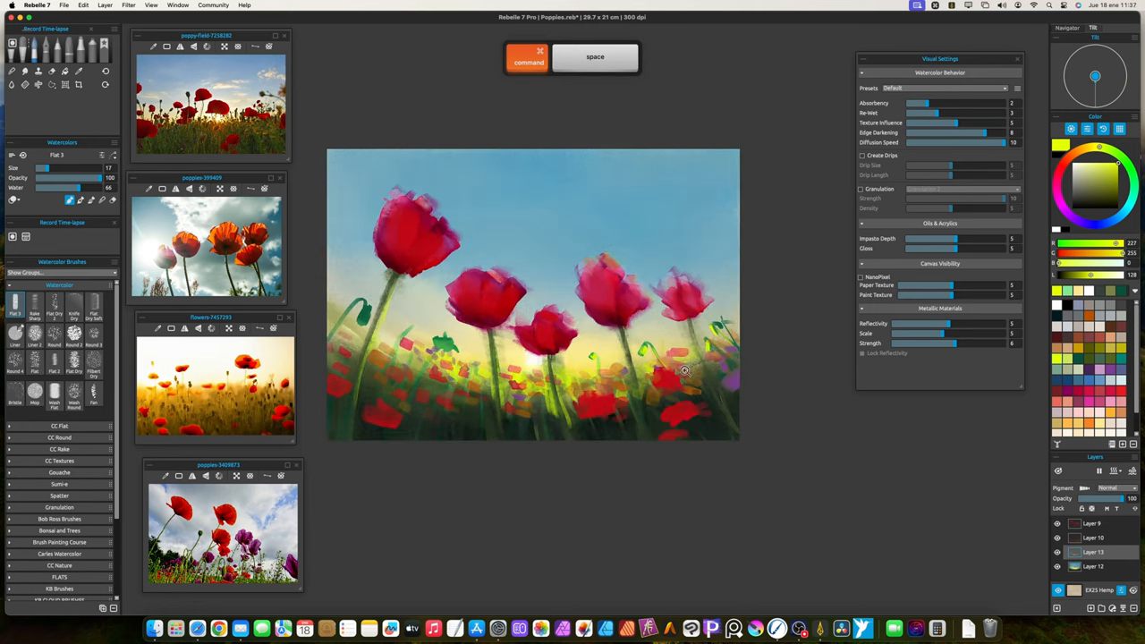
{"action": "key", "text": "e"}
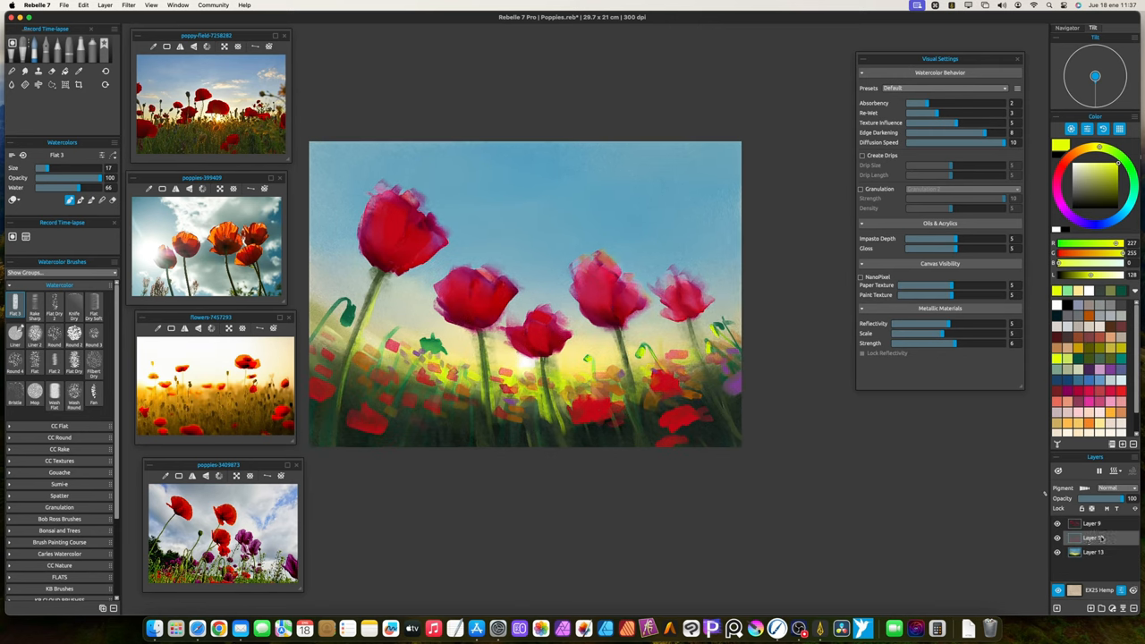
Switch to Smudge & Liquify and blend the meadow dabs into the sunlight glow.
{"action": "key", "text": "s"}
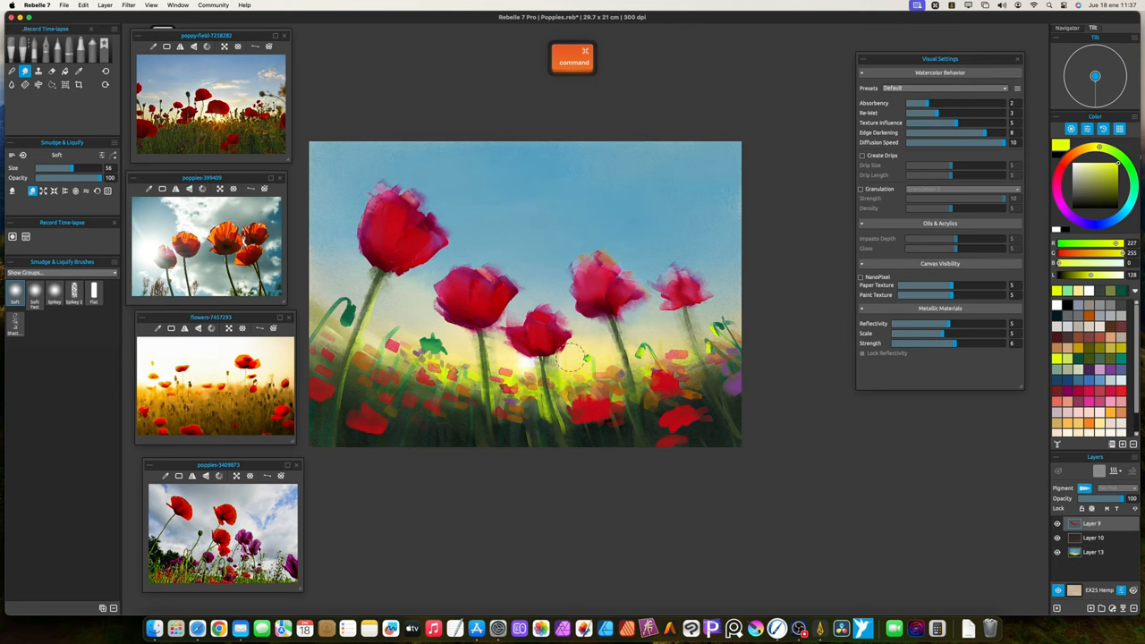
{"action": "key", "text": "space"}
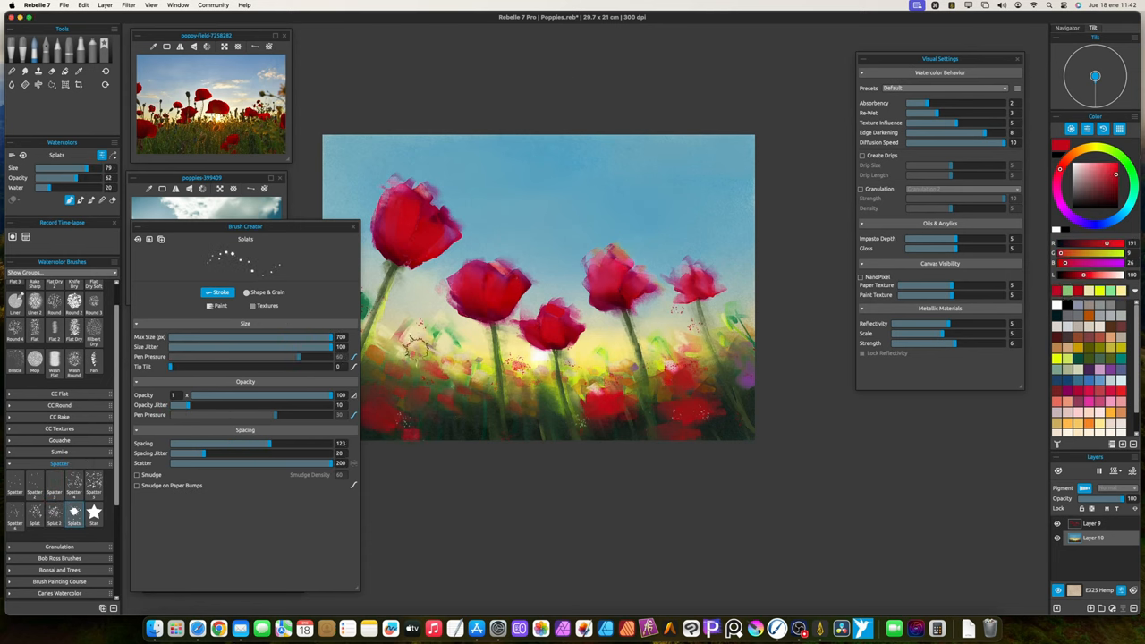
{"action": "key", "text": "space"}
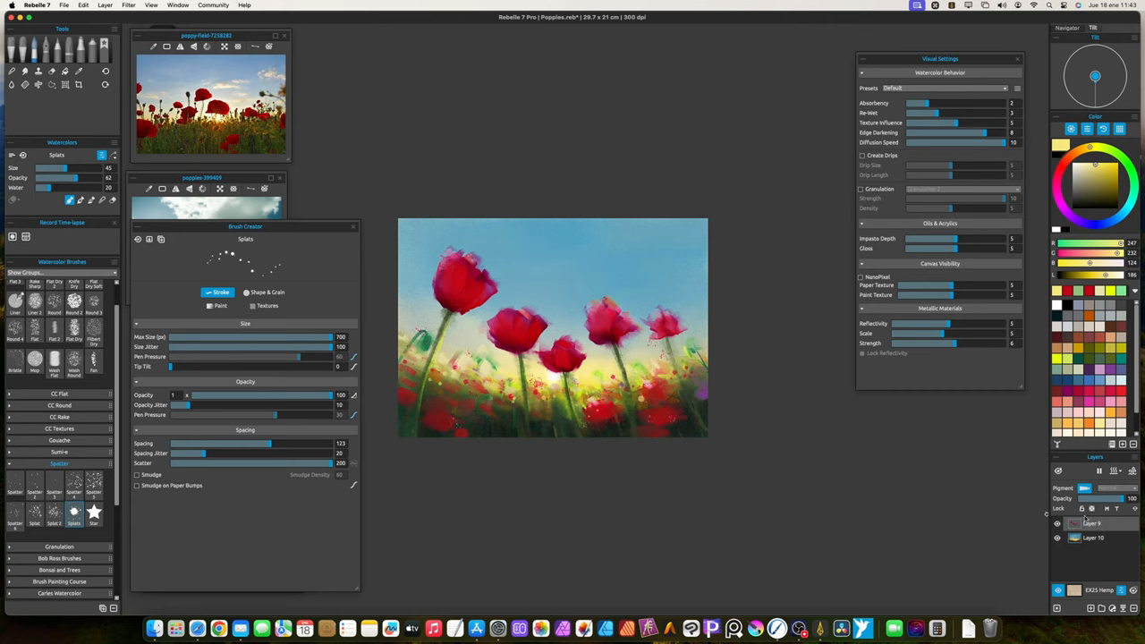
{"action": "left_click", "coordinate": [65, 84]}
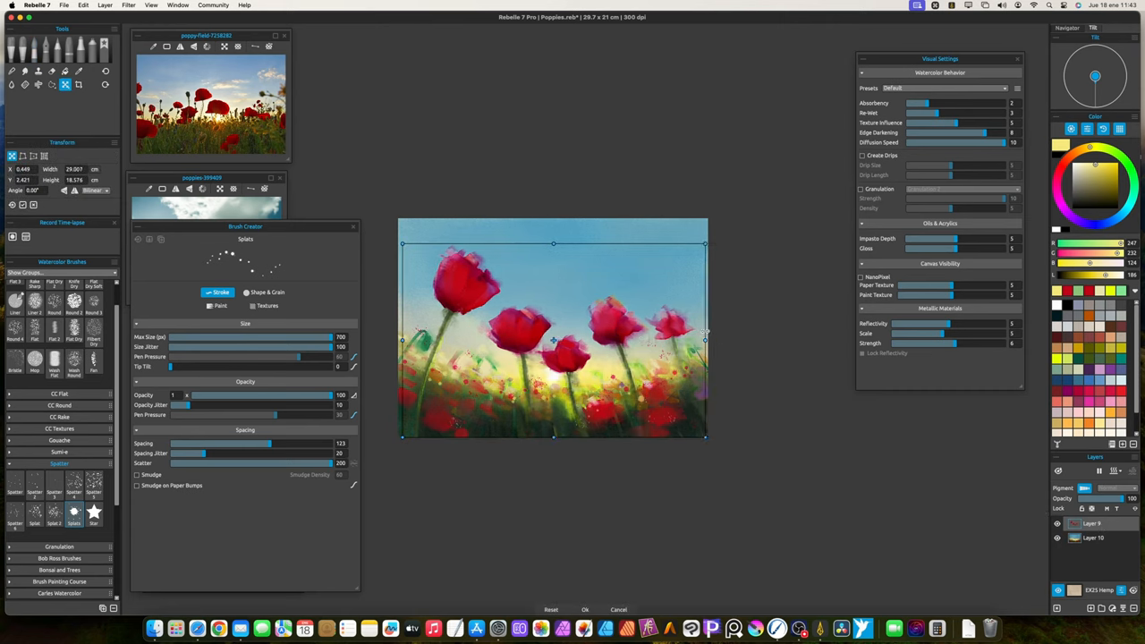
{"action": "key", "text": "cmd+s"}
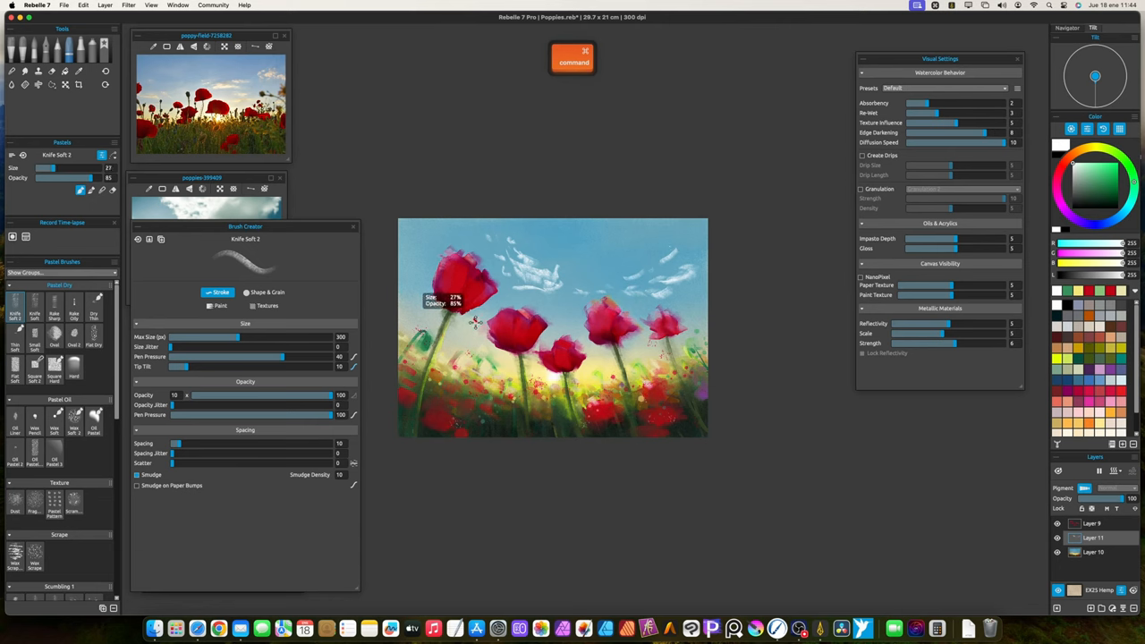
{"action": "mouse_move", "coordinate": [476, 322]}
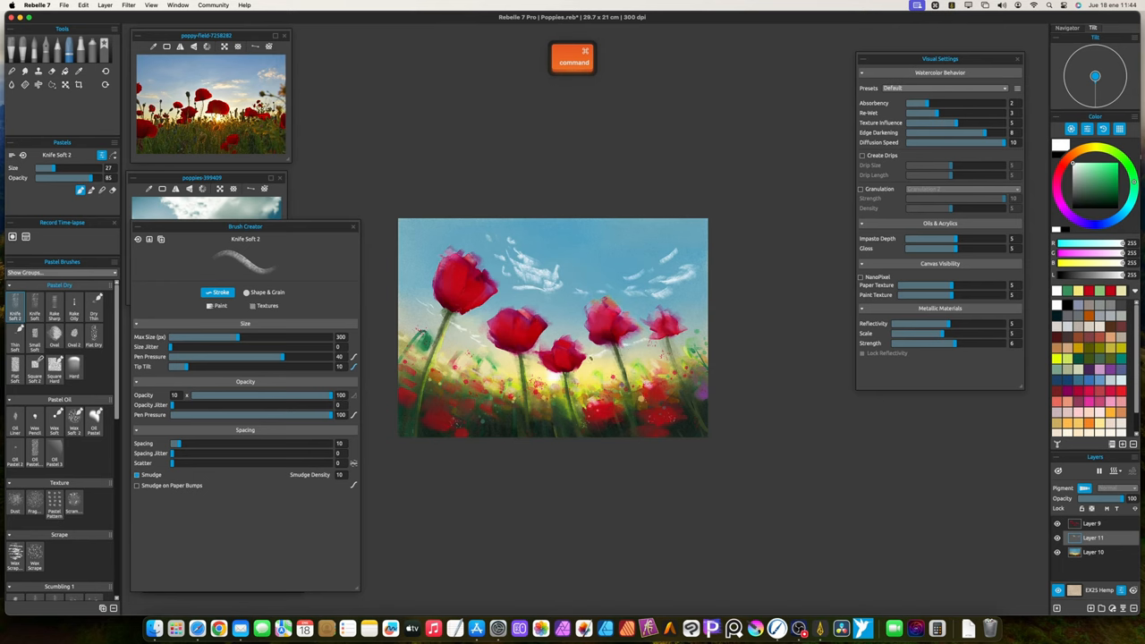
{"action": "key", "text": "space"}
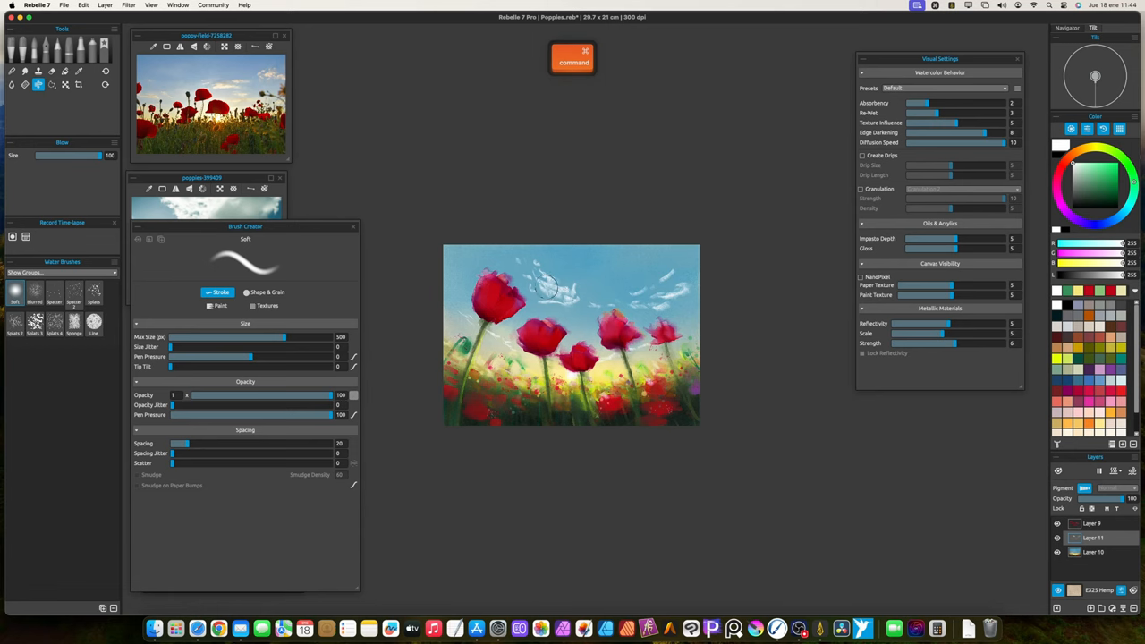
{"action": "key", "text": "space"}
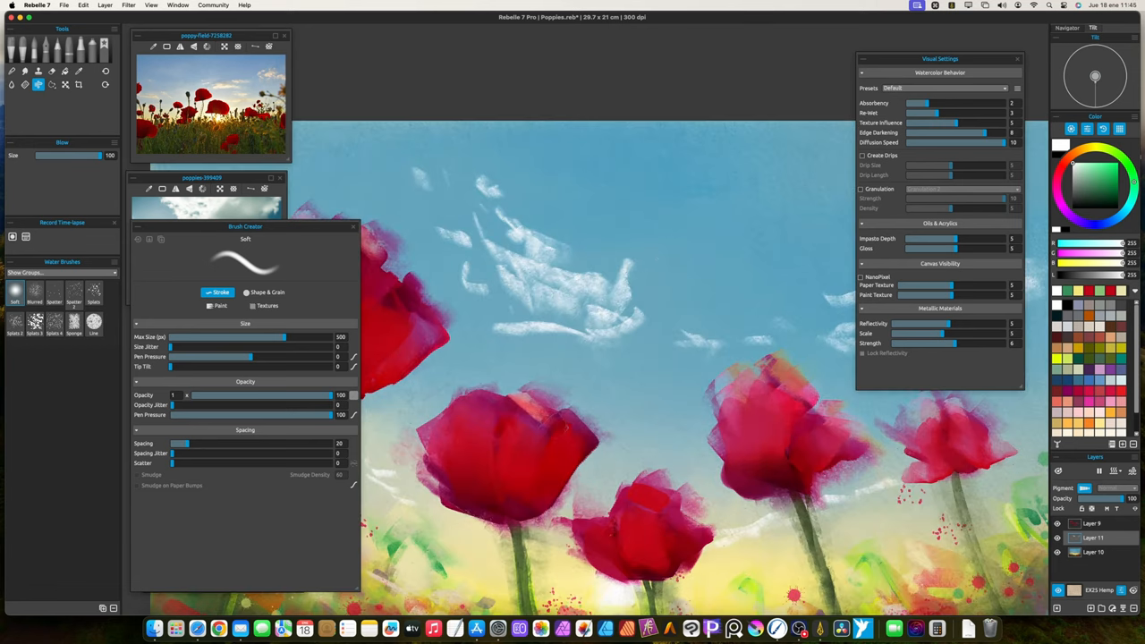
{"action": "key", "text": "space"}
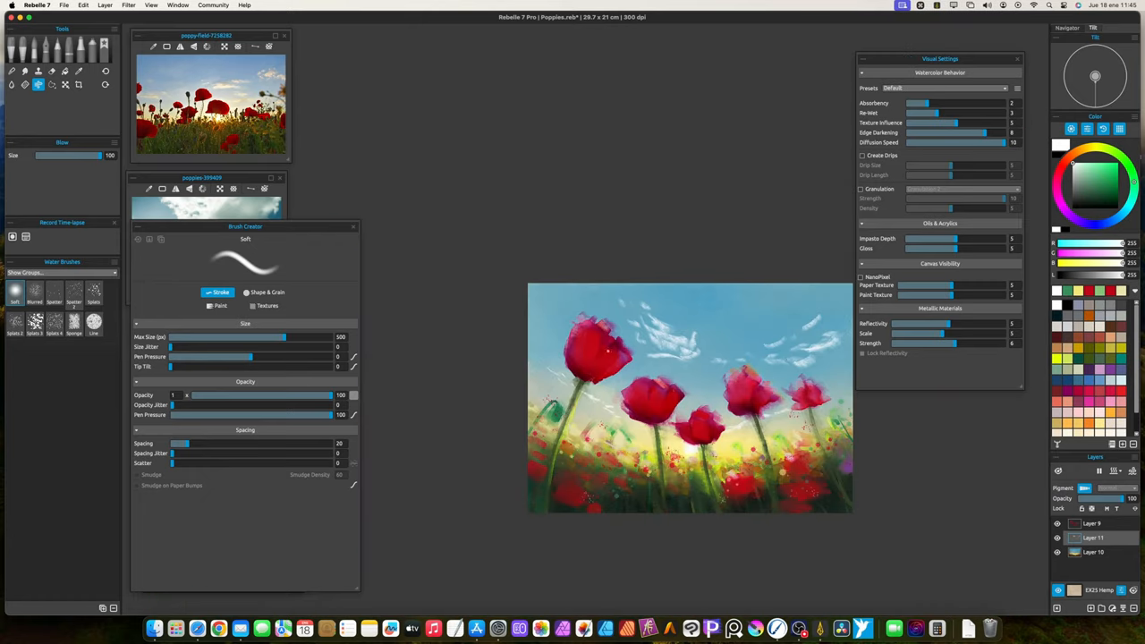
{"action": "key", "text": "space"}
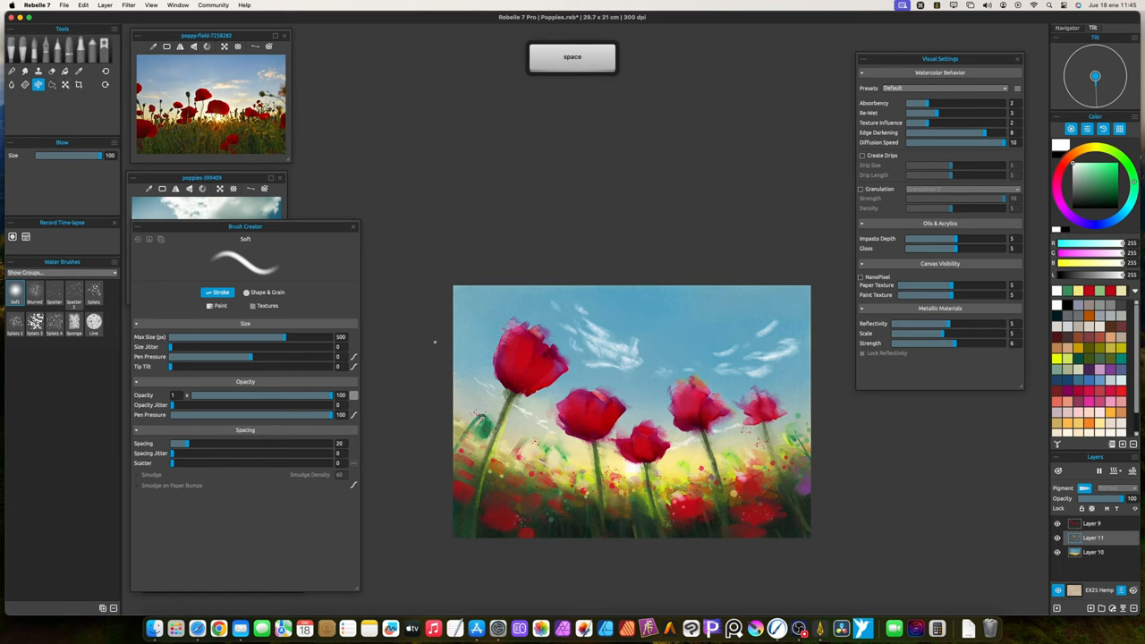
{"action": "mouse_move", "coordinate": [833, 319]}
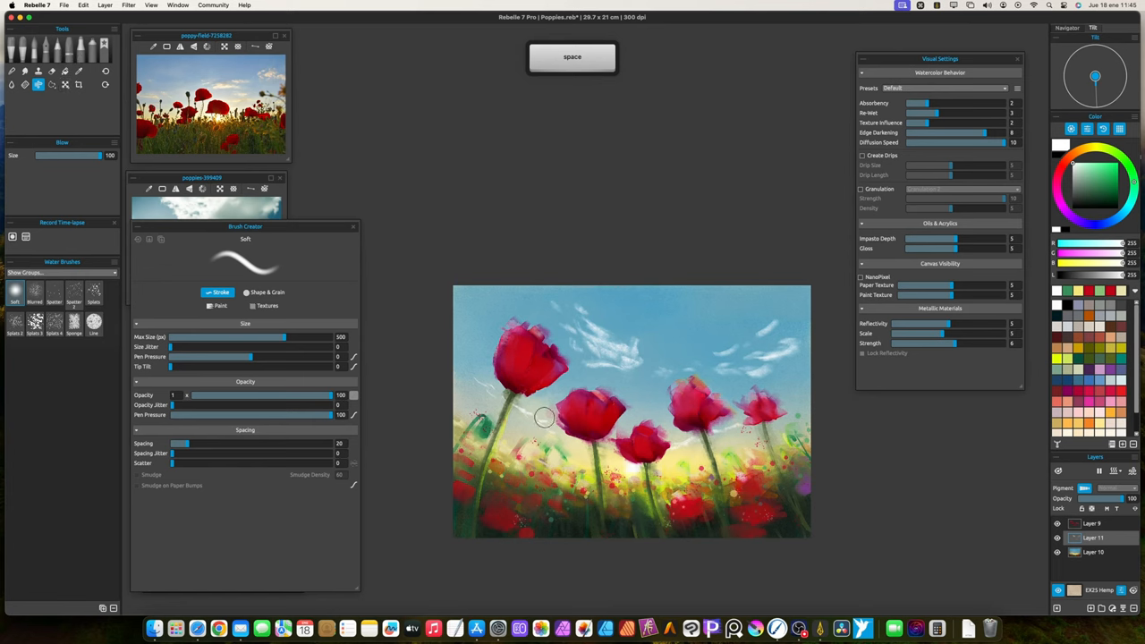
{"action": "left_click", "coordinate": [59, 55]}
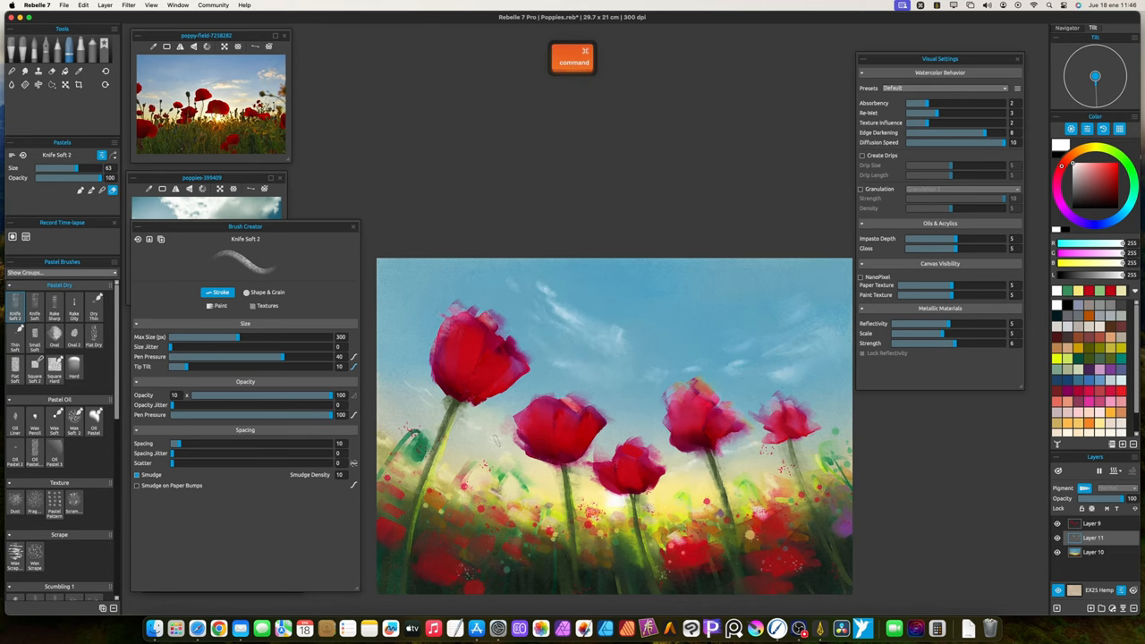
{"action": "key", "text": "cmd+z"}
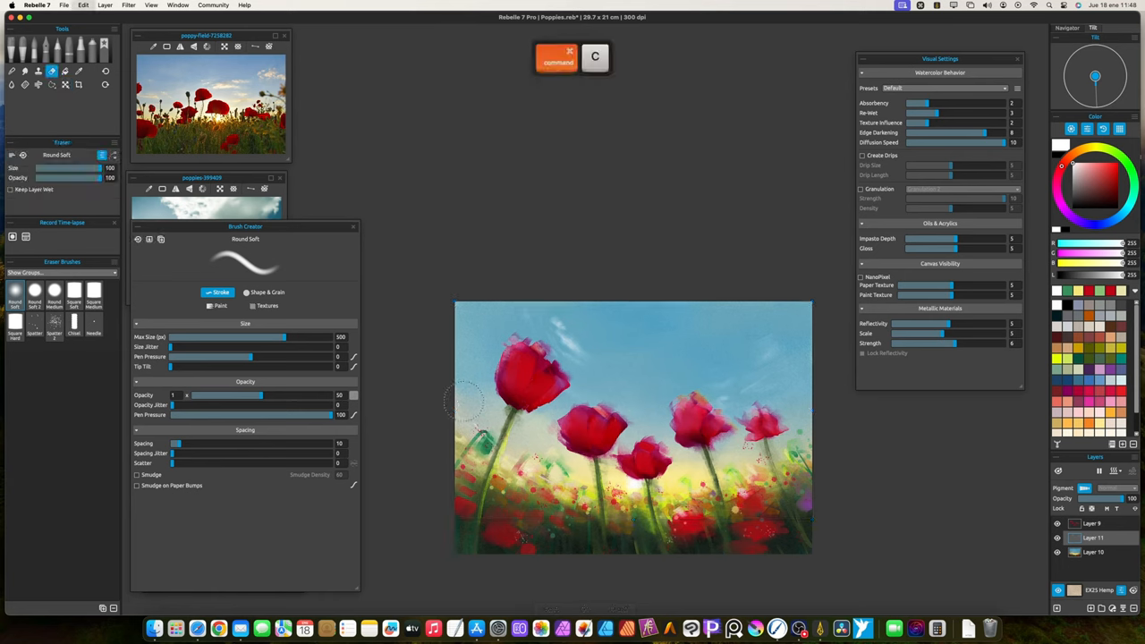
{"action": "left_click", "coordinate": [698, 362]}
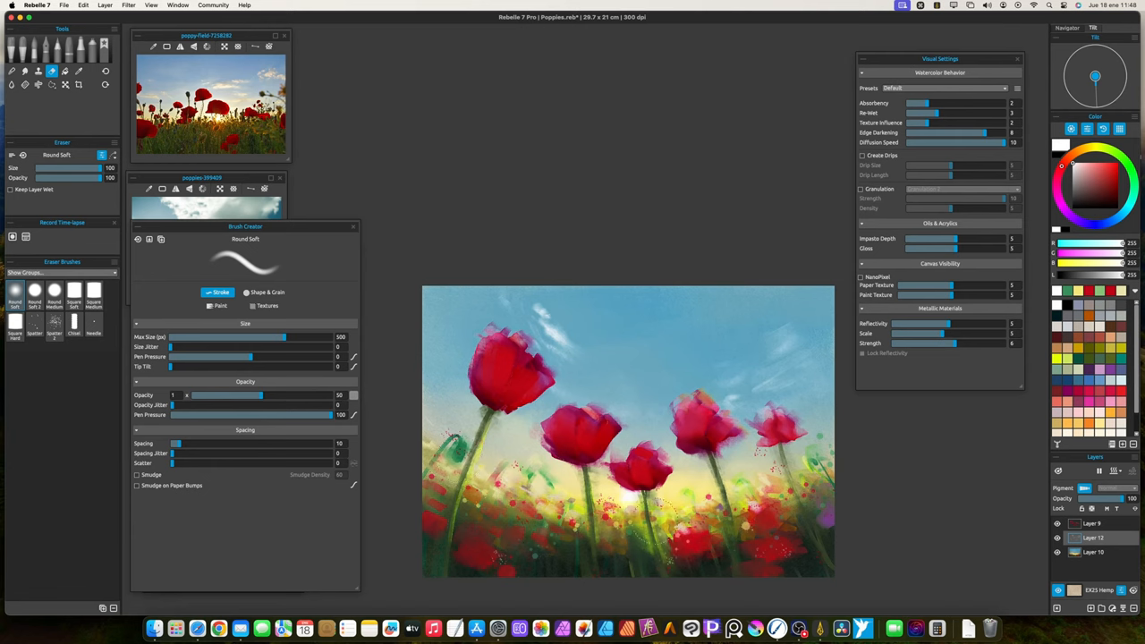
{"action": "mouse_move", "coordinate": [487, 354]}
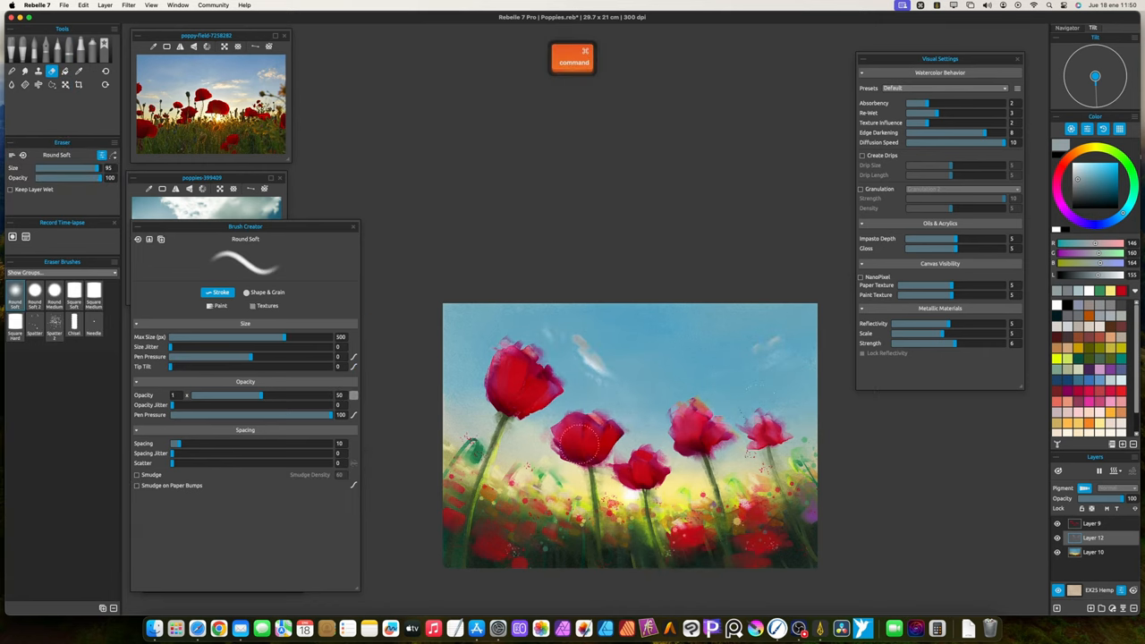
Zoom out and pick the Wet watercolor brush for the sky clouds.
{"action": "key", "text": "space"}
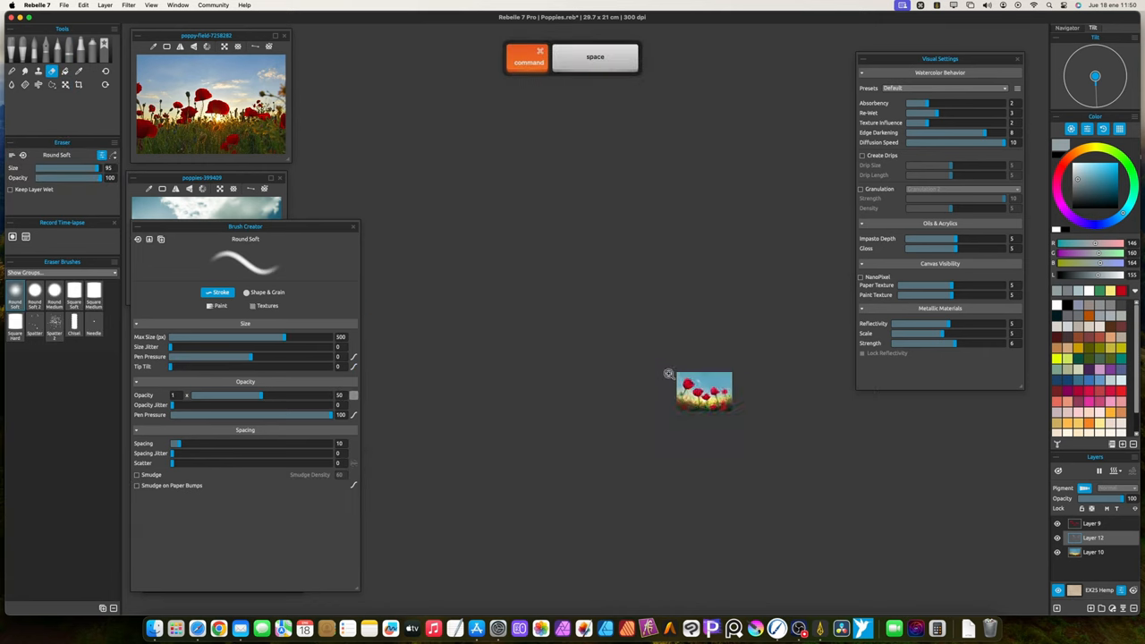
{"action": "left_click", "coordinate": [1100, 486]}
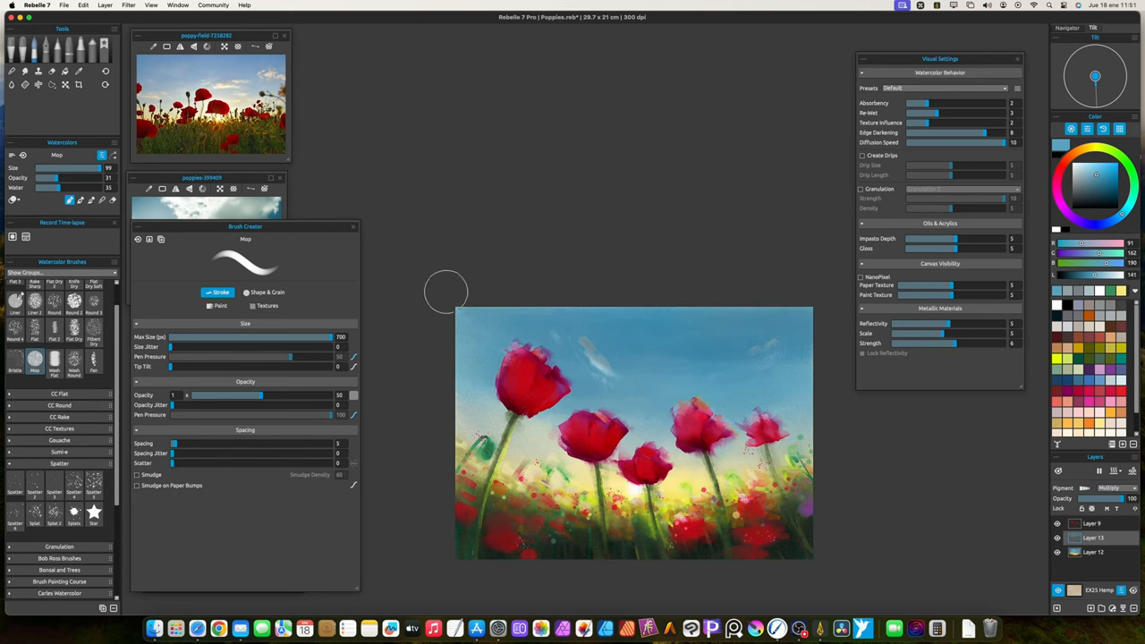
Merge the paint layers, take the Flat 3 watercolor brush and dab speckles into the foreground.
{"action": "key", "text": "space"}
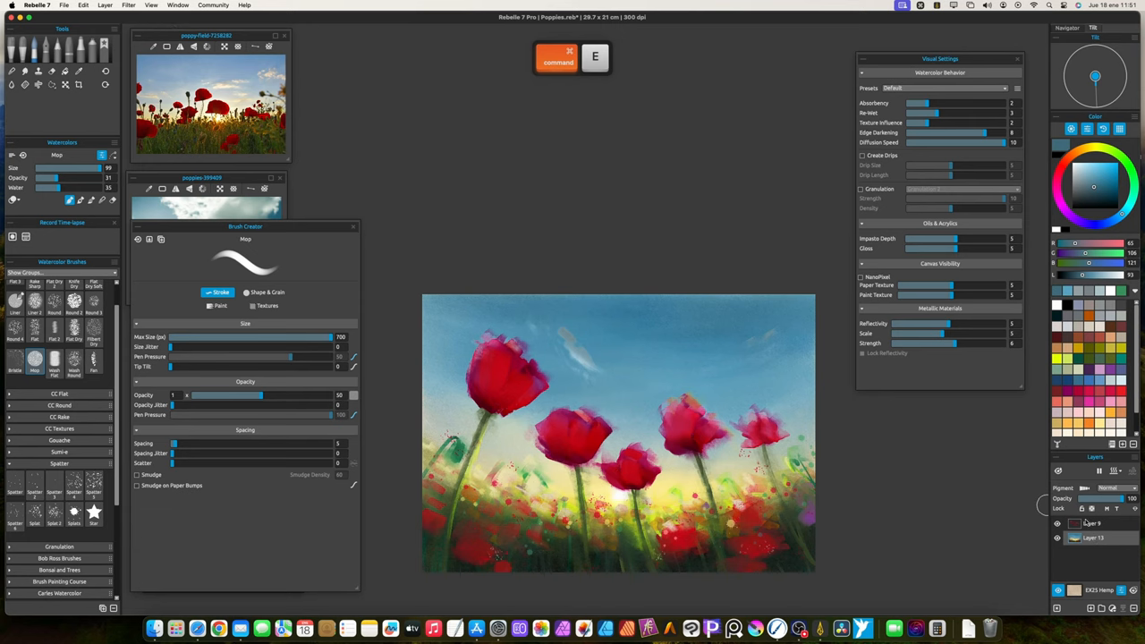
{"action": "left_click", "coordinate": [1091, 523]}
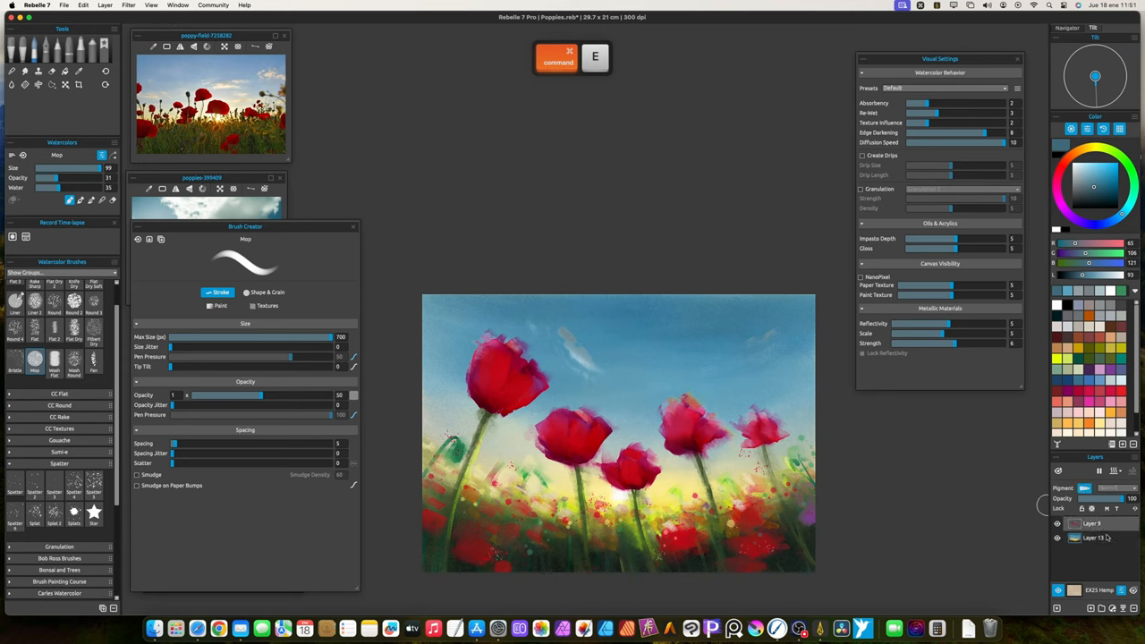
{"action": "key", "text": "space"}
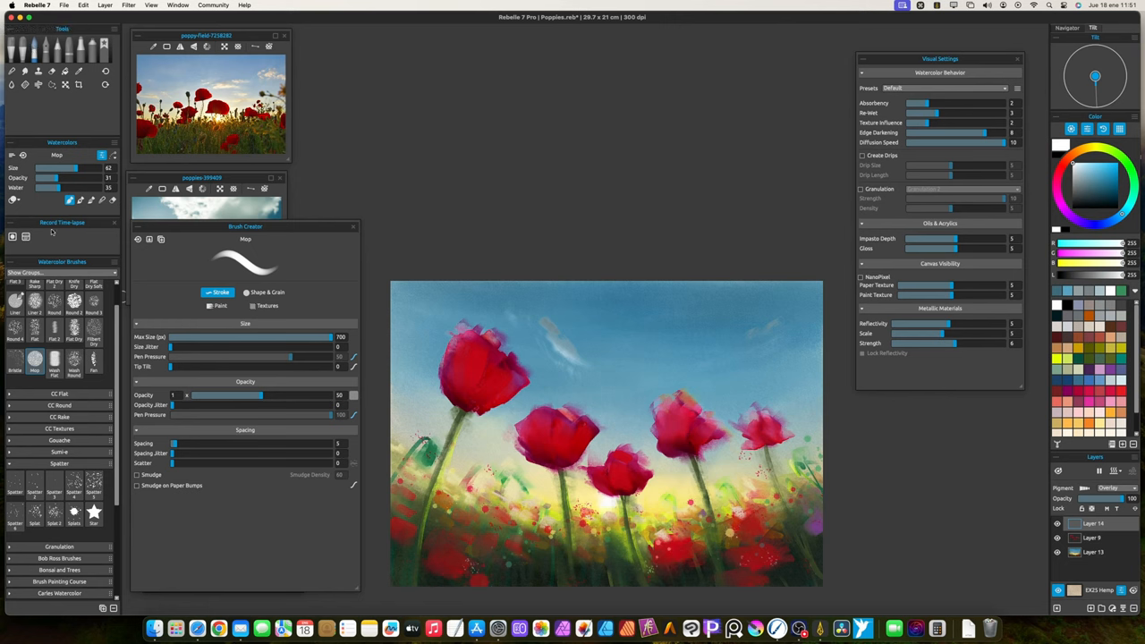
{"action": "left_click", "coordinate": [14, 304]}
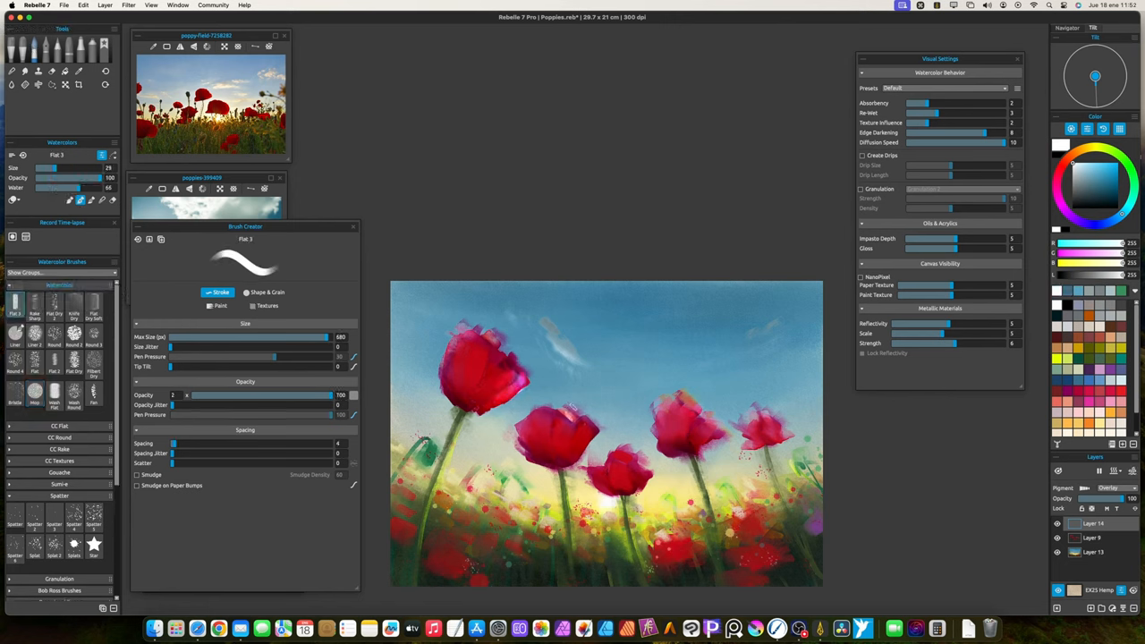
{"action": "key", "text": "space"}
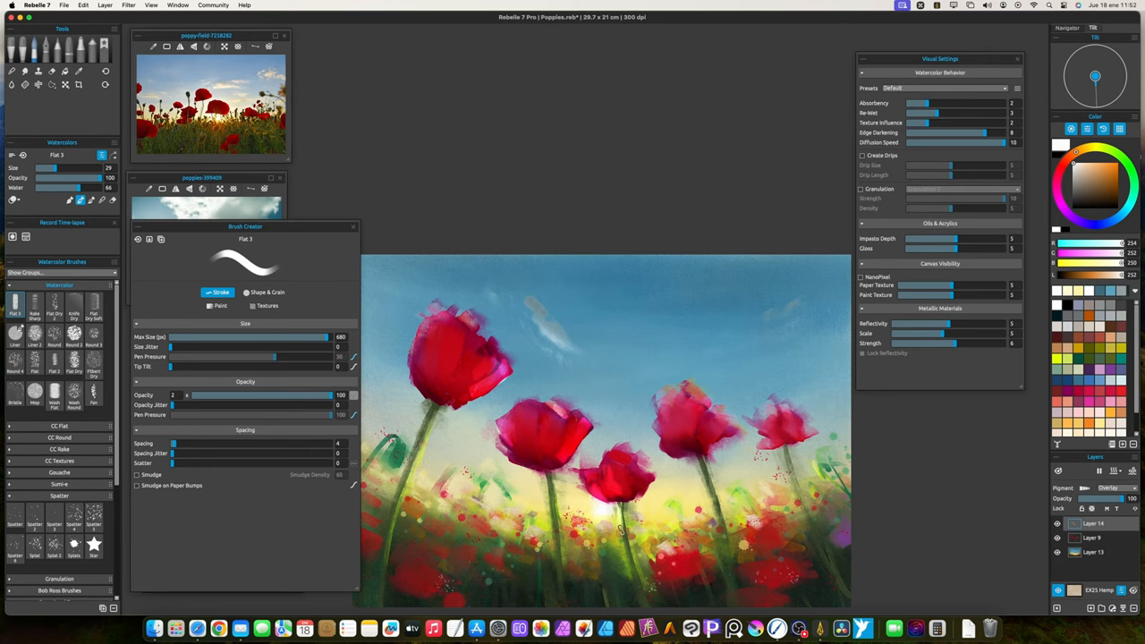
{"action": "key", "text": "space"}
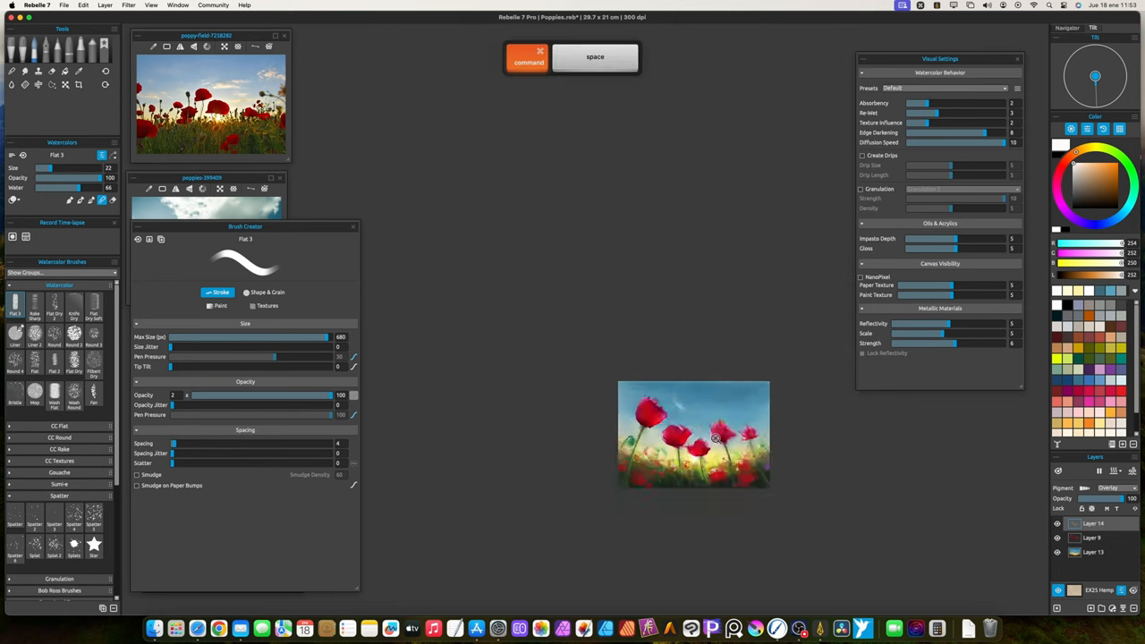
Paint larger red blossom dabs across the foreground field on a new layer.
{"action": "left_click", "coordinate": [1110, 487]}
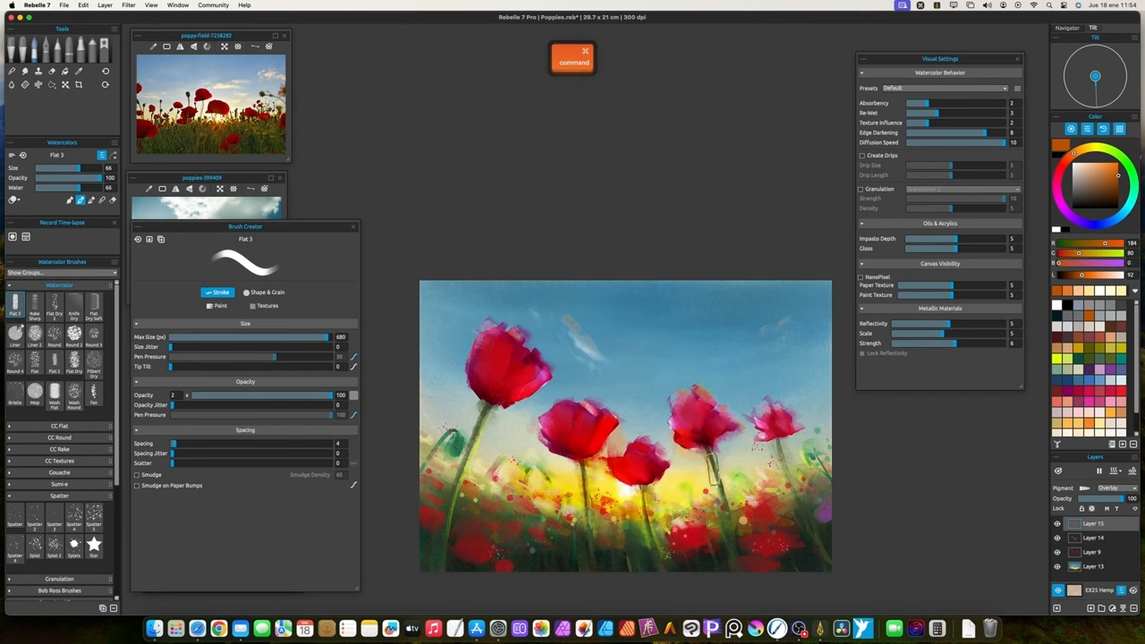
{"action": "key", "text": "space"}
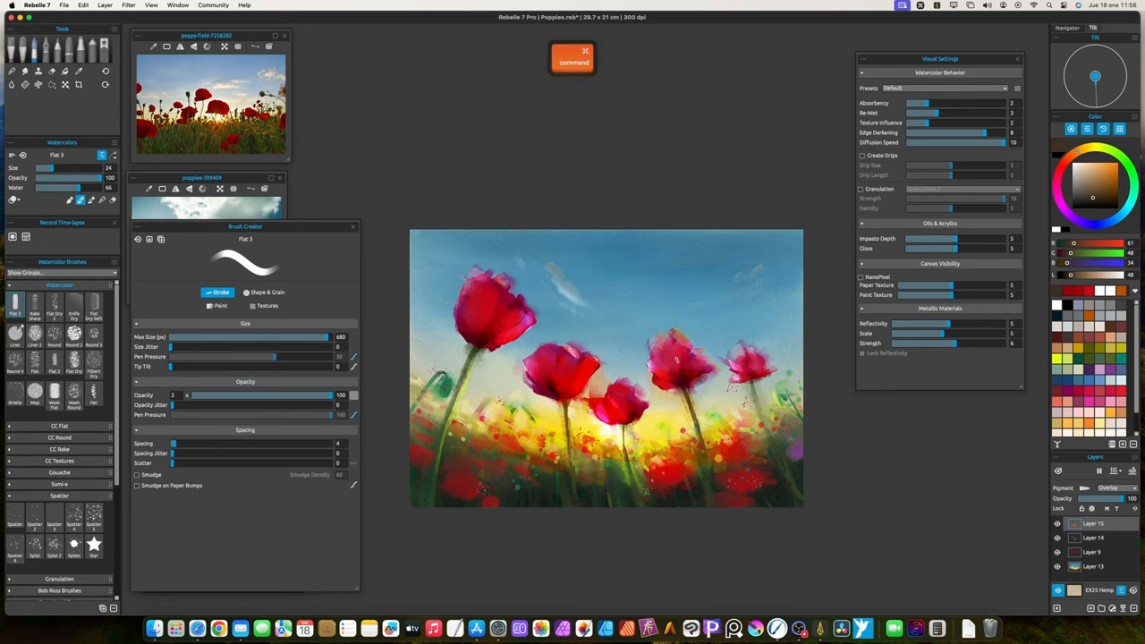
{"action": "key", "text": "space"}
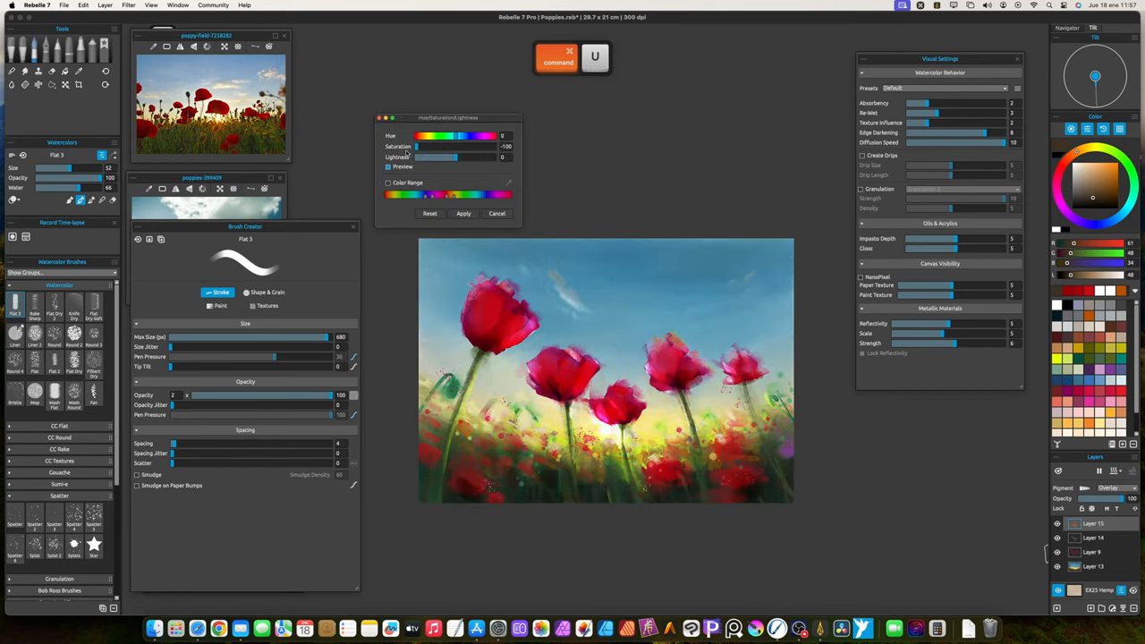
Dismiss the Hue/Saturation dialog and select a soft knife brush from the Pastels panel.
{"action": "left_click", "coordinate": [463, 213]}
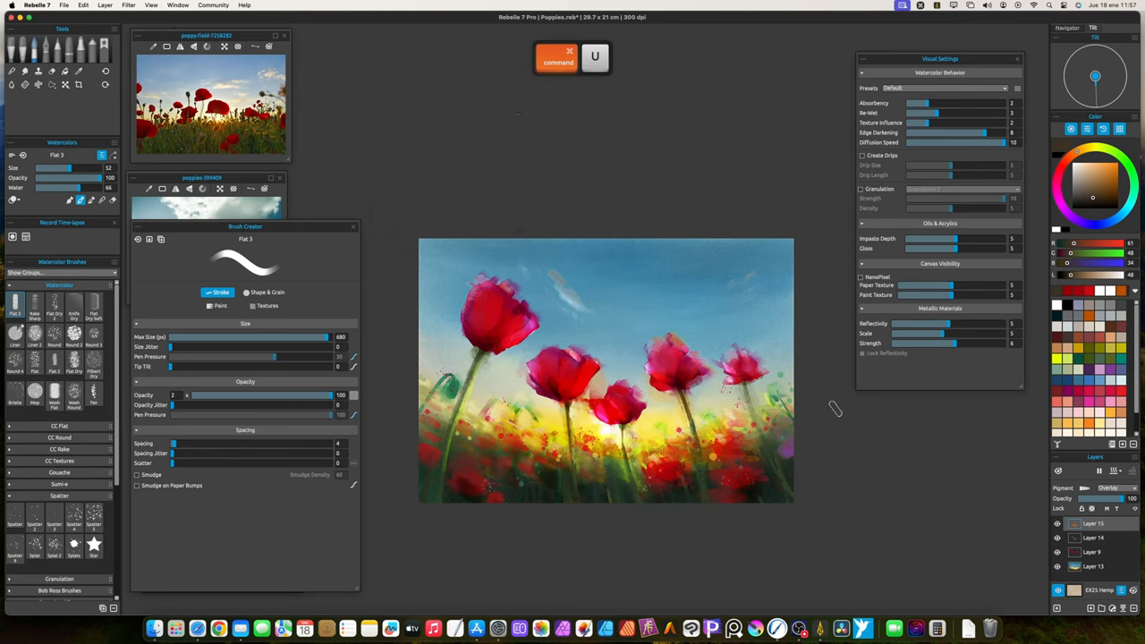
{"action": "key", "text": "space"}
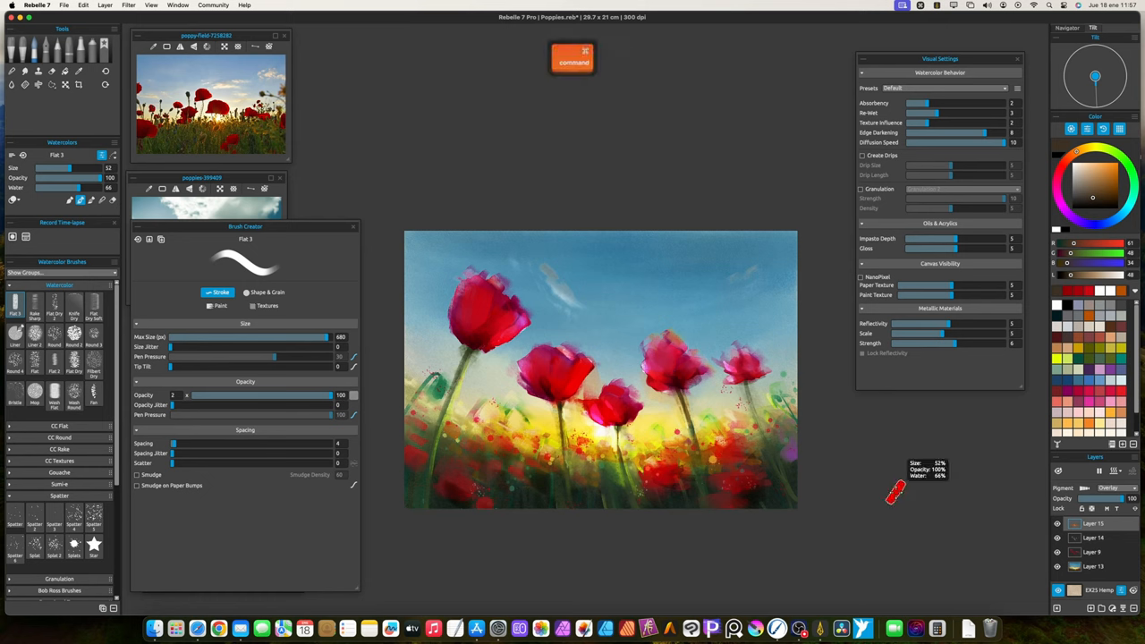
{"action": "left_click", "coordinate": [1095, 537]}
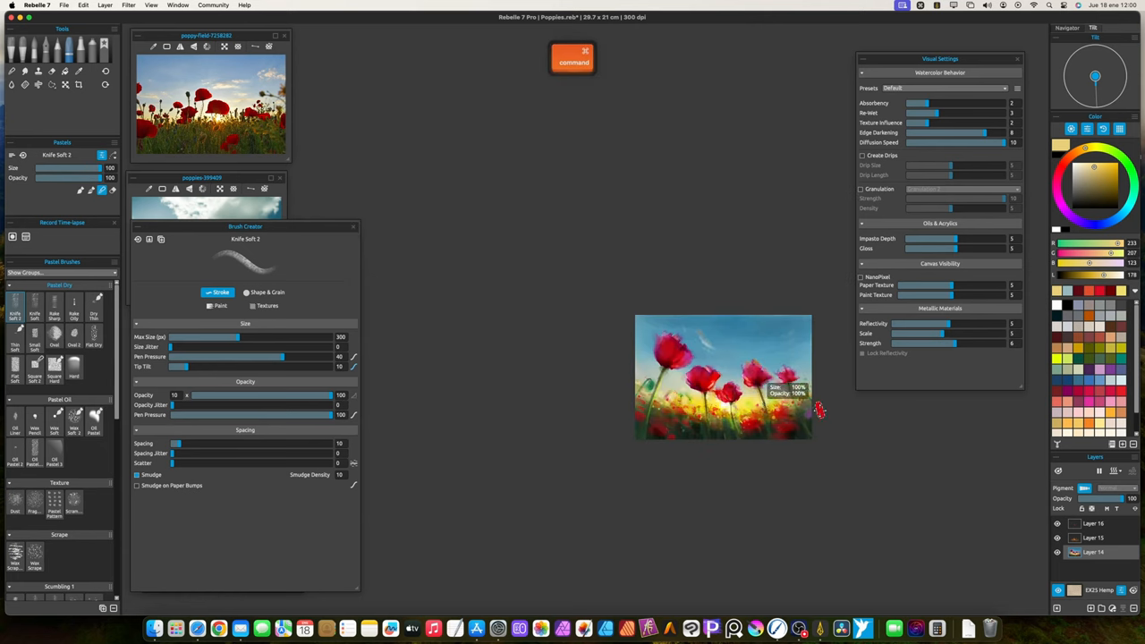
Work pastel strokes over the painting, then take up the Clip Pen ink brush and zoom into the sky.
{"action": "key", "text": "space"}
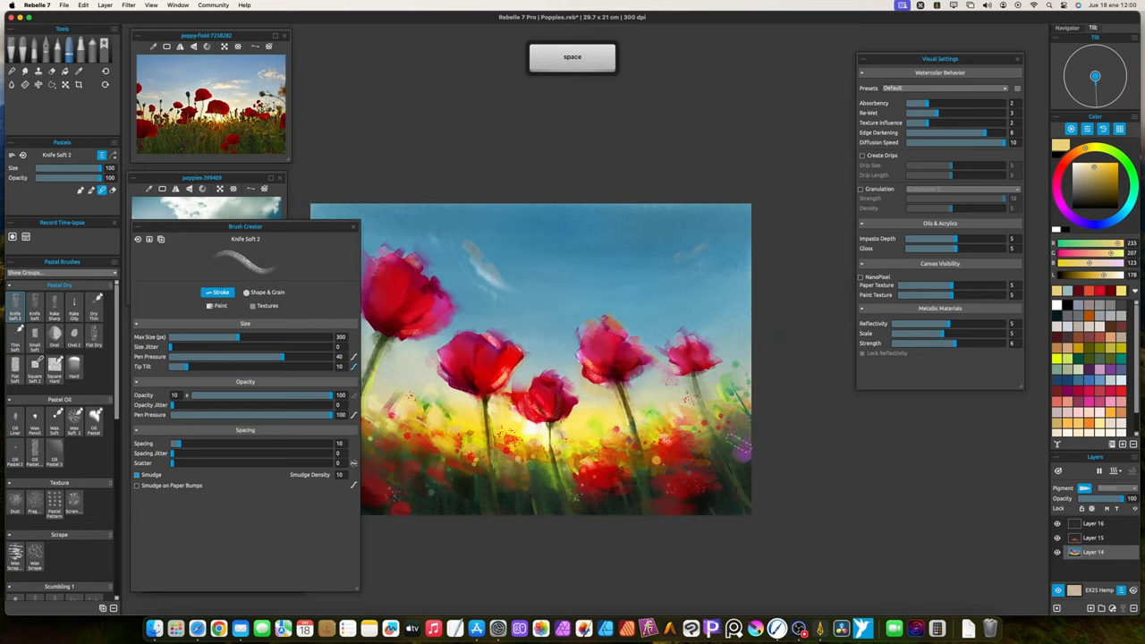
{"action": "key", "text": "option"}
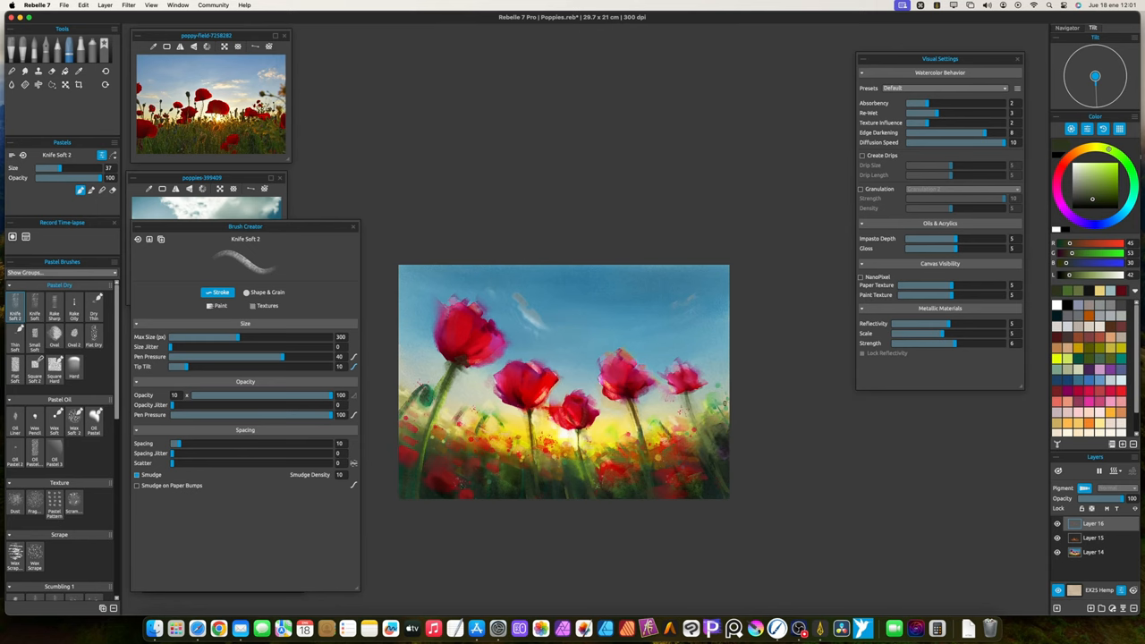
{"action": "key", "text": "space"}
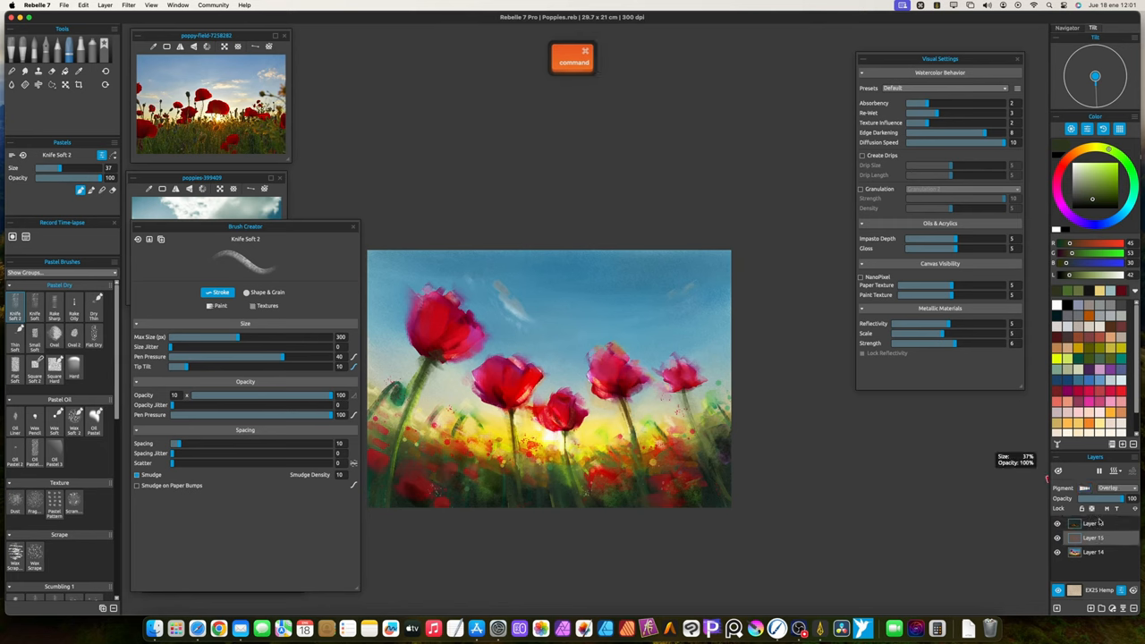
{"action": "key", "text": "z"}
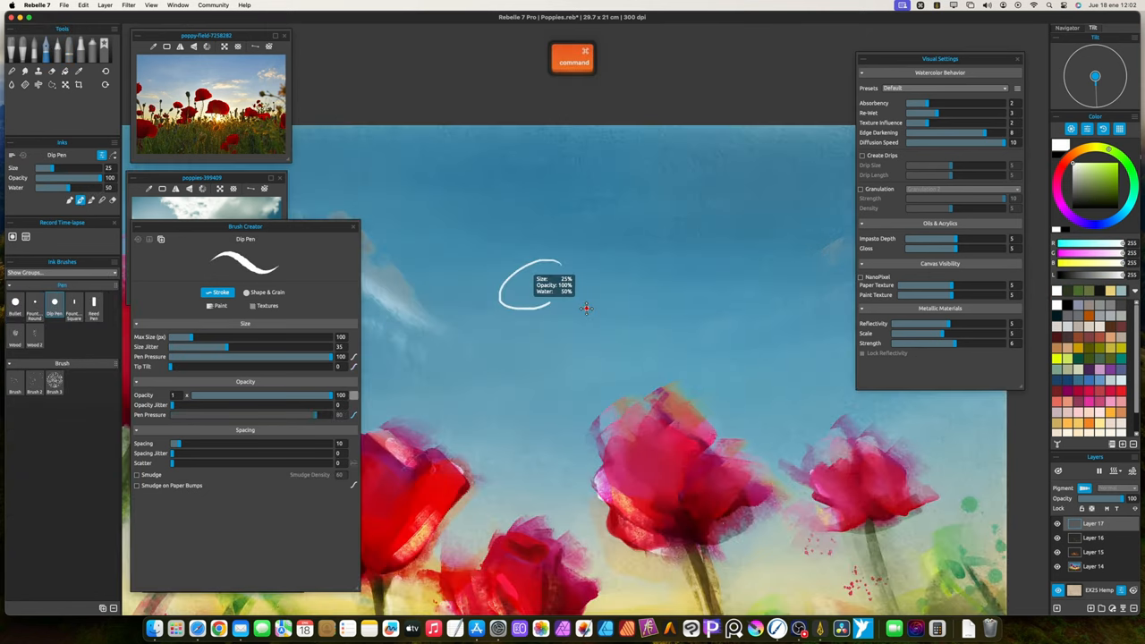
Write the ink signature, then transform it smaller and tuck it into the lower-right corner.
{"action": "key", "text": "z"}
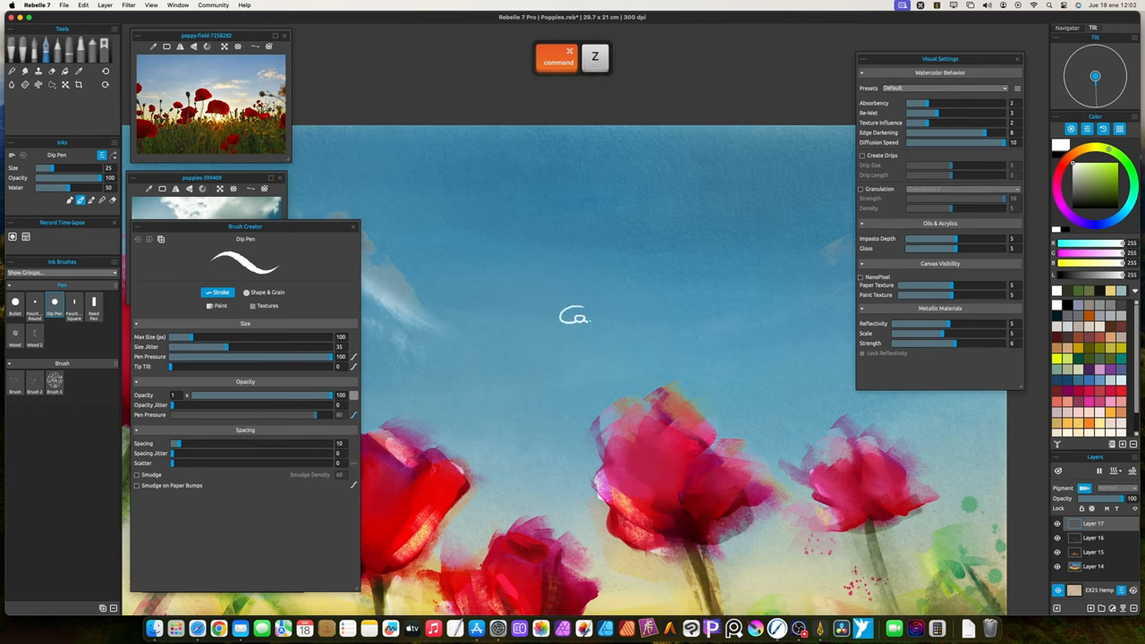
{"action": "left_click_drag", "start_coordinate": [558, 318], "coordinate": [644, 343]}
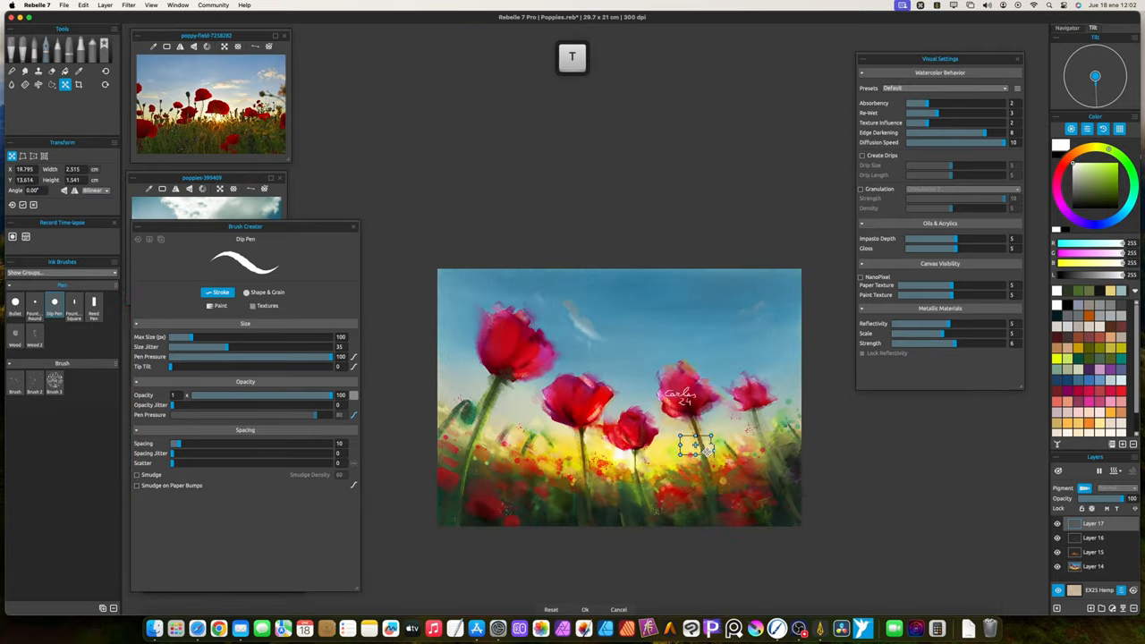
{"action": "left_click_drag", "start_coordinate": [696, 445], "coordinate": [773, 510]}
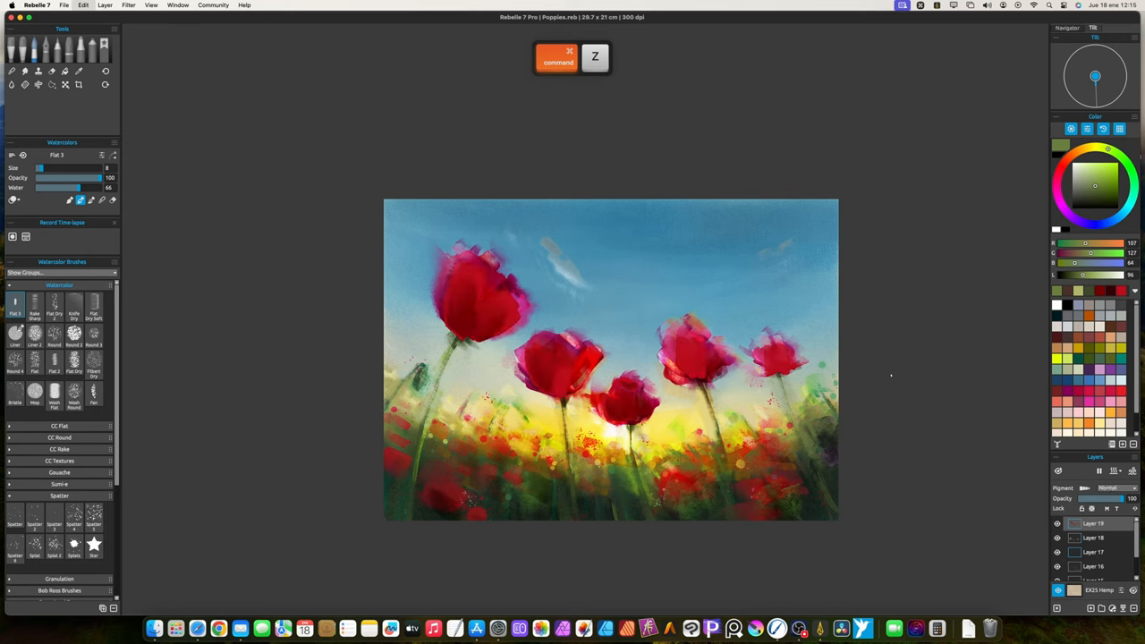
Undo and restore the signature placement, then display the finished painting full screen.
{"action": "key", "text": "cmd+z"}
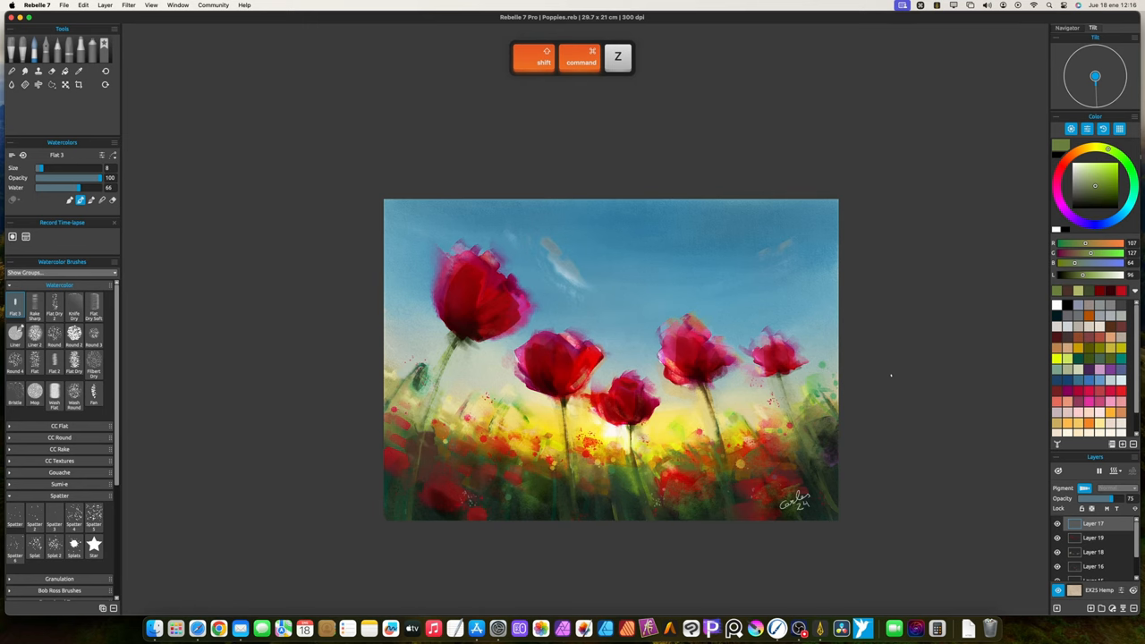
{"action": "key", "text": "tab"}
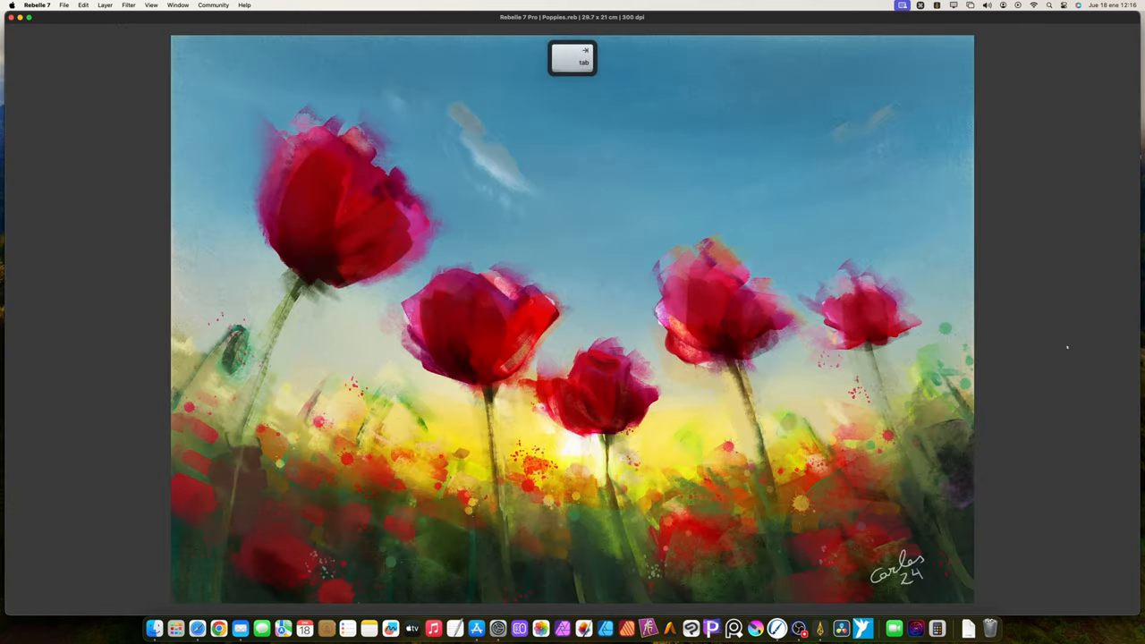